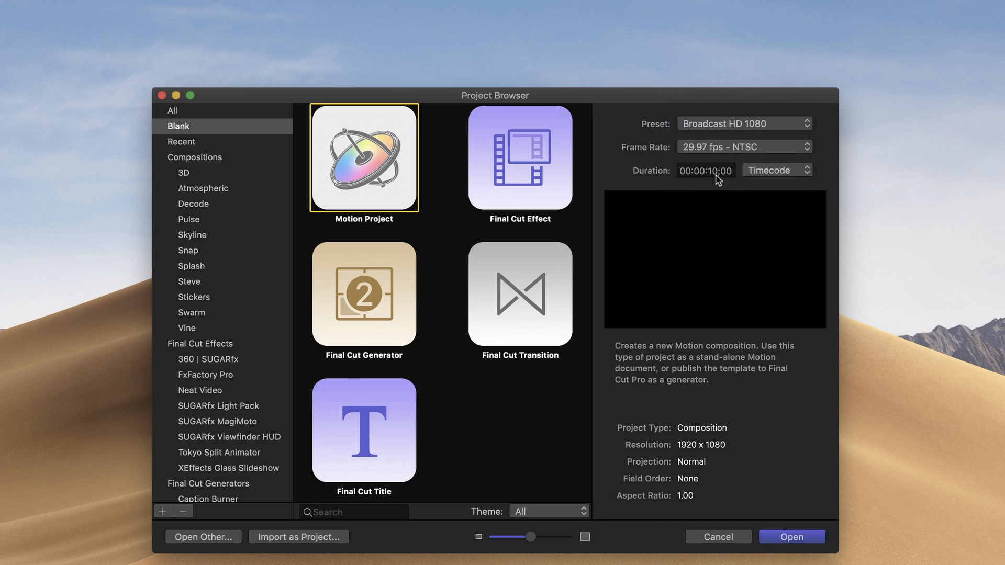
# - Set the new blank Broadcast HD 1080 project's frame rate to 30 fps
pyautogui.click(743, 146)
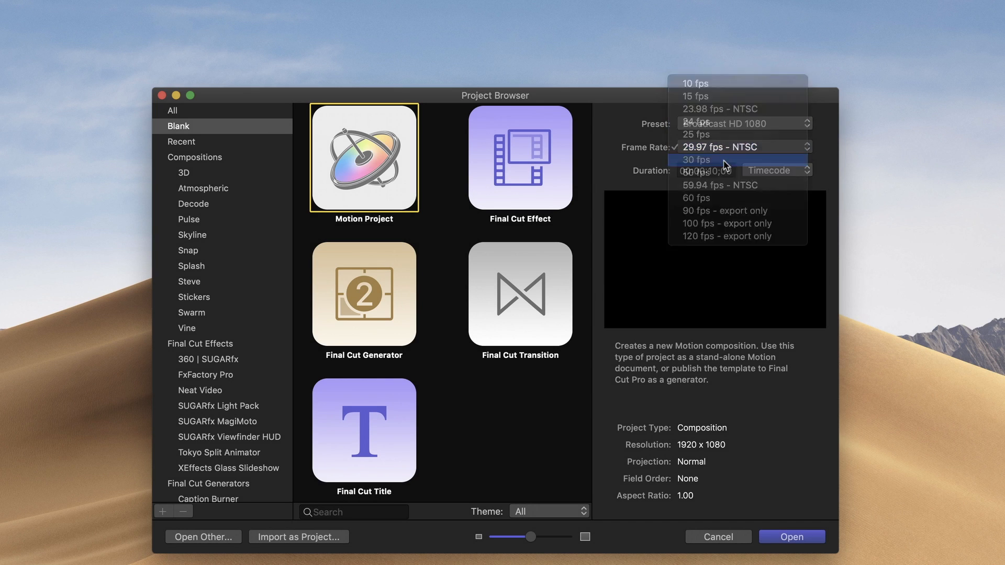
pyautogui.click(696, 160)
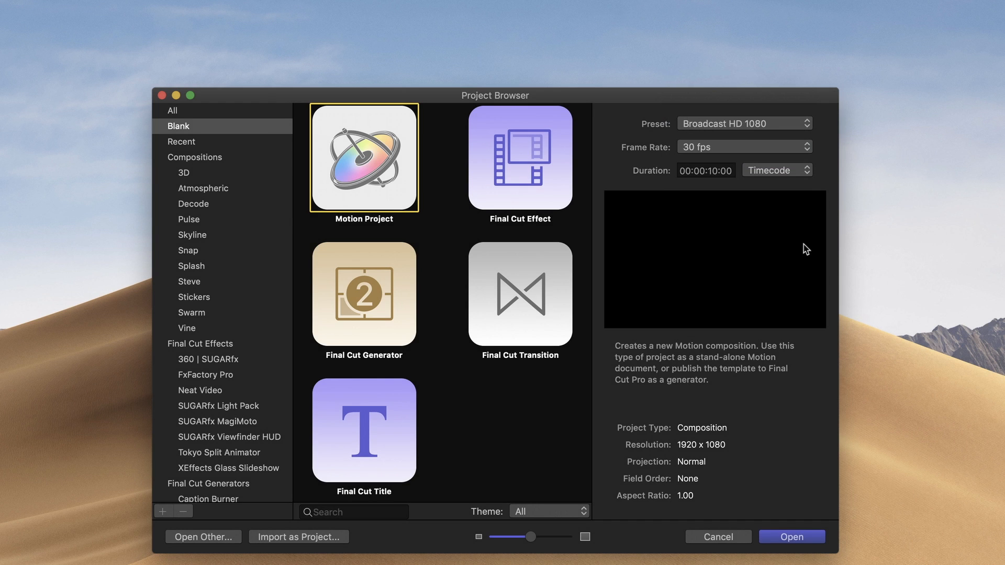
pyautogui.moveTo(774, 229)
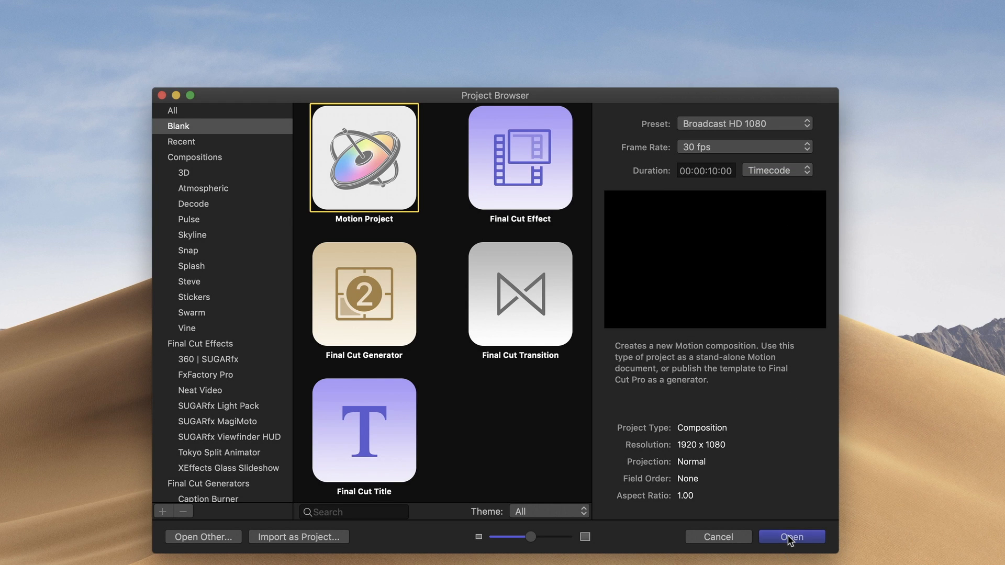
# - Open the blank project and insert a canvas-filling drop zone into its group
pyautogui.click(791, 537)
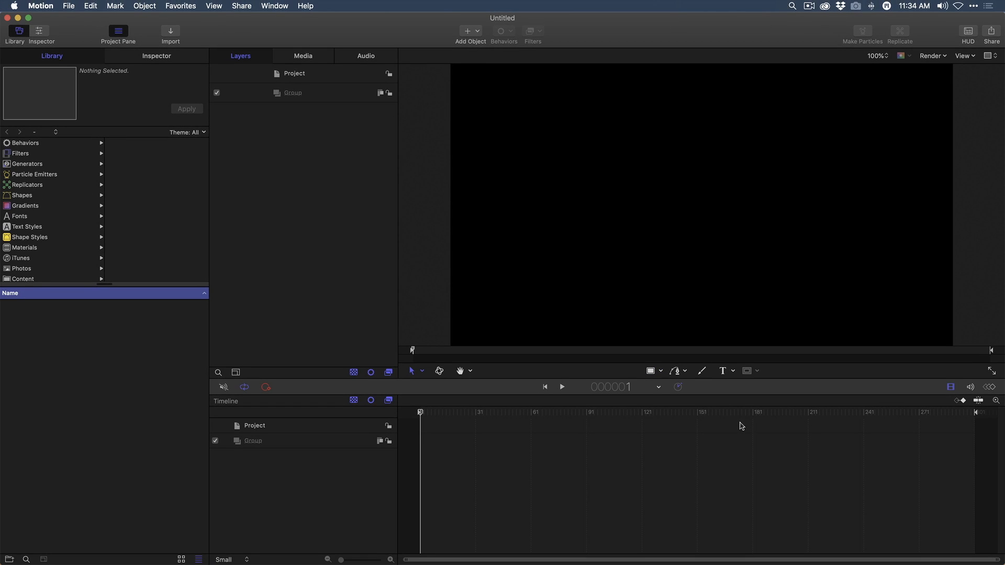
pyautogui.moveTo(733, 424)
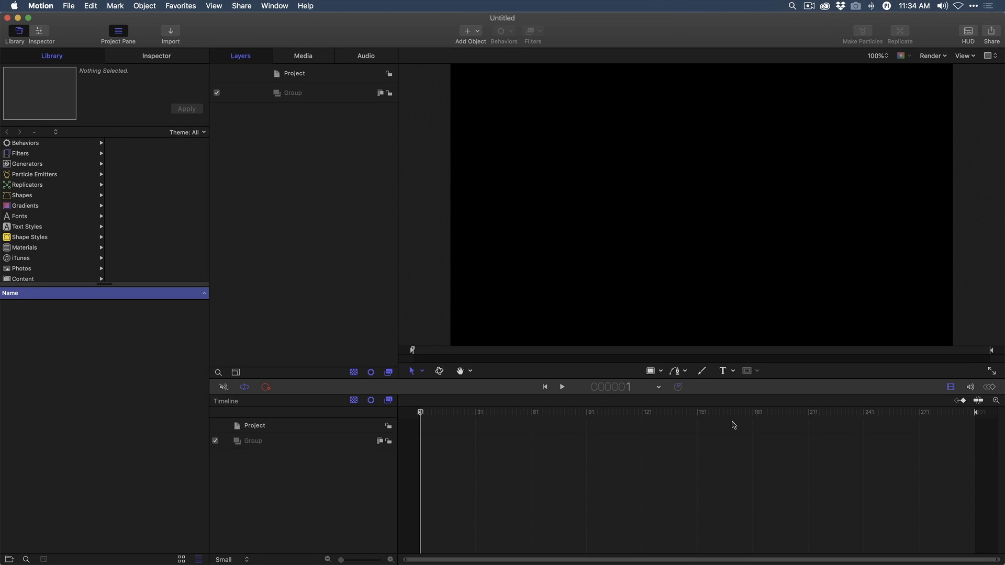
pyautogui.moveTo(671, 345)
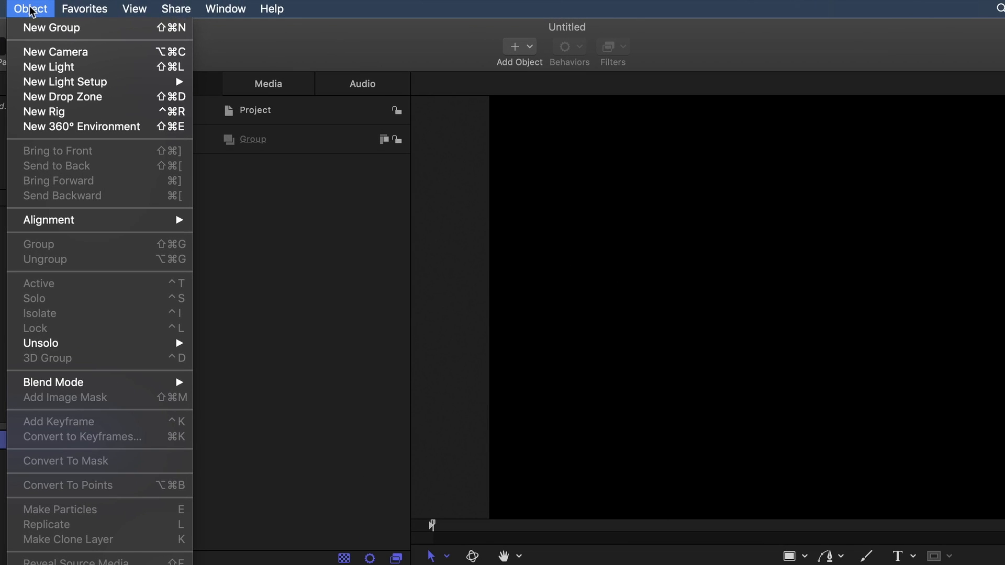
pyautogui.click(62, 97)
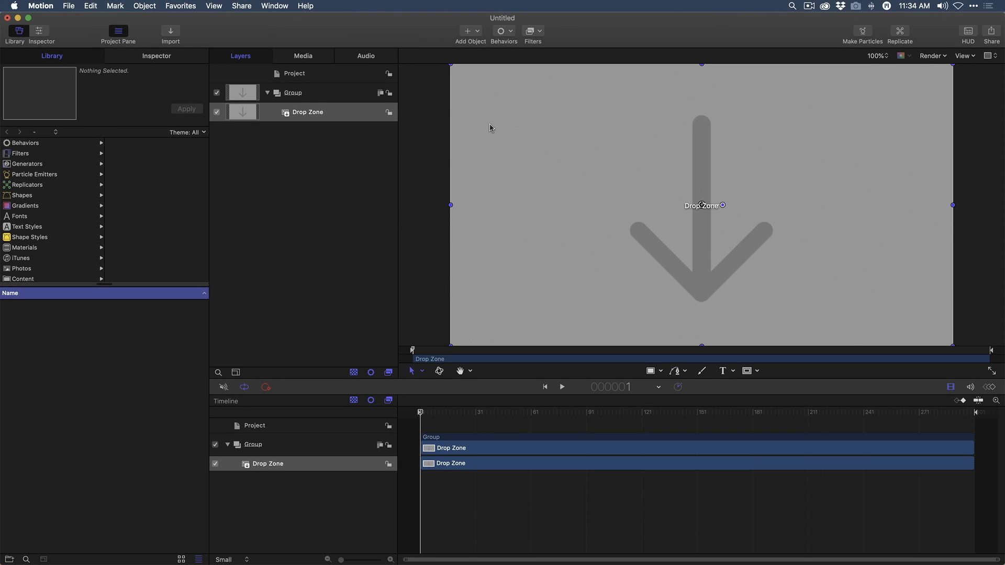
pyautogui.moveTo(845, 292)
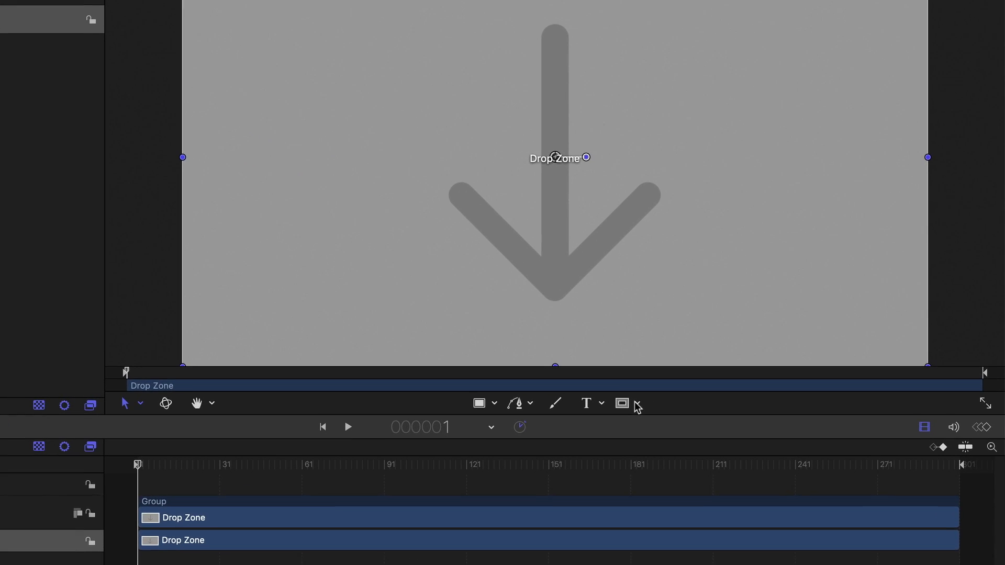
# - Apply a Circle Mask to the drop zone, leaving a centred round shape
pyautogui.click(621, 403)
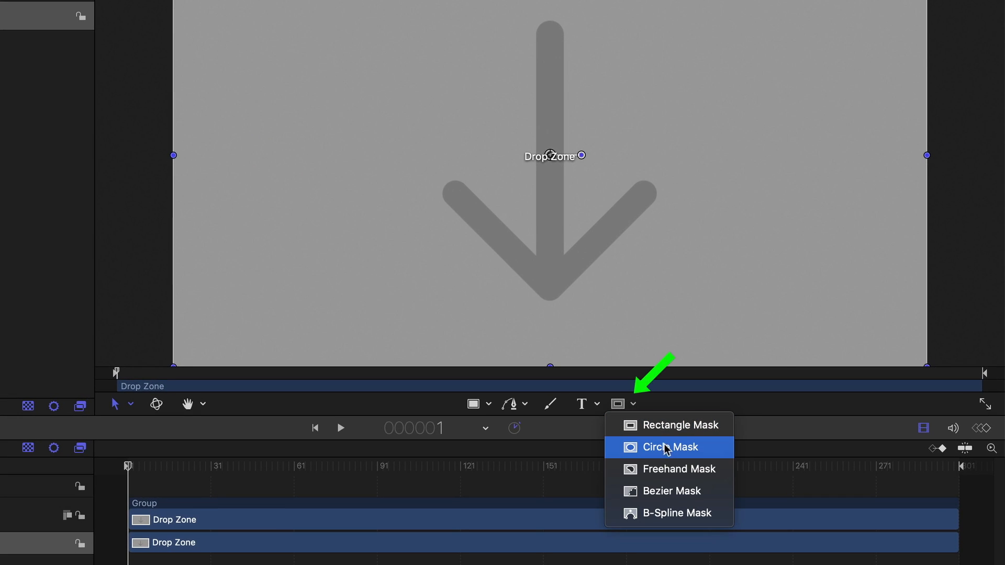
pyautogui.click(668, 446)
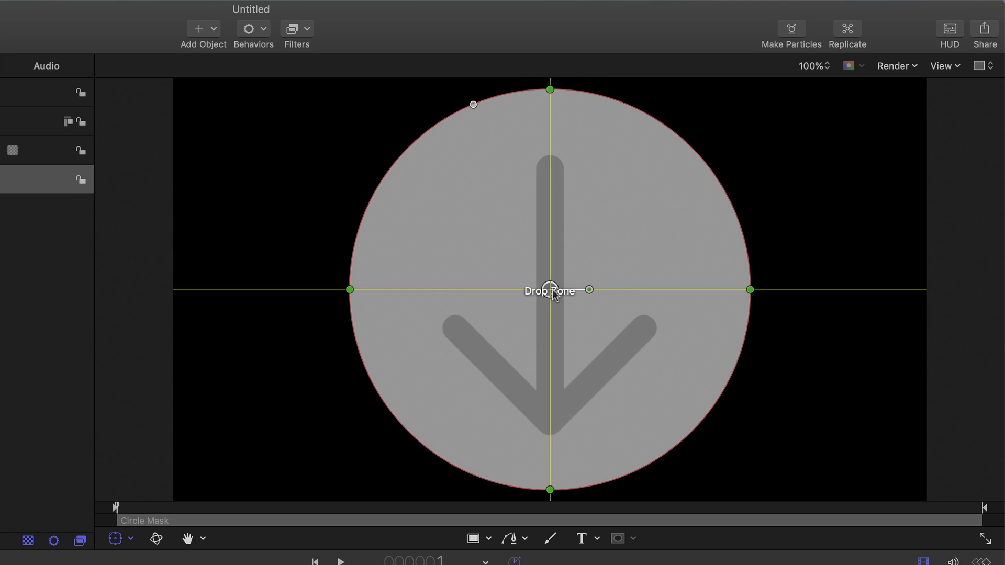
pyautogui.moveTo(469, 209)
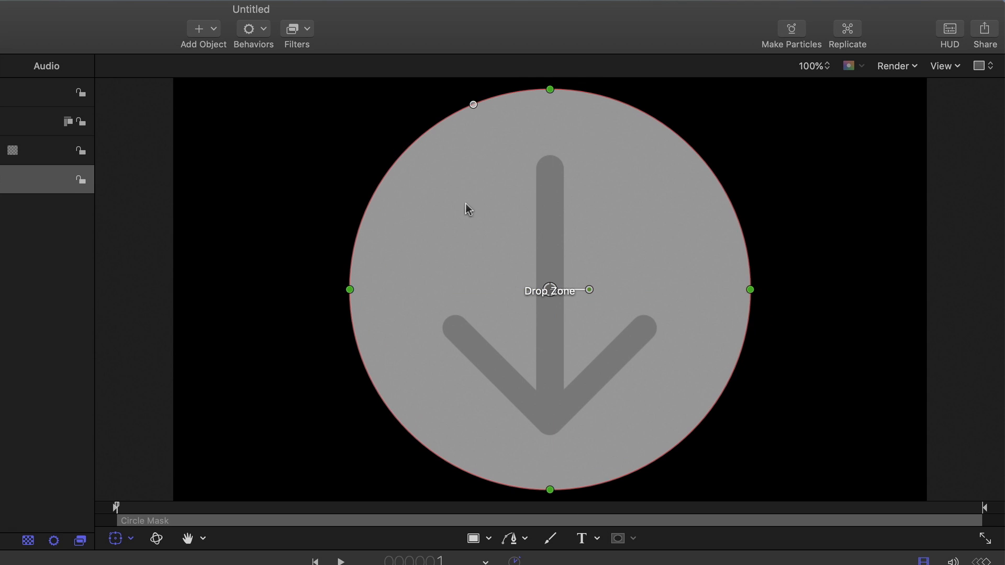
pyautogui.moveTo(567, 281)
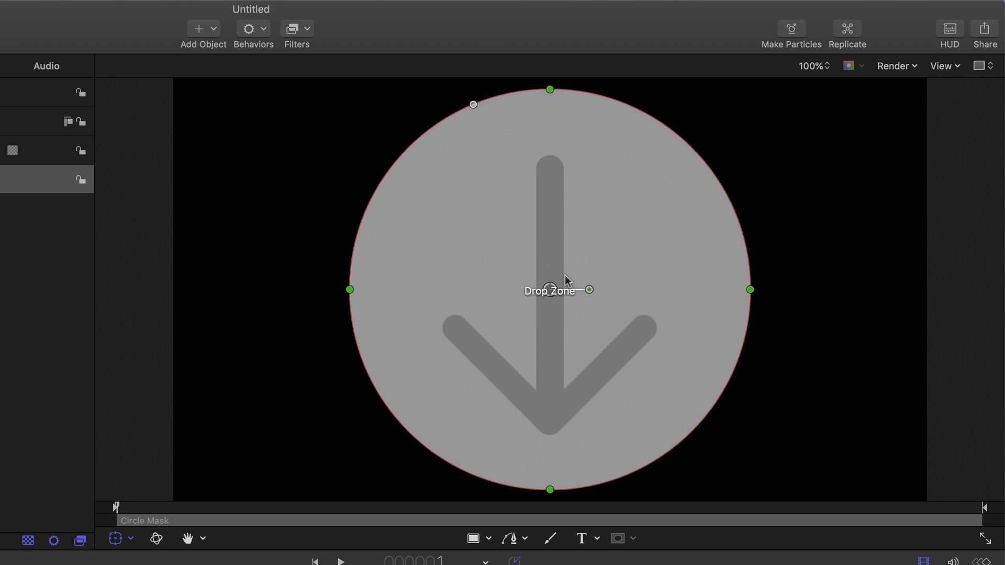
pyautogui.moveTo(553, 283)
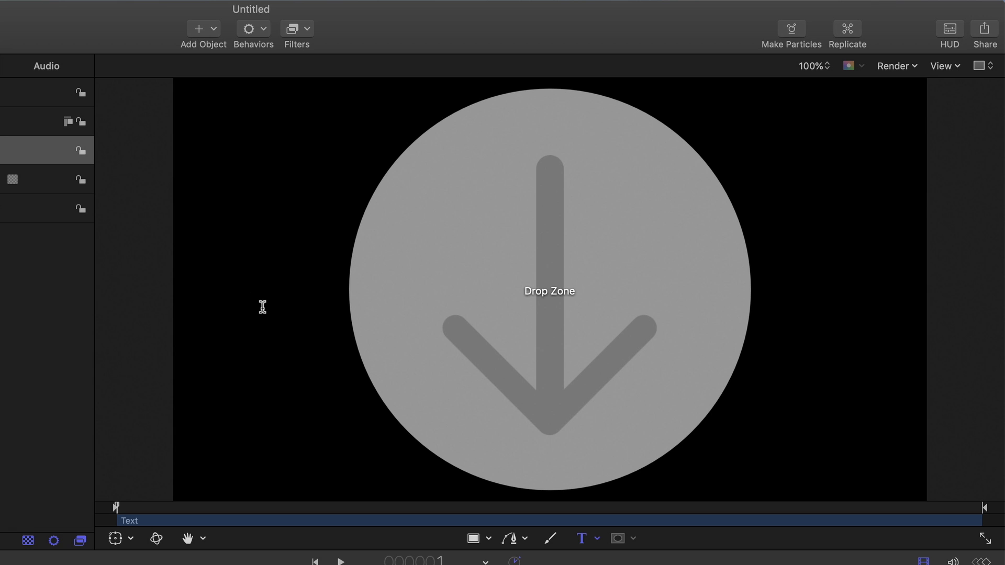
# - Type the title 'RING AROUND THE ROSY' on the canvas
pyautogui.write('R')
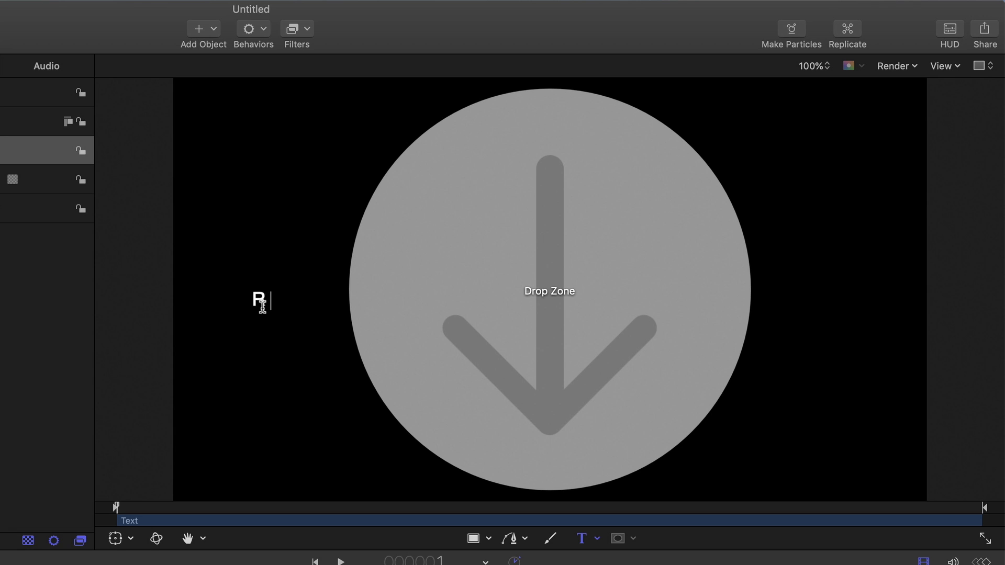
pyautogui.write('ING AROUND THE')
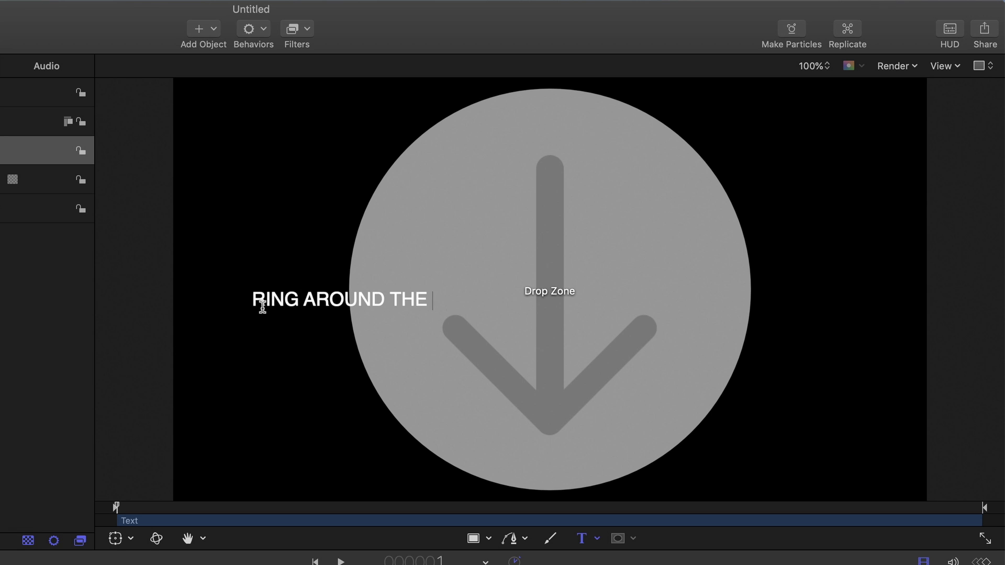
pyautogui.write('ROSY')
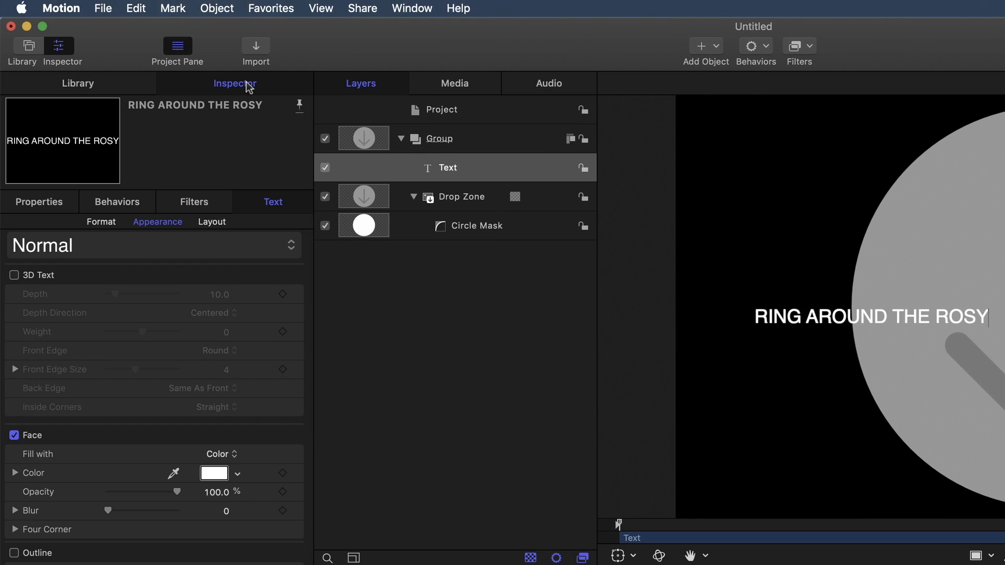
pyautogui.moveTo(75, 231)
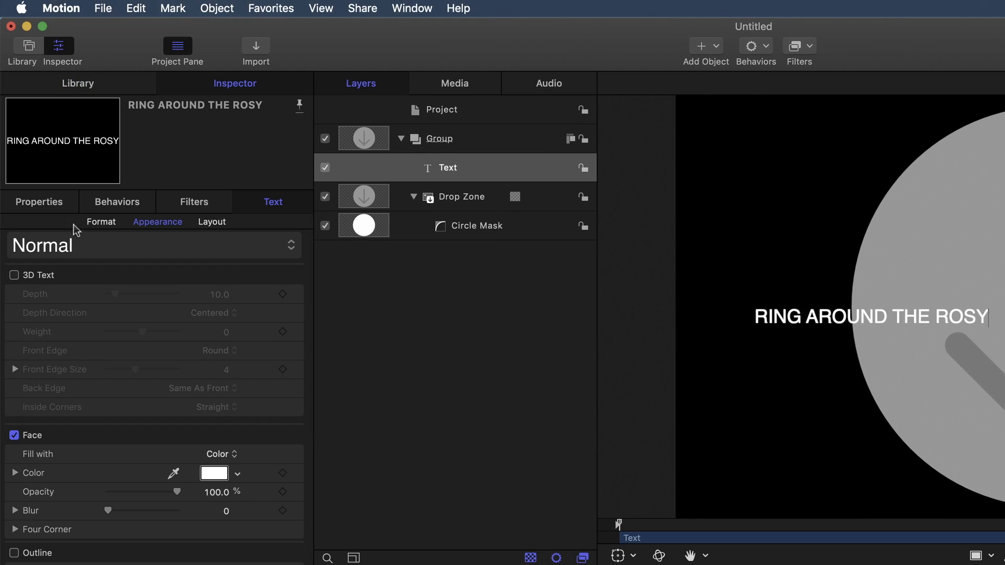
# - Raise the title's Format Size slider to 103
pyautogui.click(100, 222)
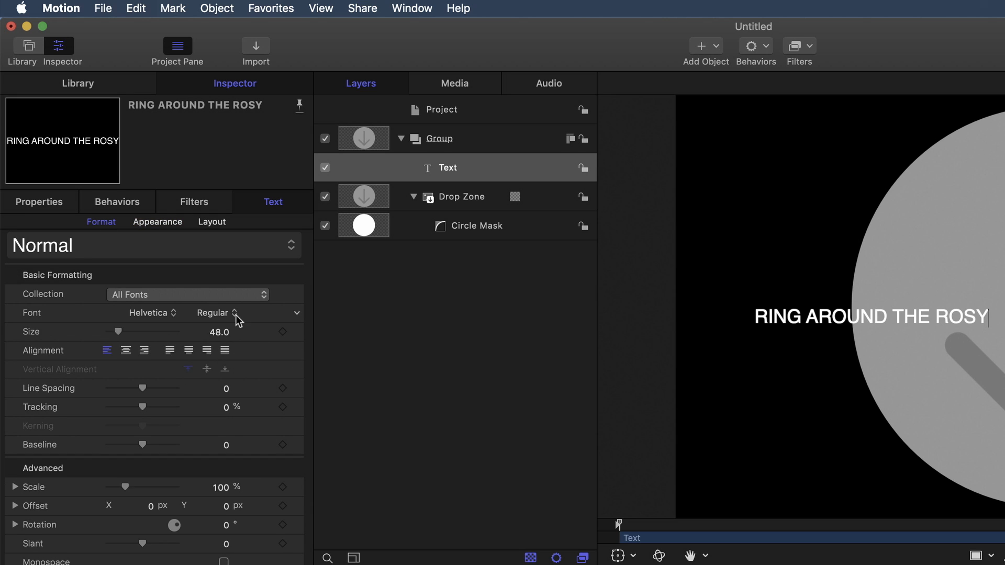
pyautogui.moveTo(118, 331); pyautogui.dragTo(125, 332)
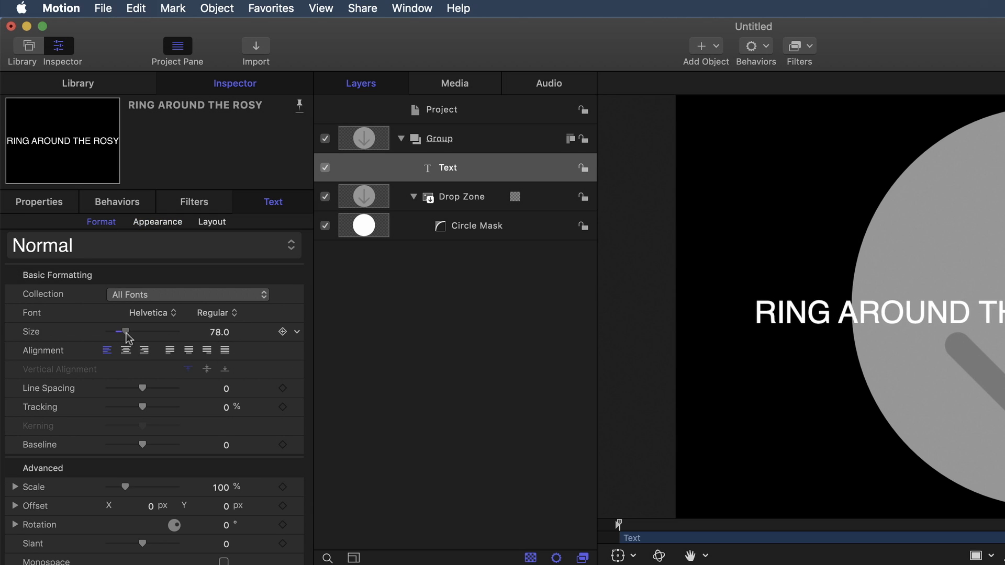
pyautogui.moveTo(124, 331); pyautogui.dragTo(132, 332)
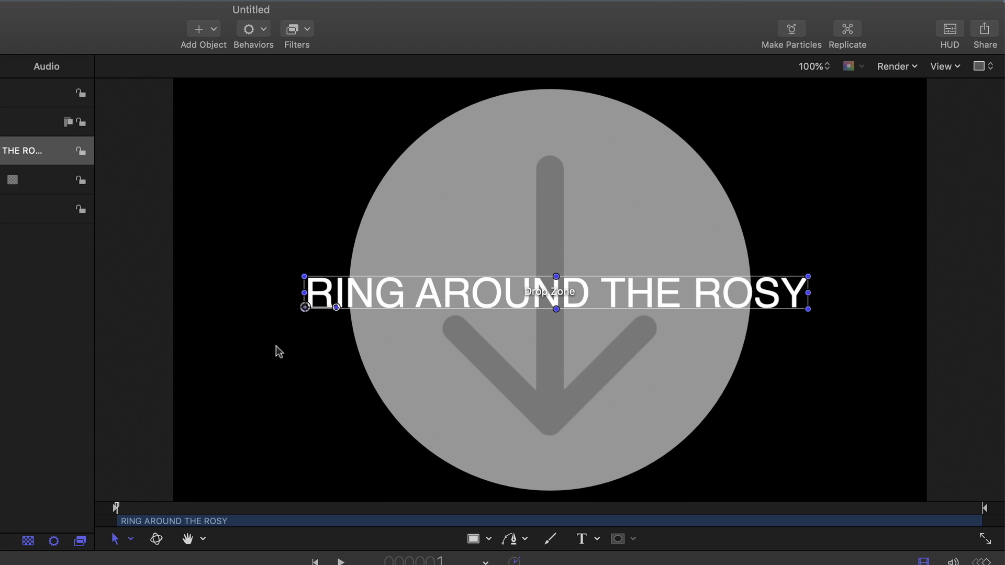
pyautogui.moveTo(399, 341)
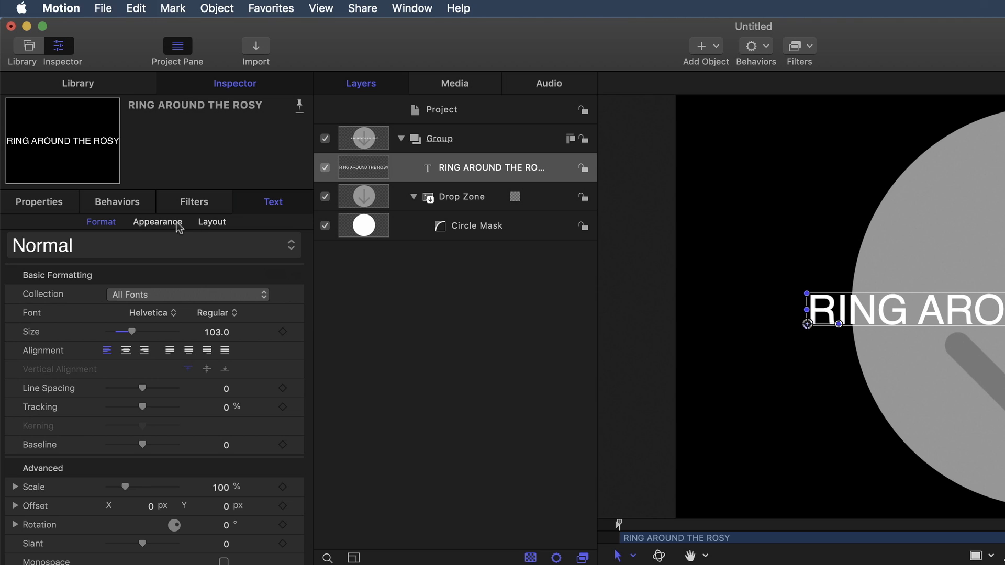
# - Set the title's Layout Method to Path
pyautogui.click(211, 222)
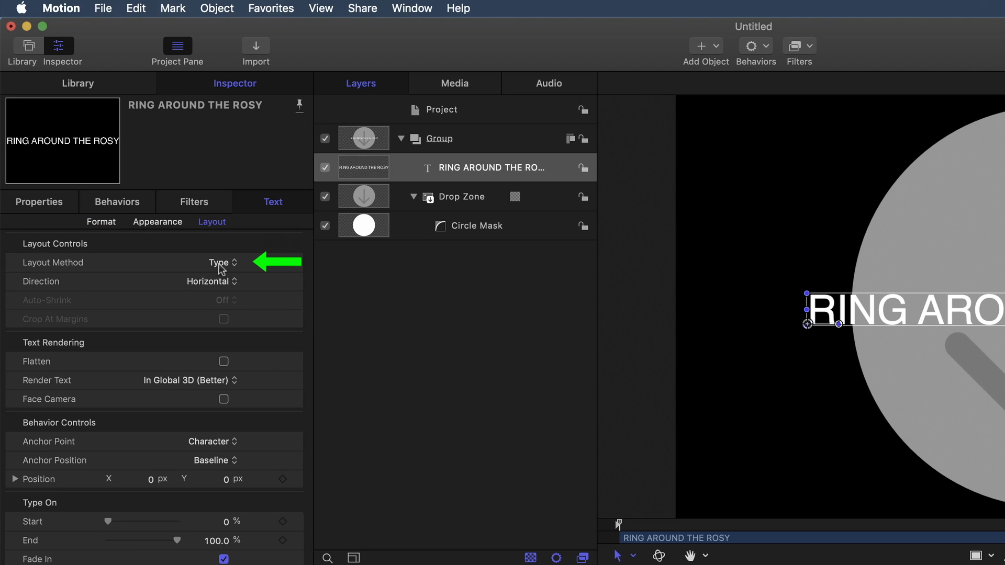
pyautogui.click(221, 262)
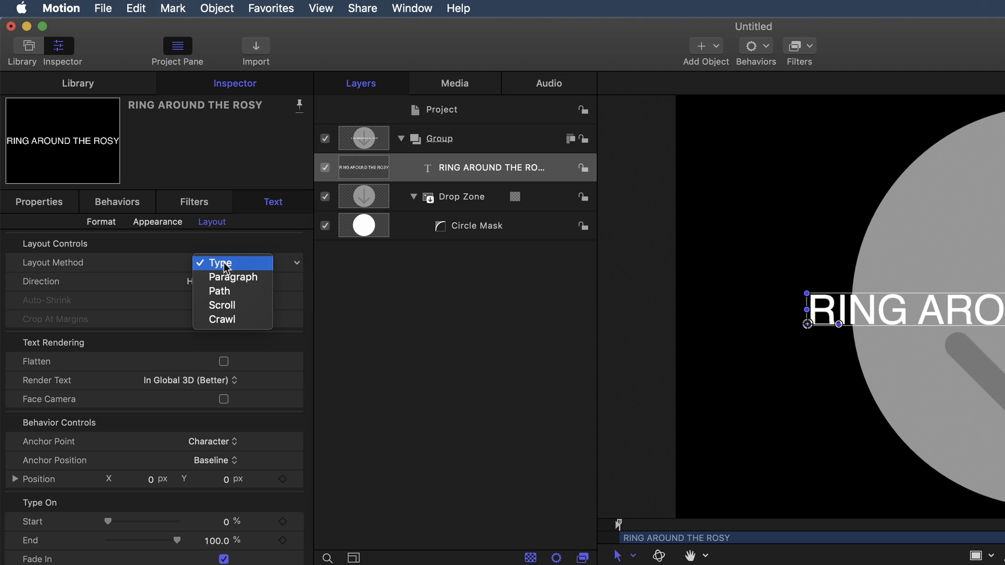
pyautogui.moveTo(219, 291)
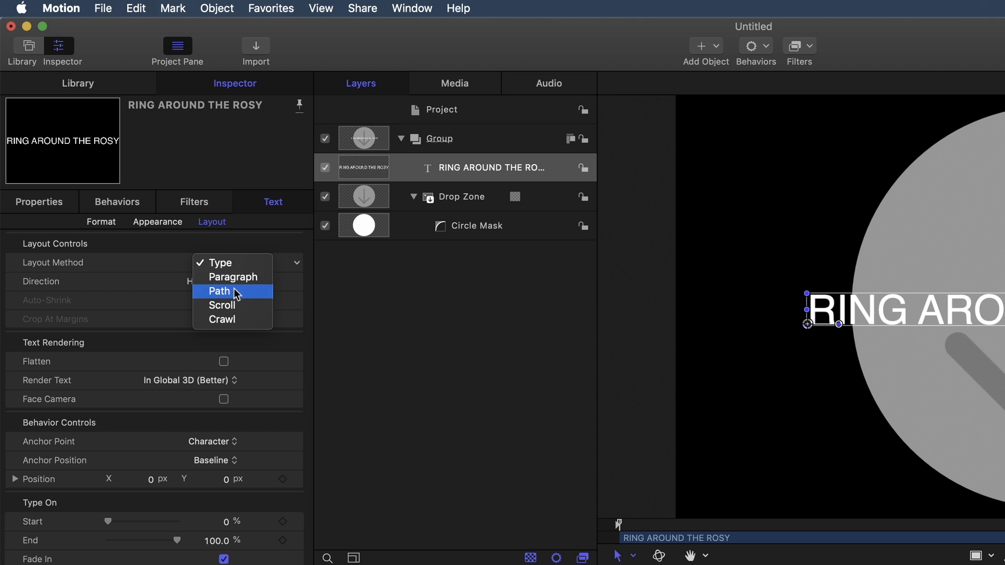
pyautogui.click(219, 291)
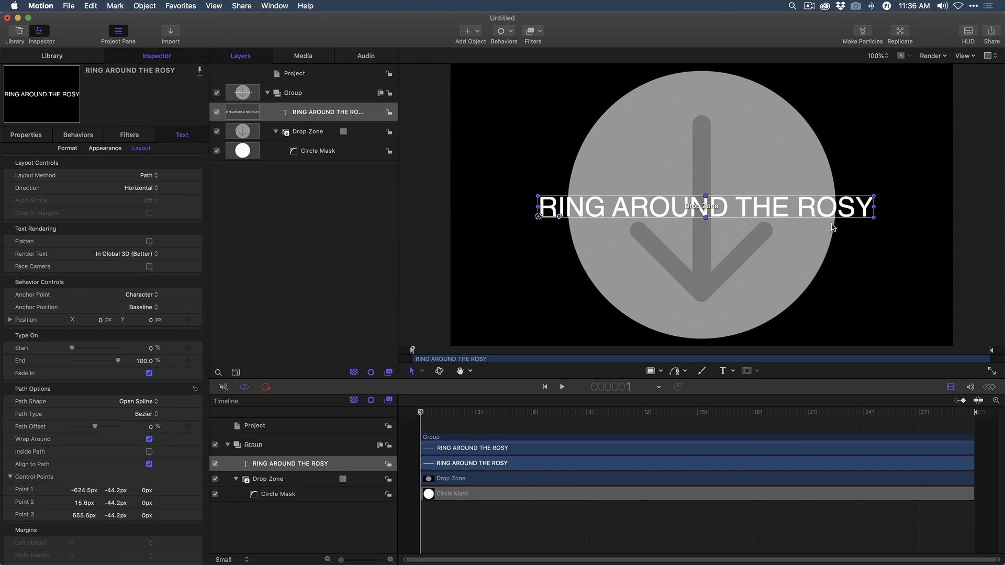
pyautogui.moveTo(867, 227)
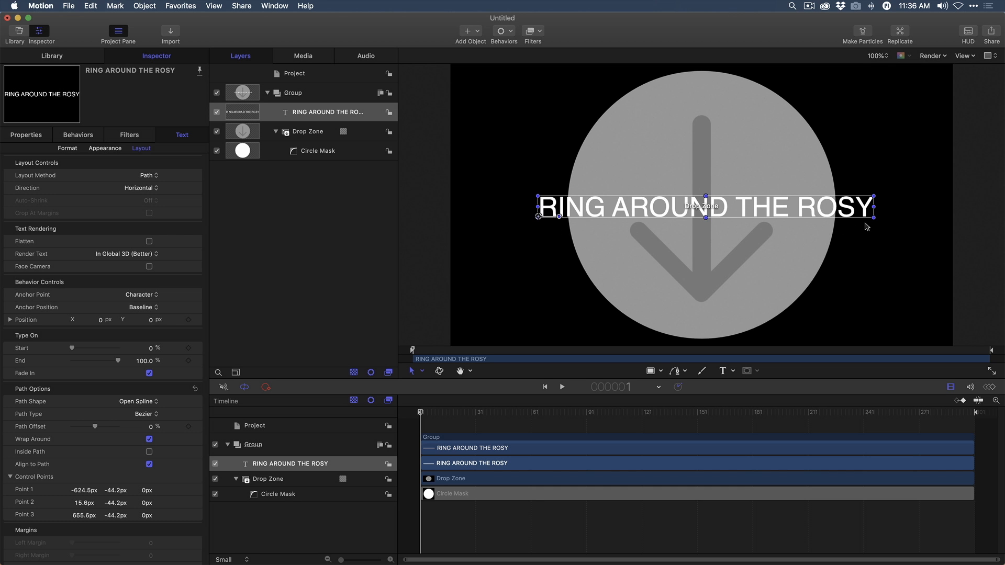
pyautogui.moveTo(297, 228)
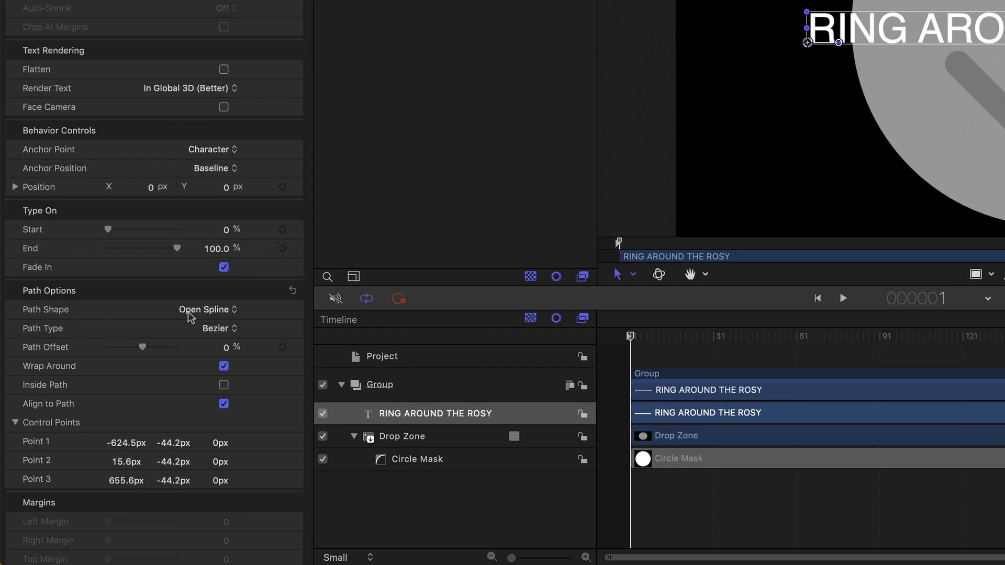
# - Change the path shape to Circle and centre the text ring over the drop zone
pyautogui.click(204, 309)
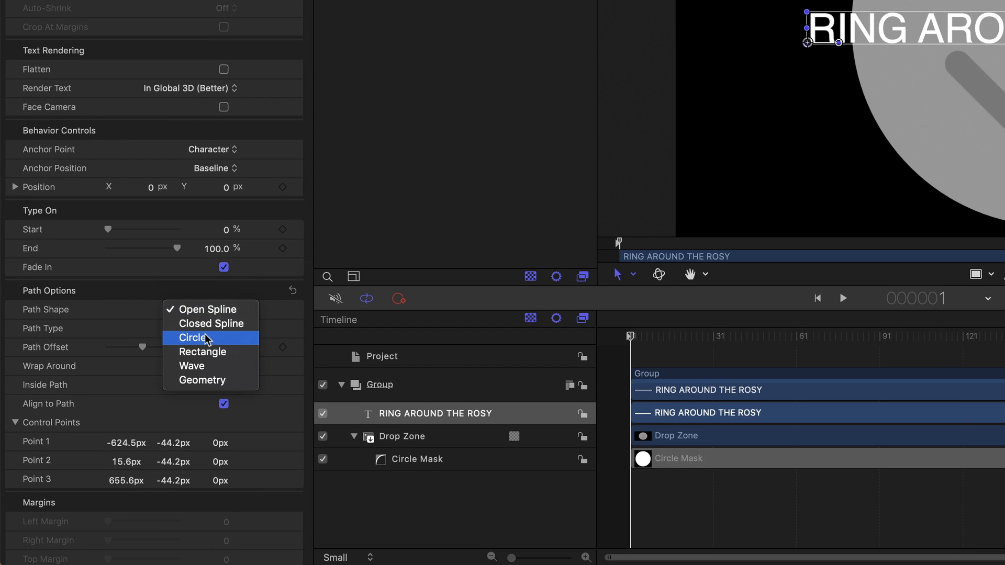
pyautogui.click(191, 338)
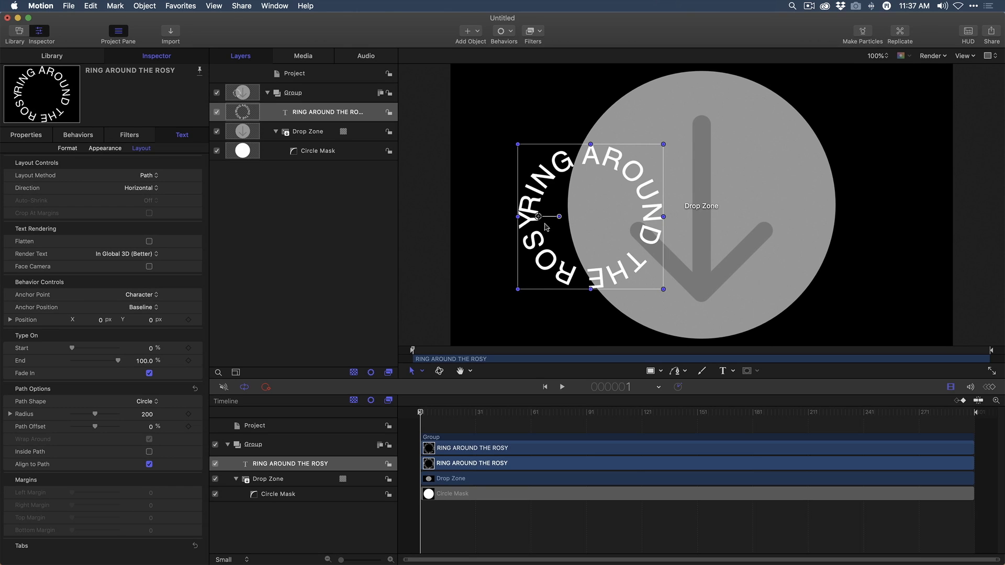
pyautogui.moveTo(545, 226); pyautogui.dragTo(591, 216)
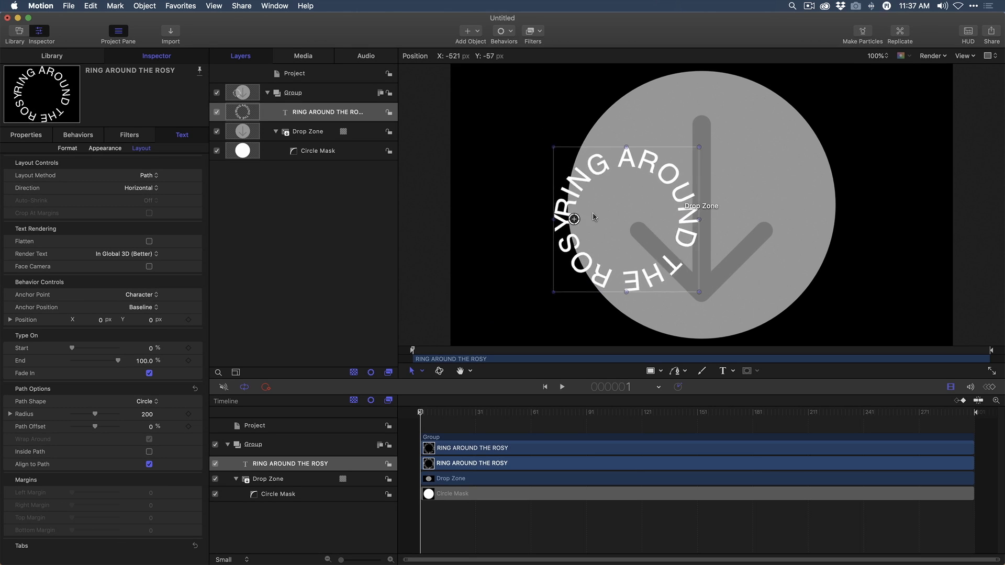
pyautogui.moveTo(574, 219); pyautogui.dragTo(652, 206)
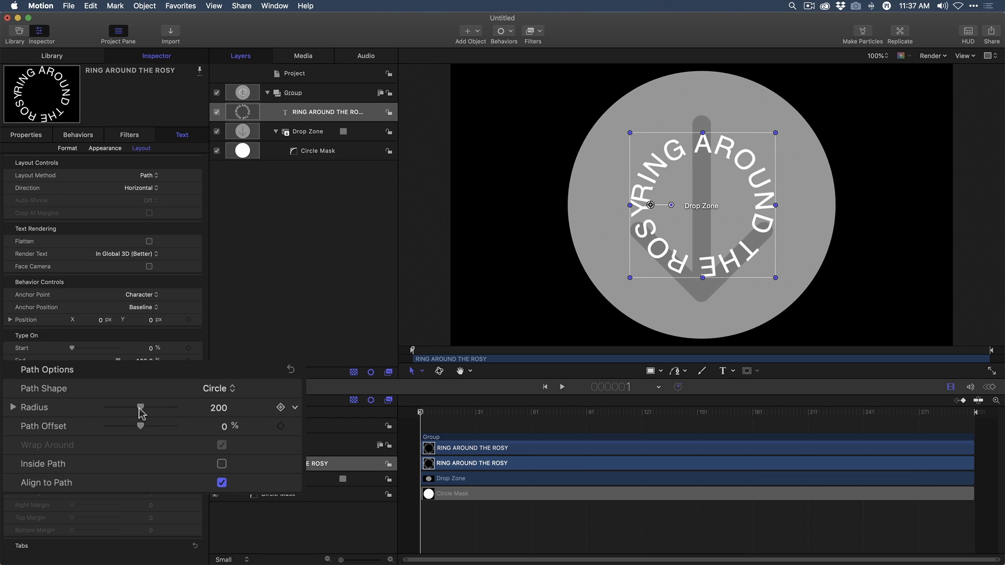
# - Adjust the circular path radius to 413 so text arcs along the circle's top
pyautogui.moveTo(137, 408); pyautogui.dragTo(159, 408)
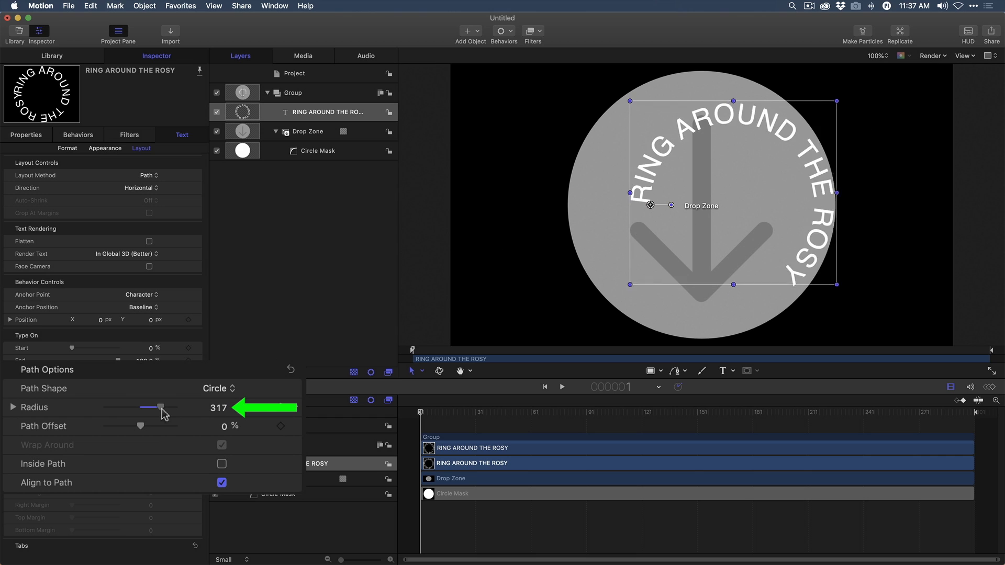
pyautogui.moveTo(159, 407); pyautogui.dragTo(168, 408)
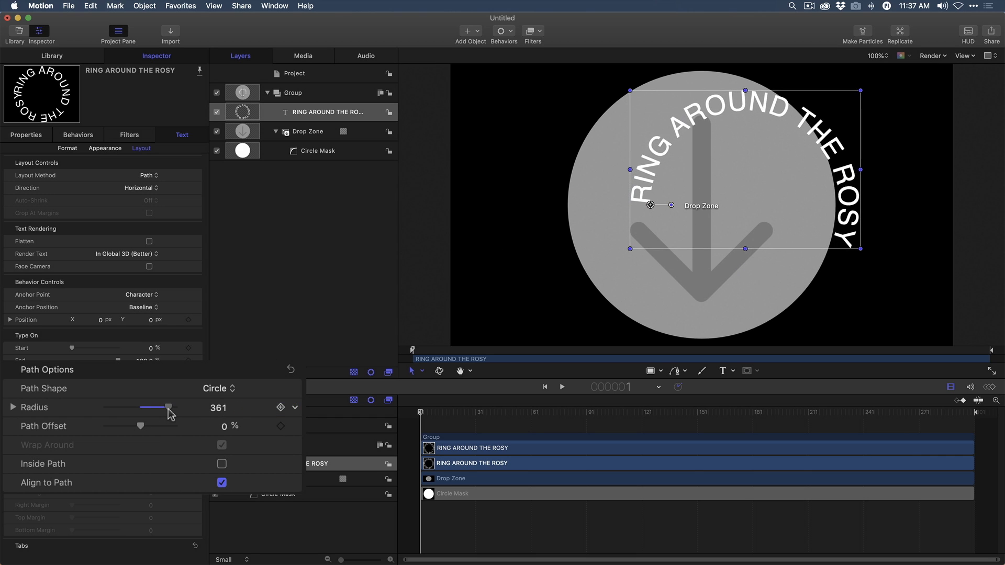
pyautogui.moveTo(168, 408); pyautogui.dragTo(156, 407)
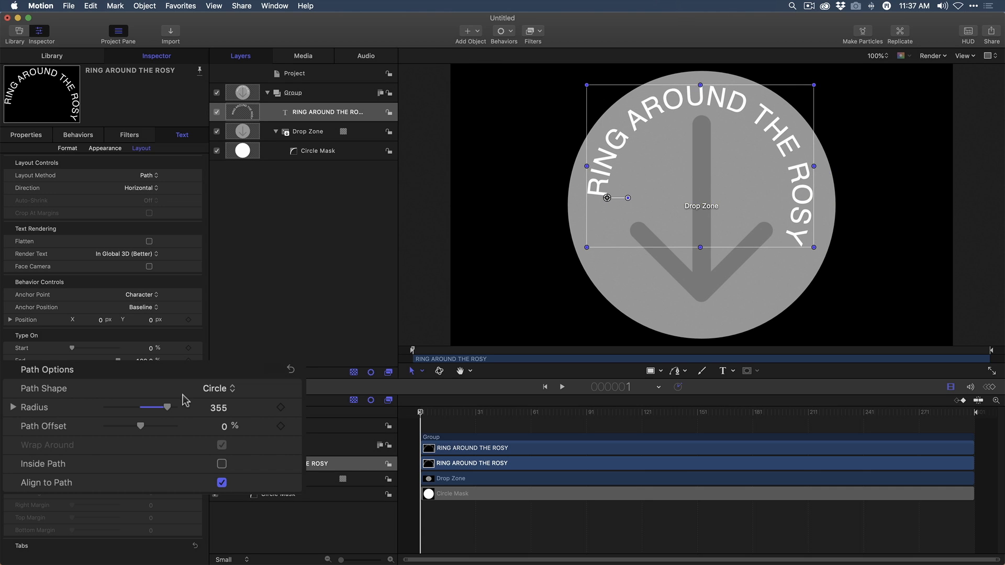
pyautogui.moveTo(168, 408); pyautogui.dragTo(174, 407)
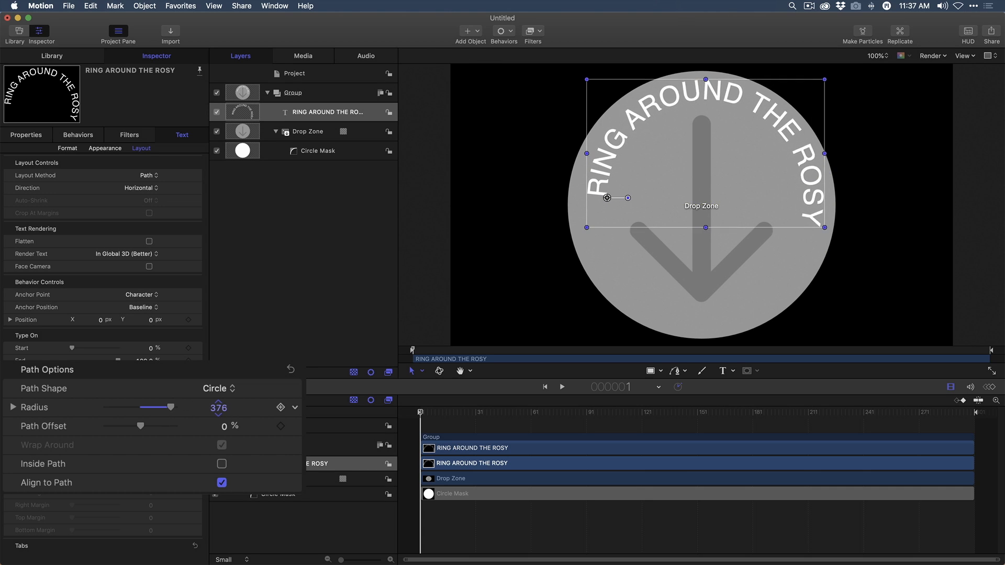
pyautogui.moveTo(163, 408); pyautogui.dragTo(170, 408)
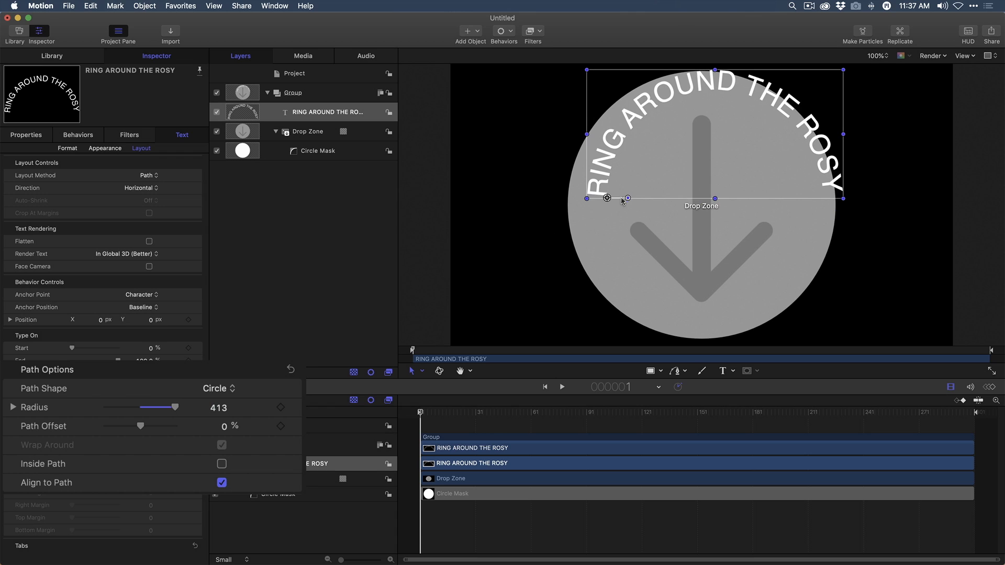
pyautogui.moveTo(623, 198); pyautogui.dragTo(593, 206)
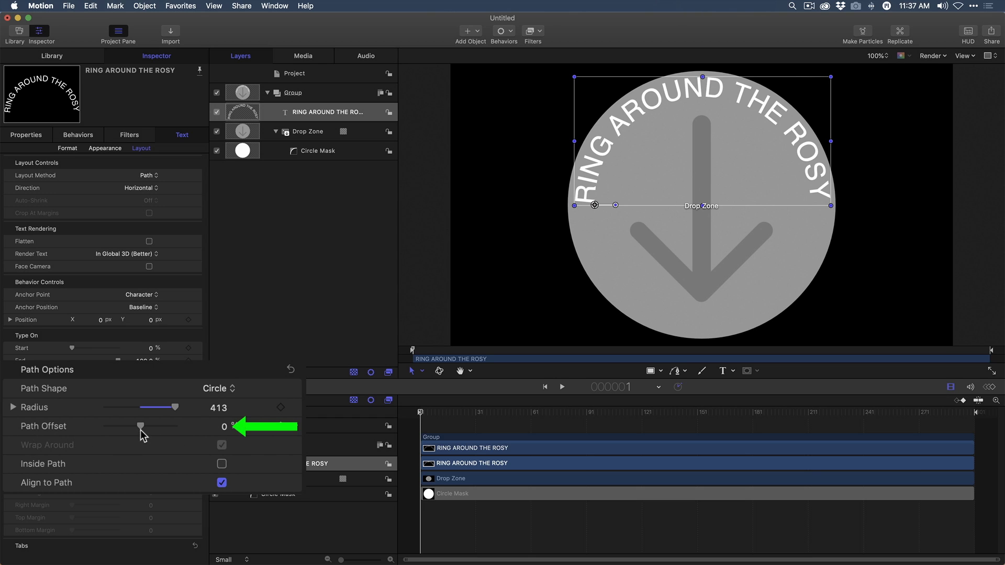
pyautogui.moveTo(148, 436)
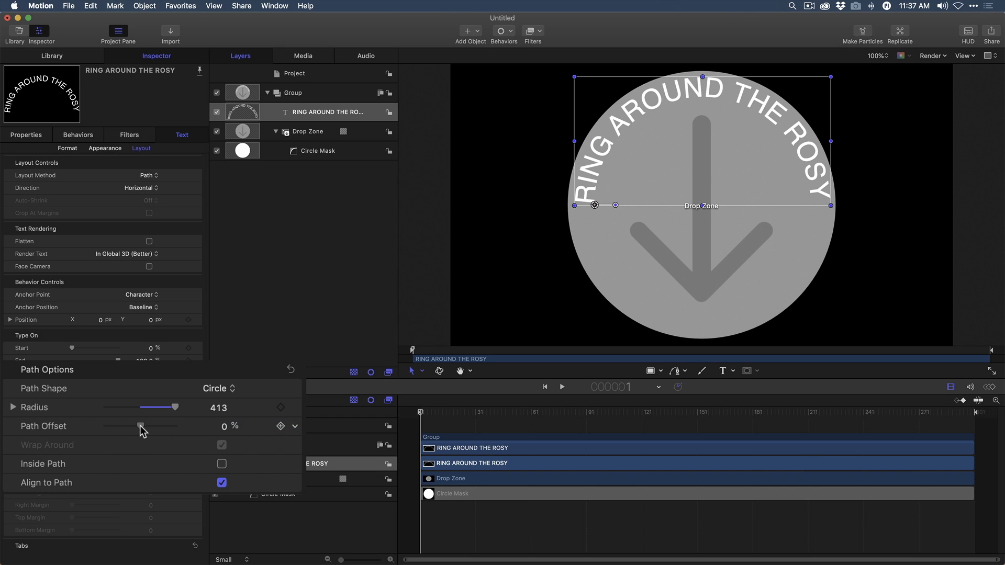
pyautogui.moveTo(142, 426); pyautogui.dragTo(158, 426)
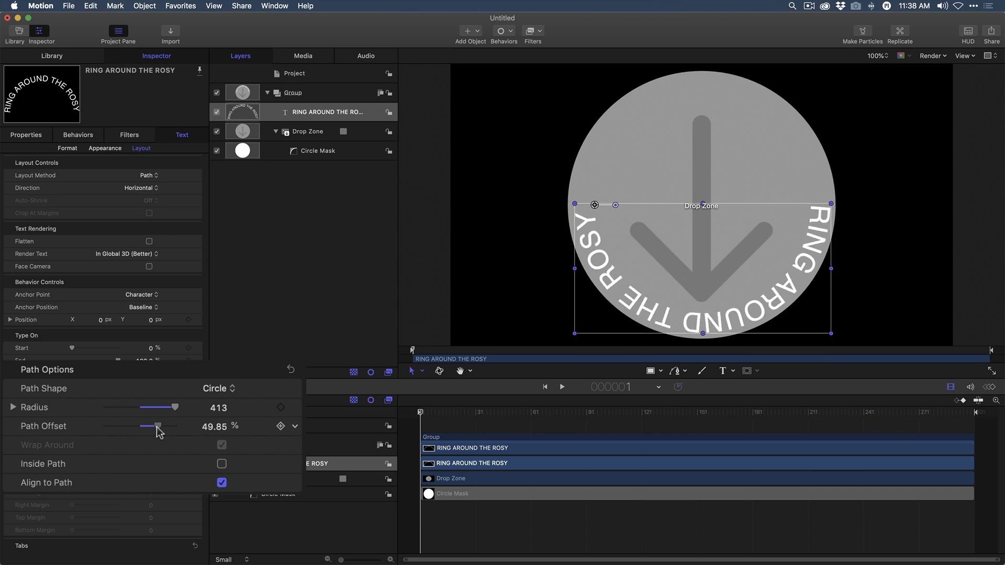
pyautogui.moveTo(157, 426); pyautogui.dragTo(146, 426)
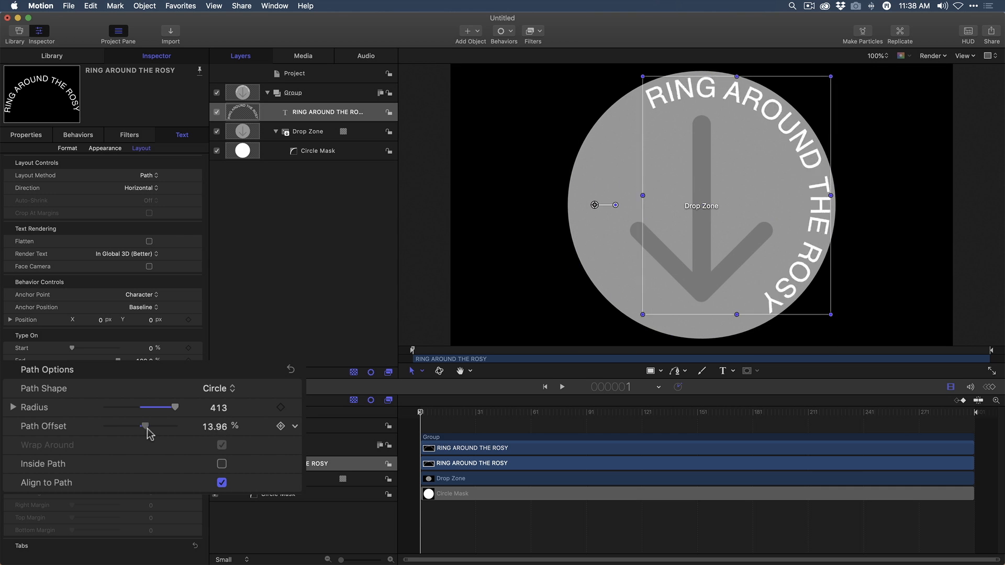
pyautogui.moveTo(146, 426); pyautogui.dragTo(133, 426)
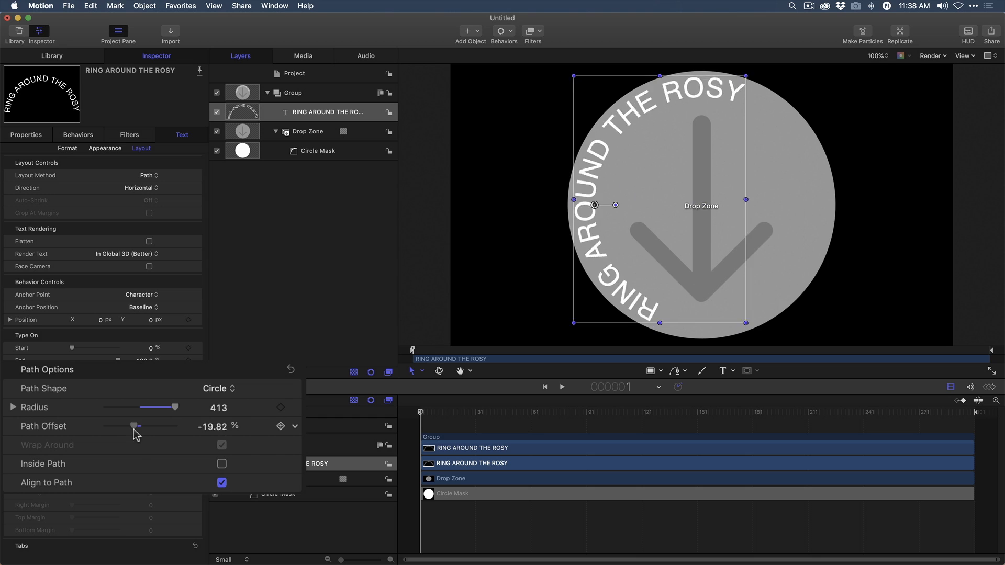
pyautogui.moveTo(131, 426); pyautogui.dragTo(139, 426)
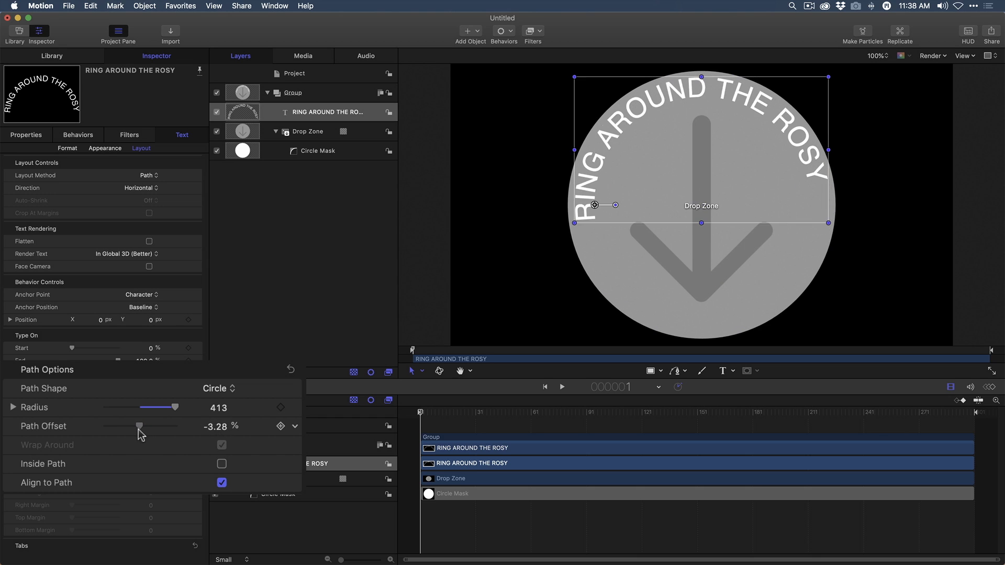
pyautogui.moveTo(138, 426); pyautogui.dragTo(141, 426)
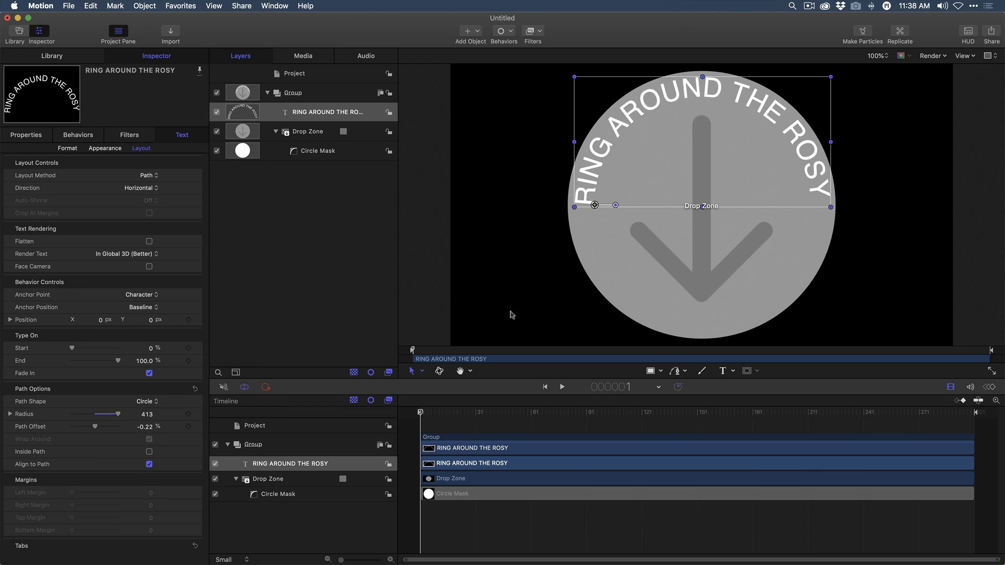
pyautogui.moveTo(589, 251)
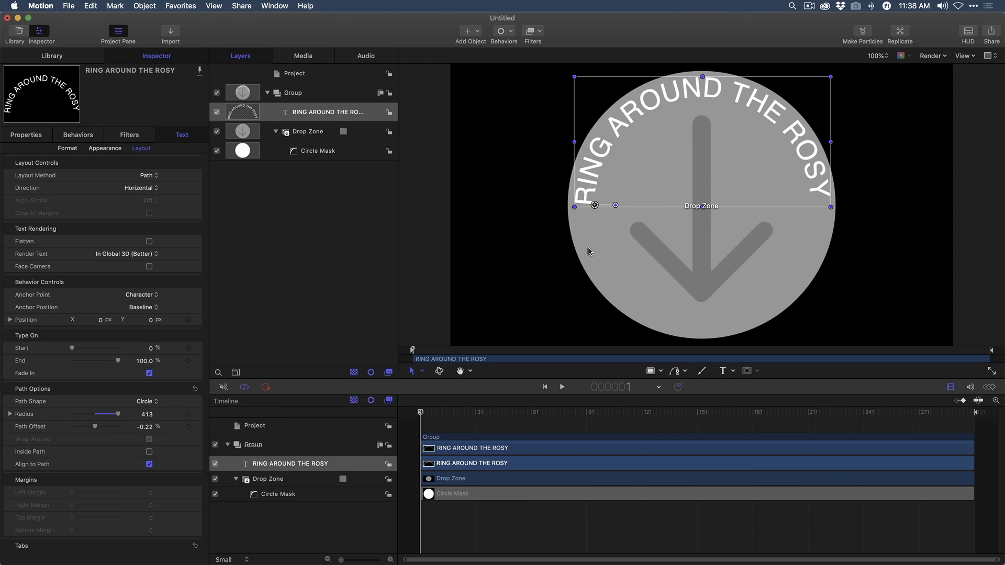
pyautogui.moveTo(589, 251)
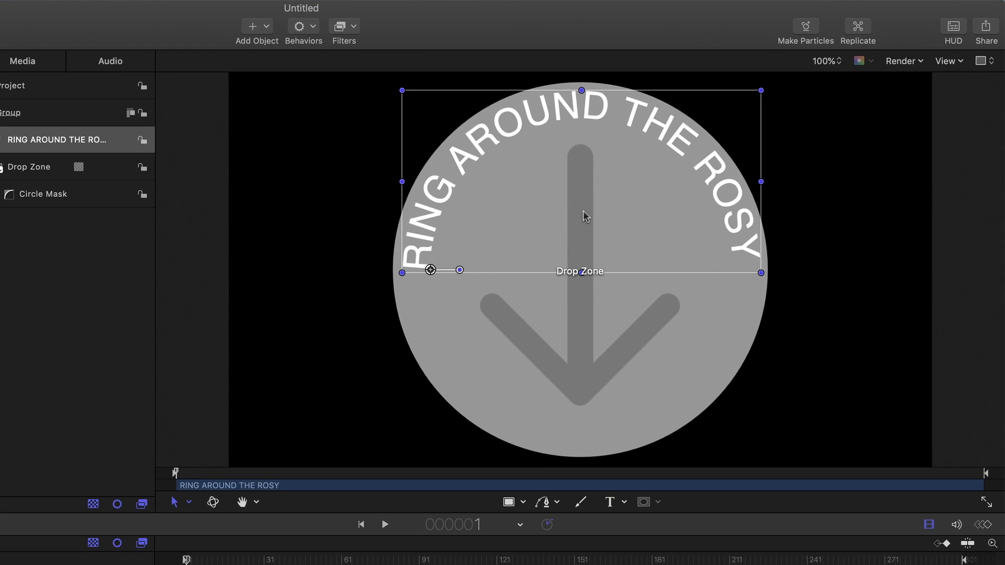
pyautogui.moveTo(501, 225)
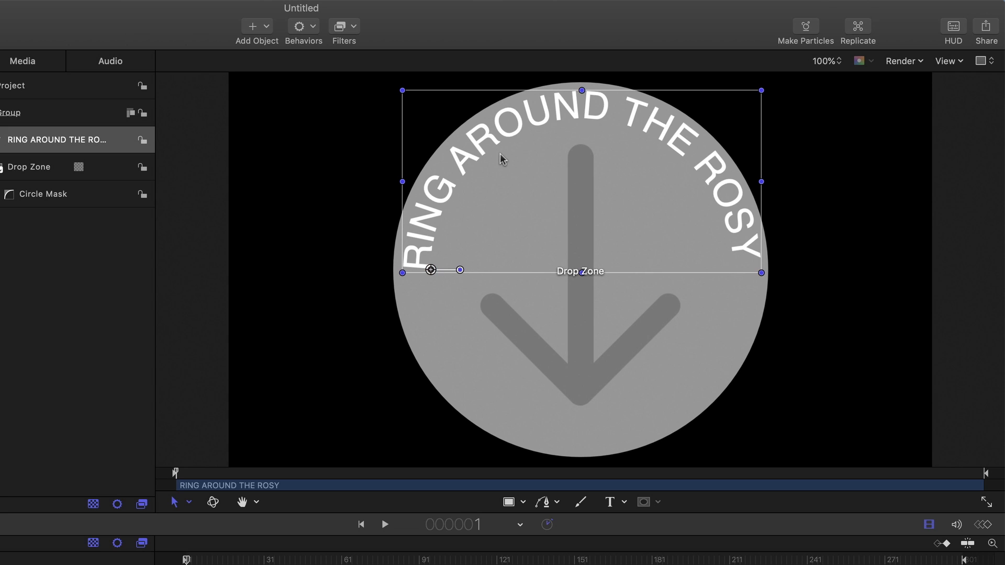
pyautogui.moveTo(475, 180)
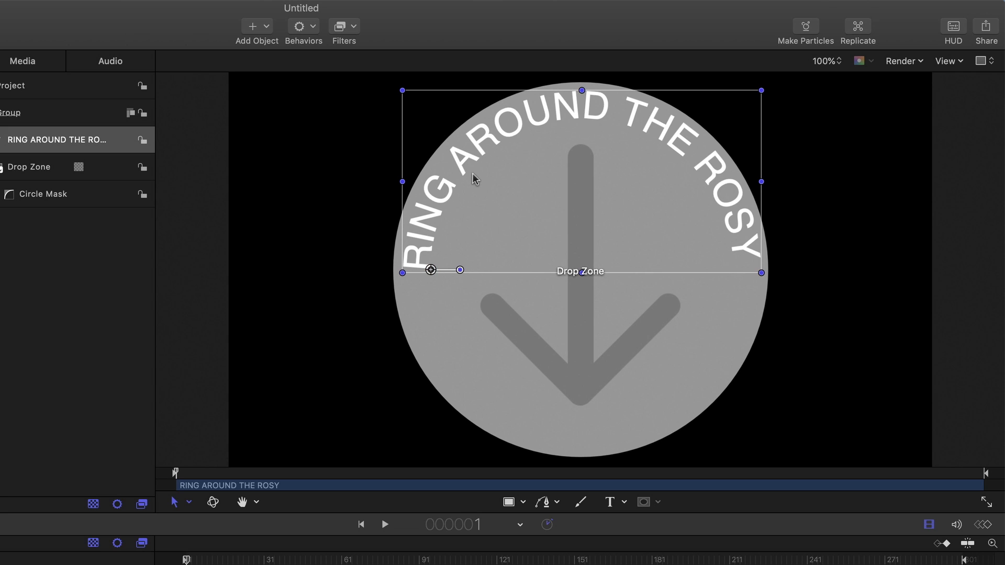
pyautogui.moveTo(213, 507)
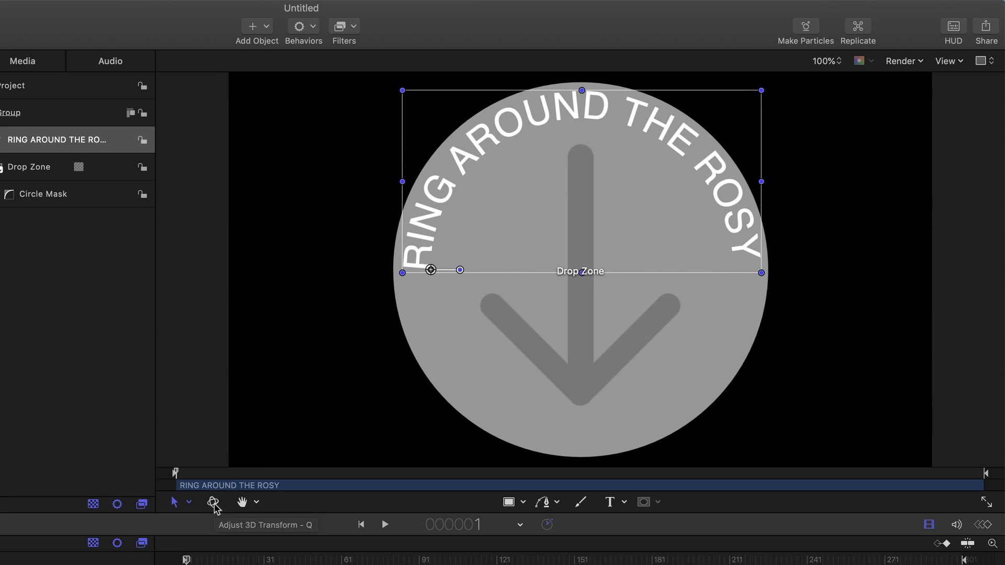
# - Switch to the Adjust 3D Transform tool for the curved title
pyautogui.click(213, 502)
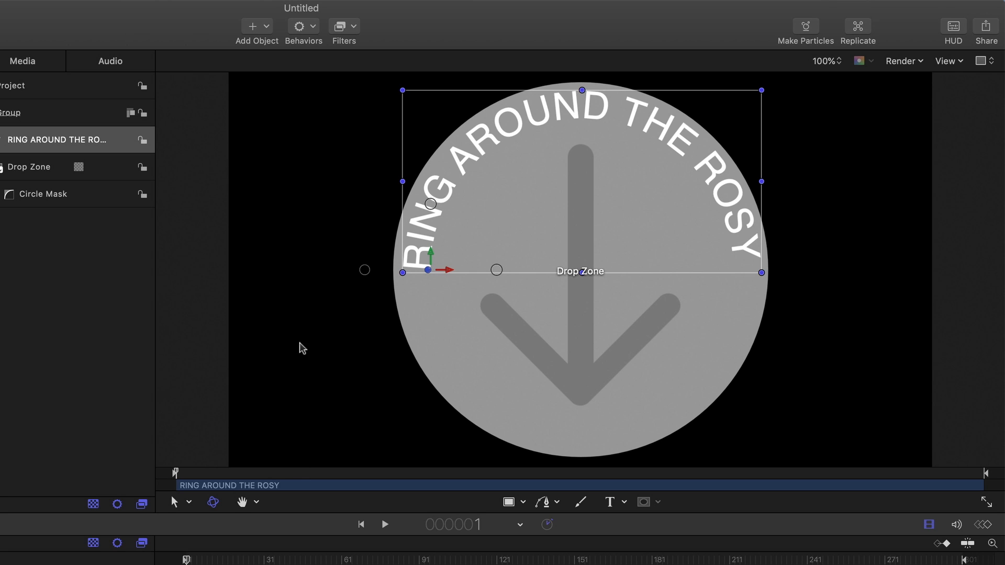
pyautogui.moveTo(375, 272)
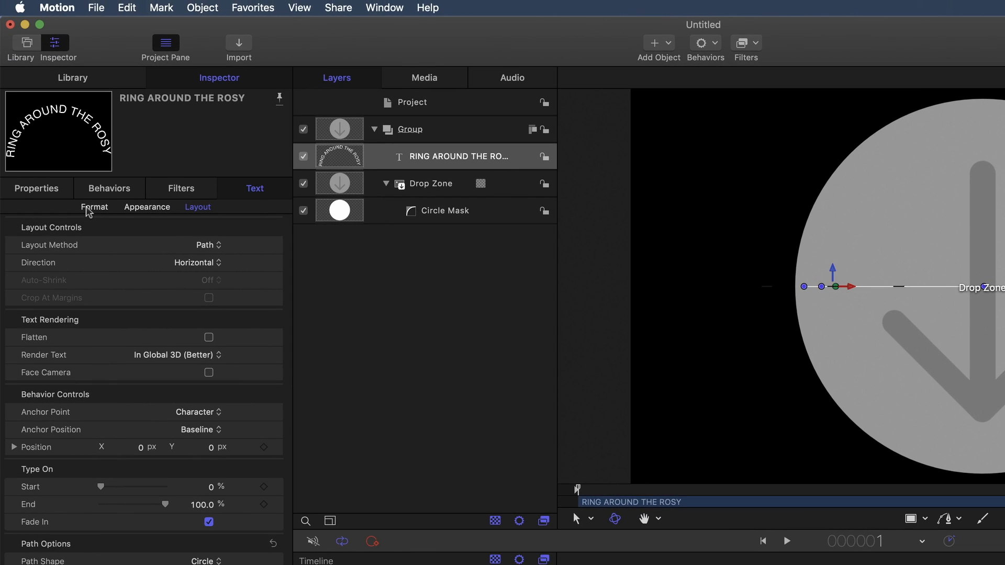
# - Set the title's X rotation to 90° so the ring lies edge-on
pyautogui.click(95, 207)
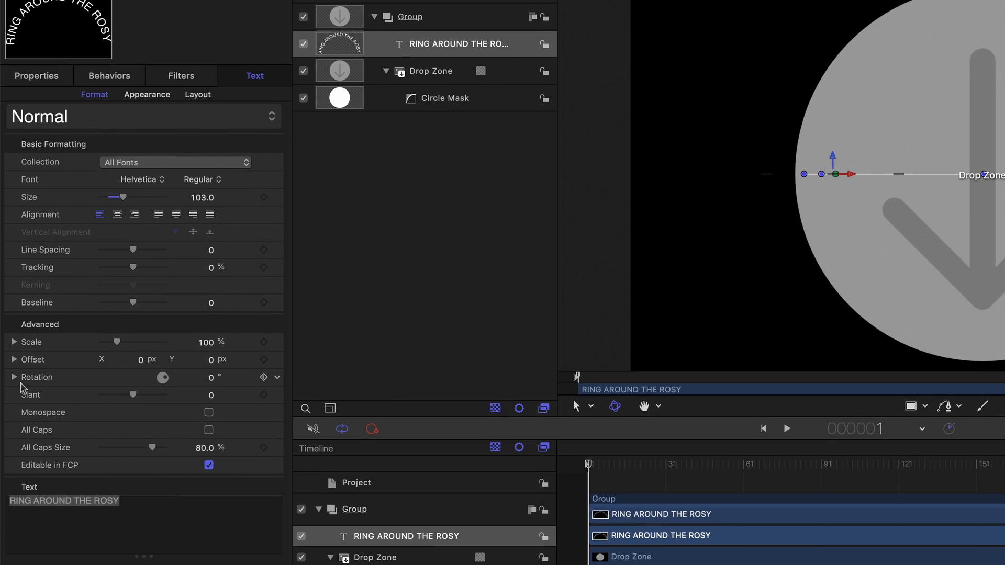
pyautogui.moveTo(20, 385)
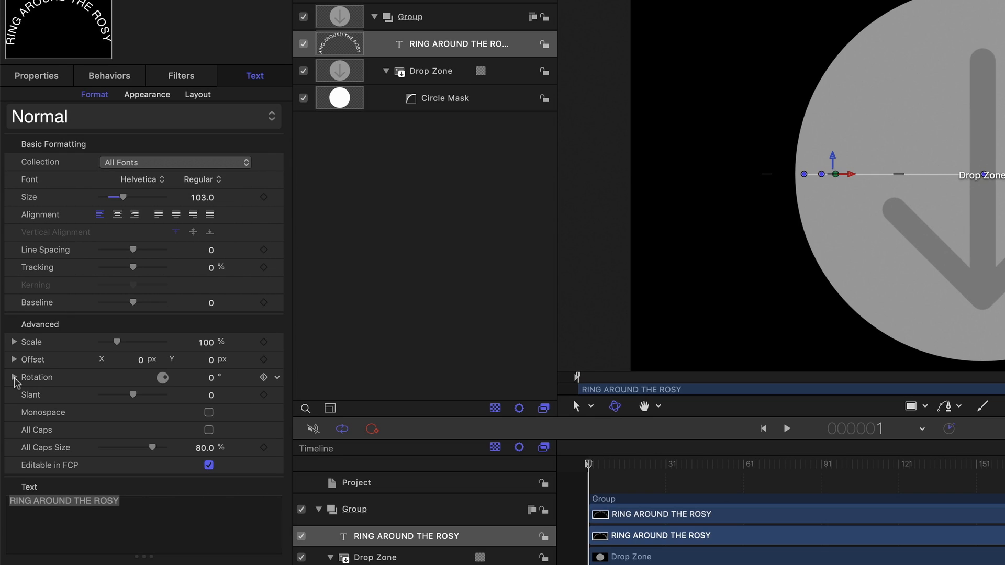
pyautogui.click(13, 377)
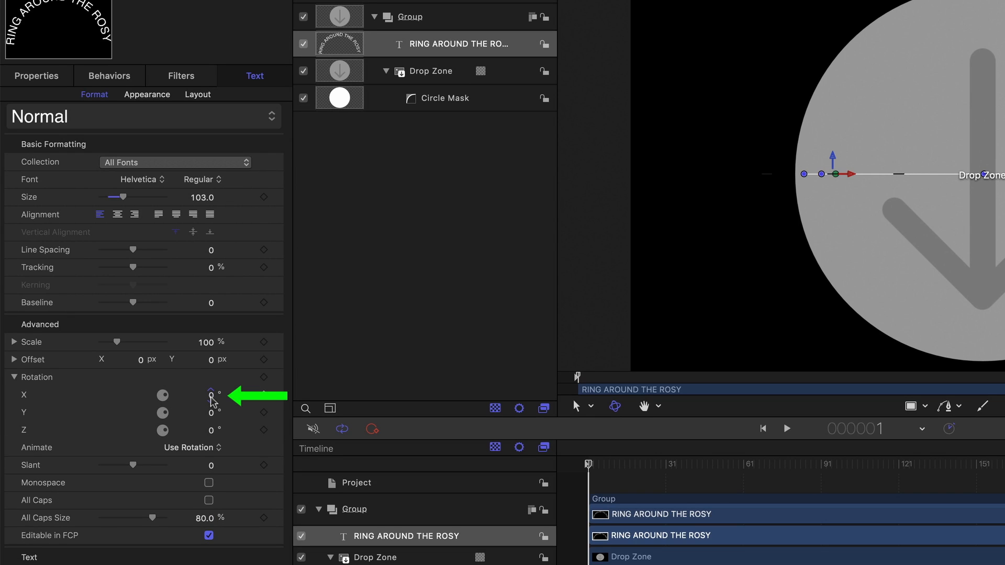
pyautogui.click(211, 395)
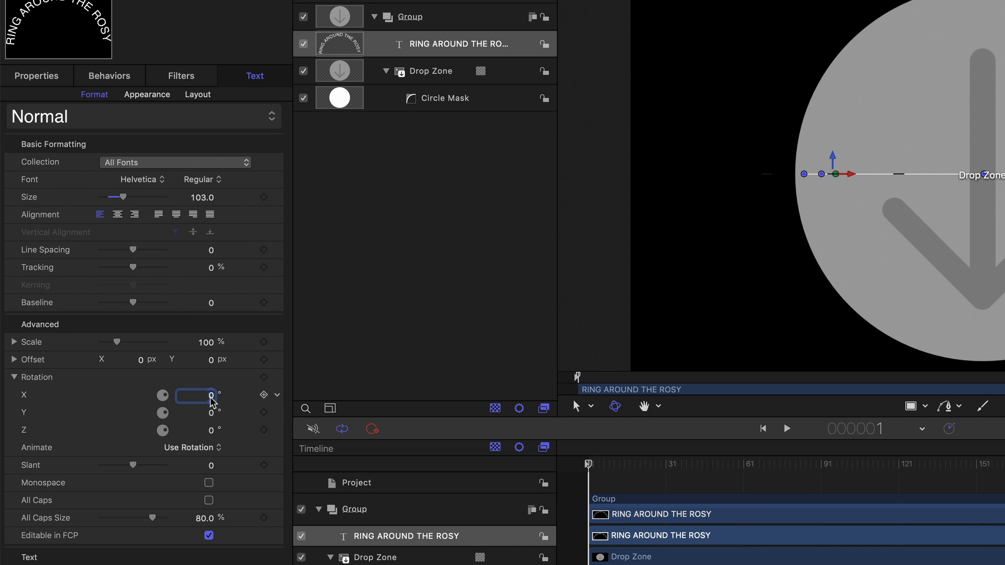
pyautogui.write('90.0')
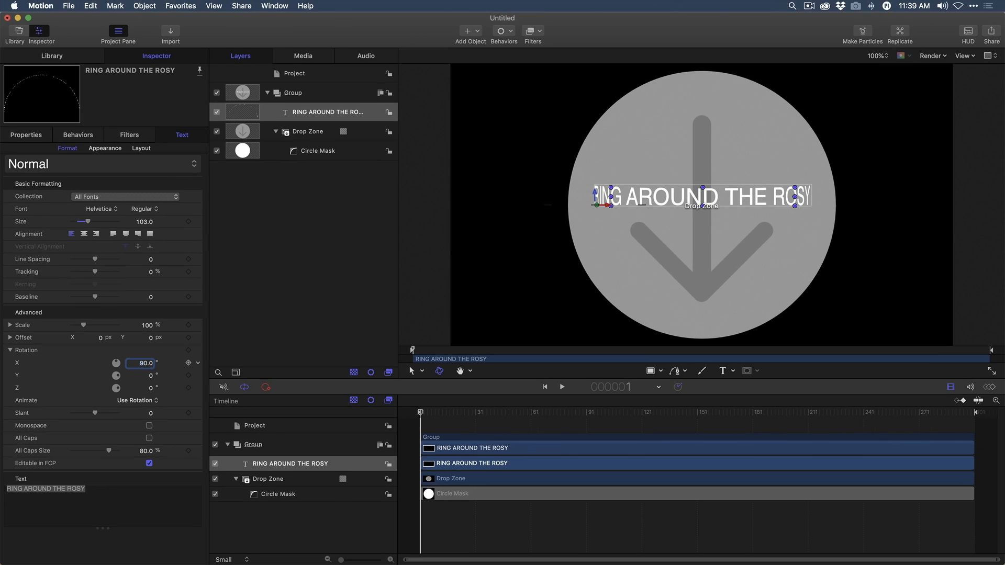
pyautogui.moveTo(719, 206)
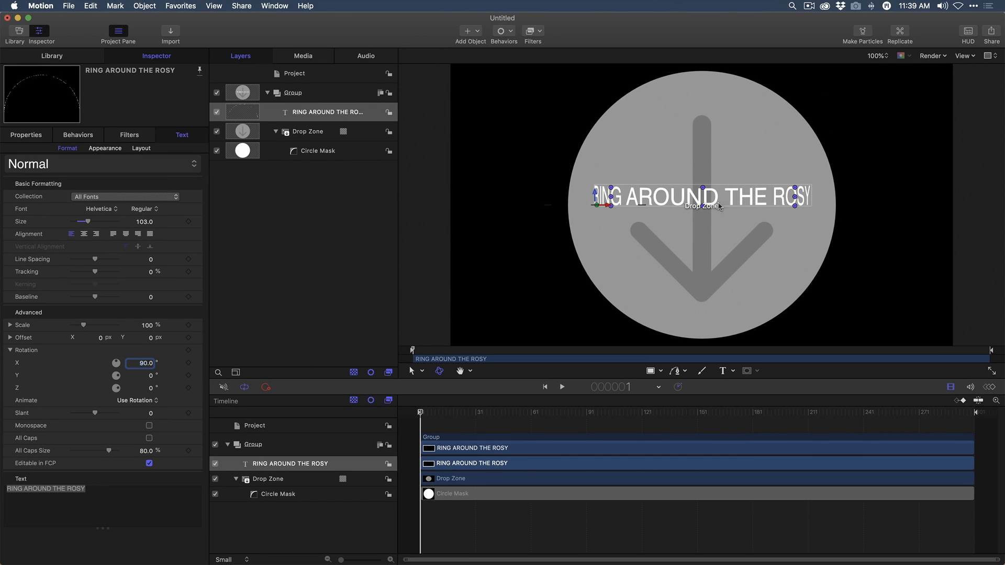
pyautogui.moveTo(576, 210)
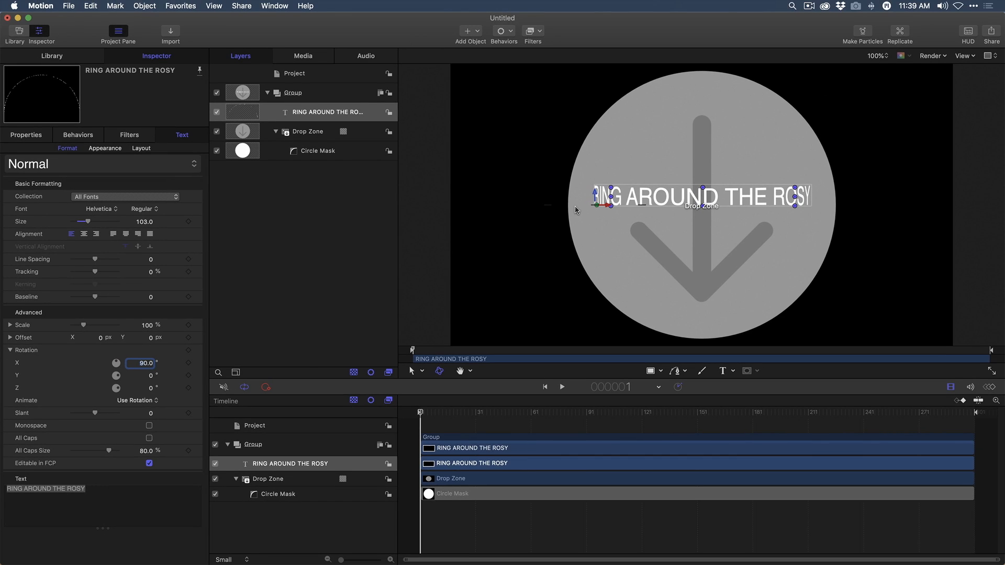
pyautogui.moveTo(320, 270)
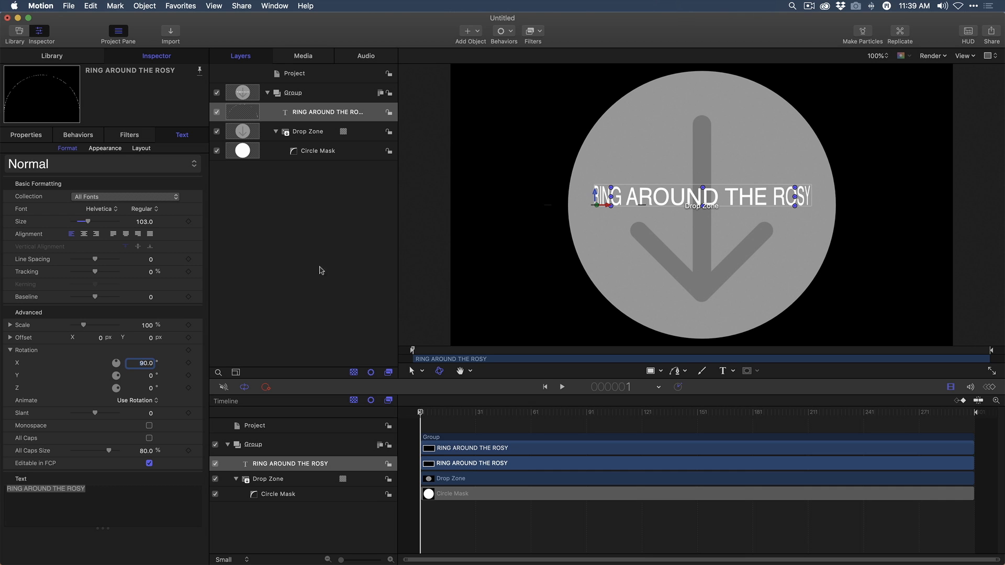
# - Slide the Path Offset to about 45%, showing back-facing letters on the ring
pyautogui.click(141, 148)
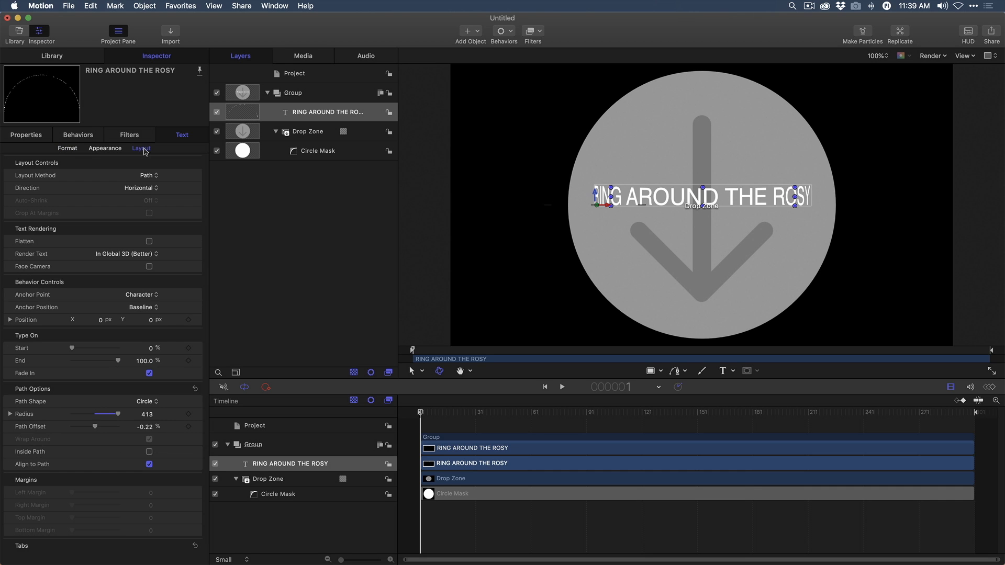
pyautogui.moveTo(95, 426); pyautogui.dragTo(135, 426)
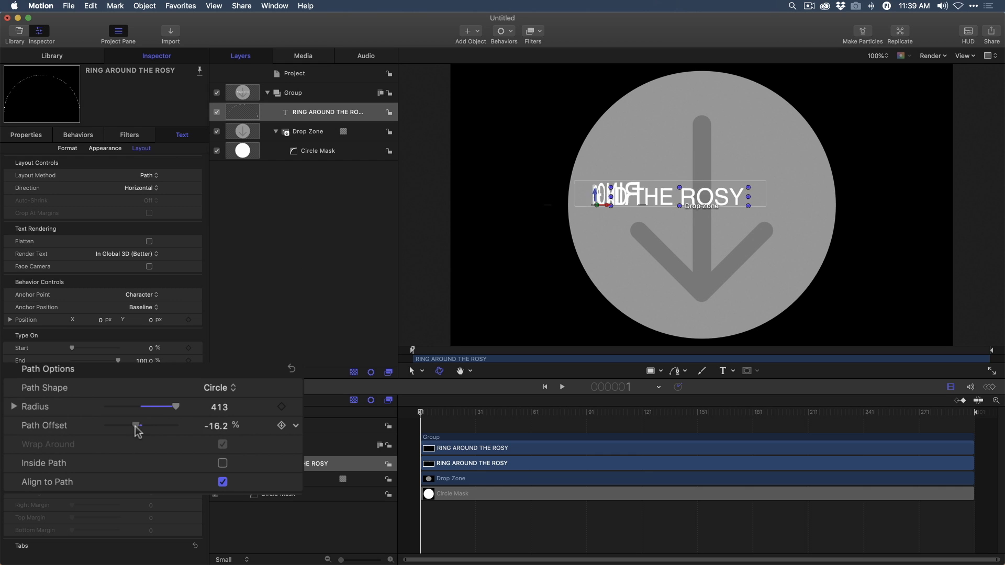
pyautogui.moveTo(136, 425); pyautogui.dragTo(141, 426)
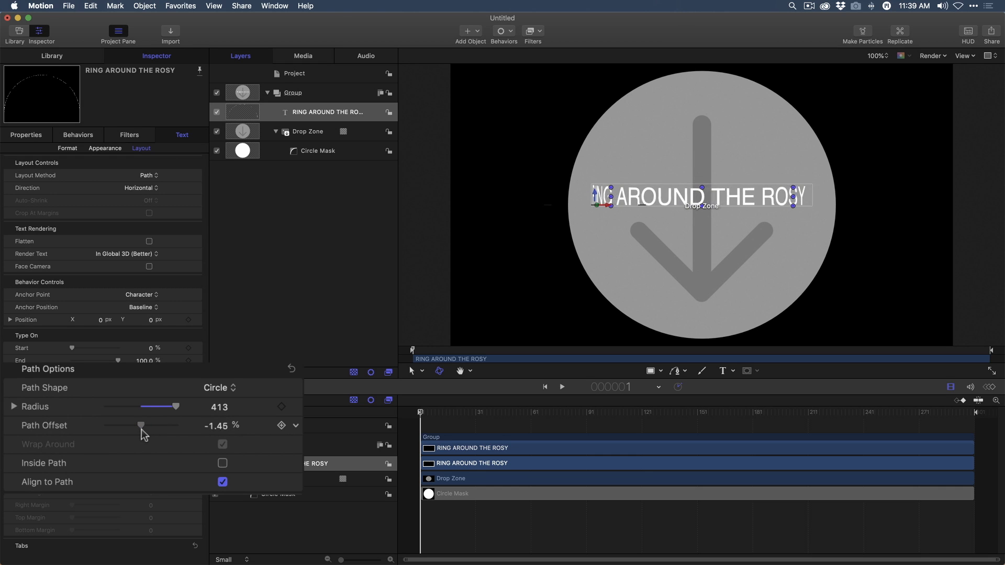
pyautogui.moveTo(141, 426); pyautogui.dragTo(142, 426)
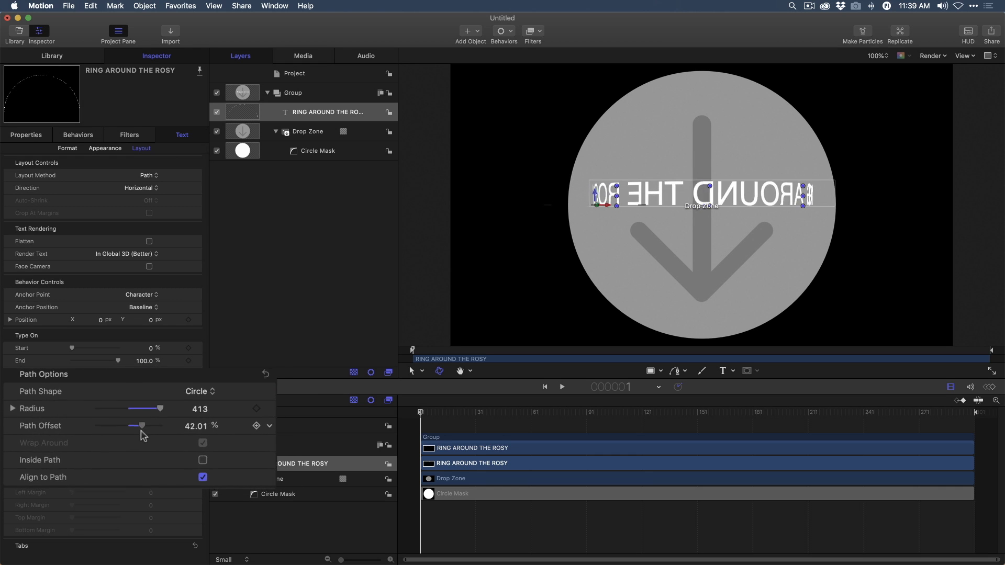
pyautogui.moveTo(142, 425); pyautogui.dragTo(106, 426)
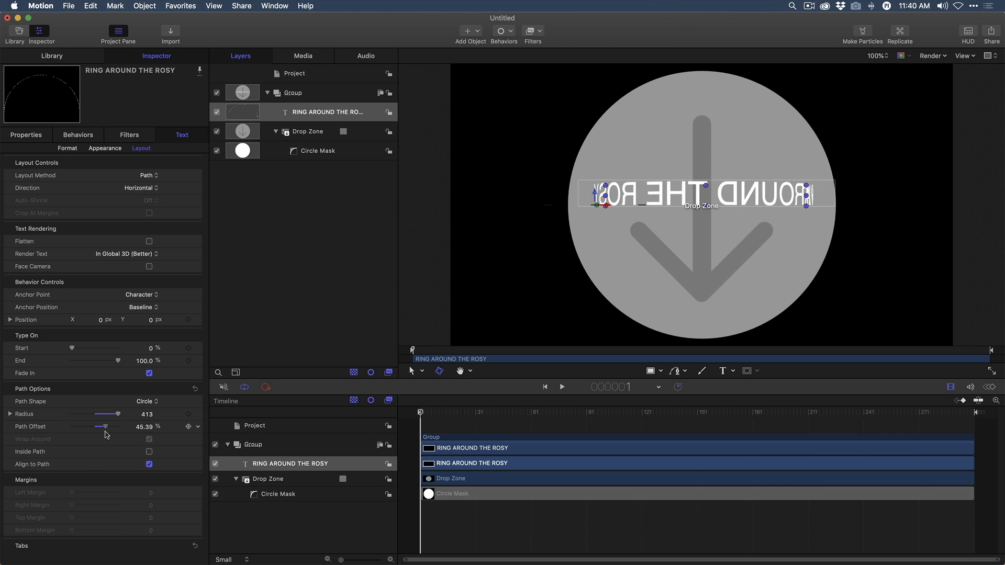
pyautogui.moveTo(107, 426); pyautogui.dragTo(106, 426)
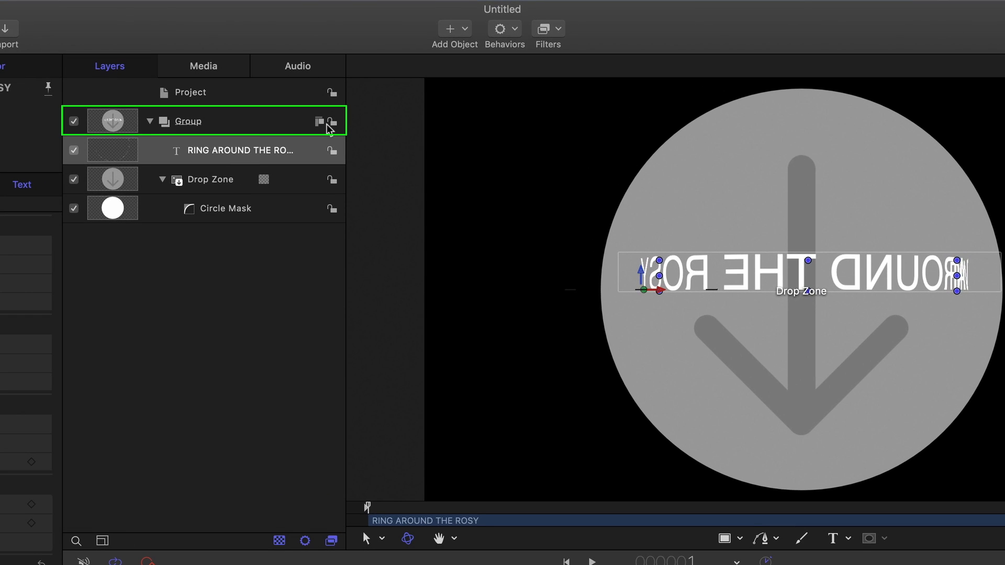
# - Make the group 3D and slide the ring text around its circle to about 54% Path Offset
pyautogui.click(241, 150)
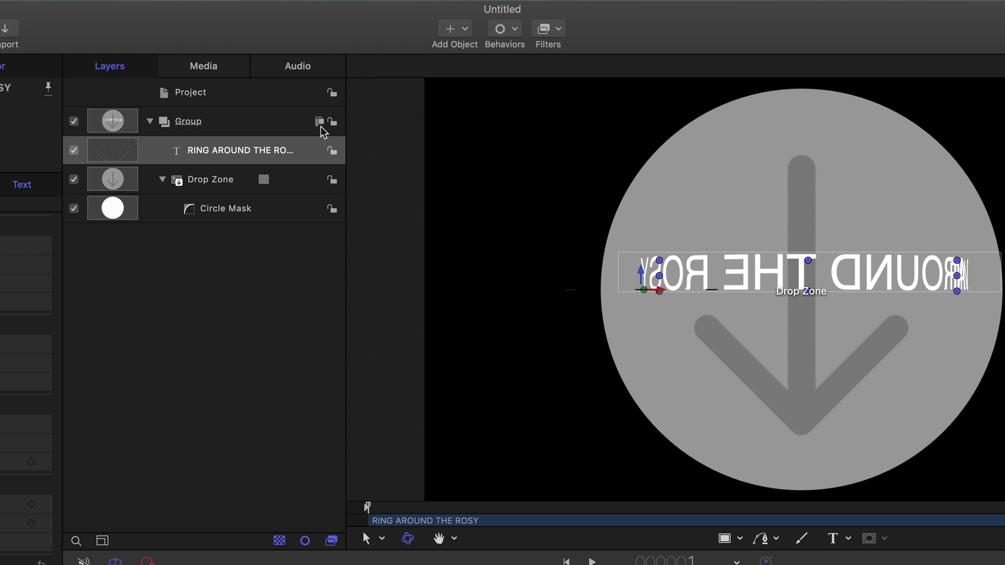
pyautogui.moveTo(321, 133)
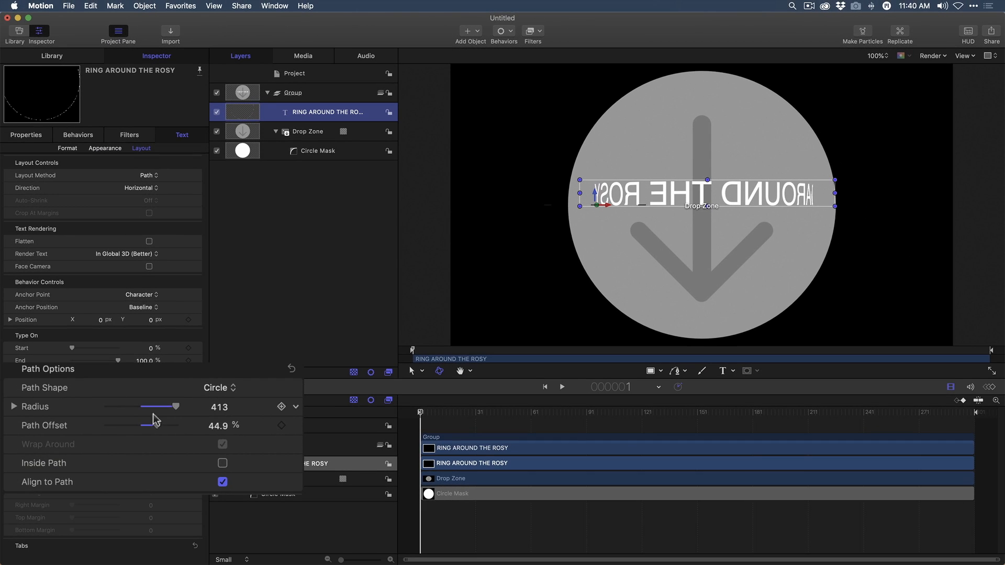
pyautogui.moveTo(159, 406); pyautogui.dragTo(134, 425)
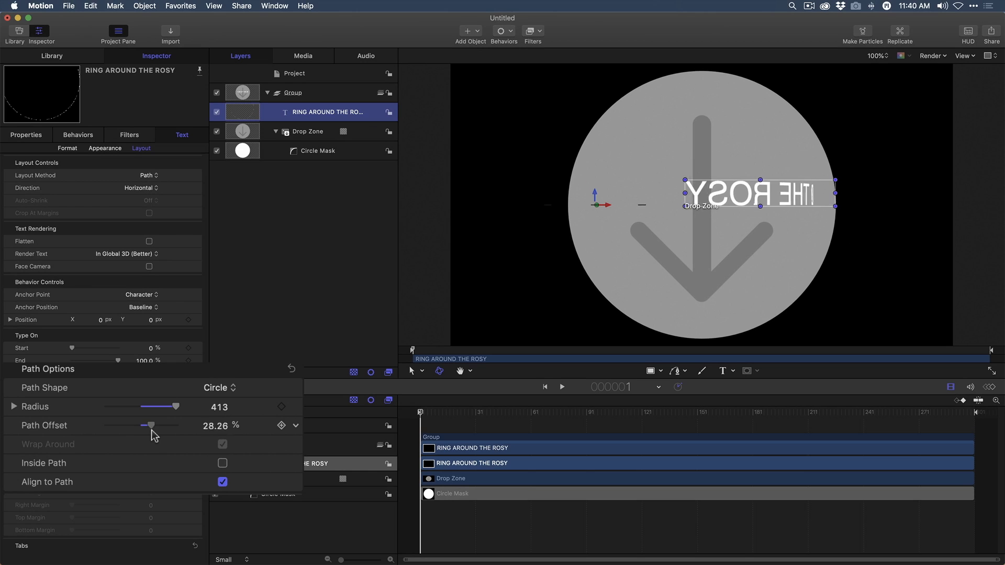
pyautogui.moveTo(149, 425); pyautogui.dragTo(153, 425)
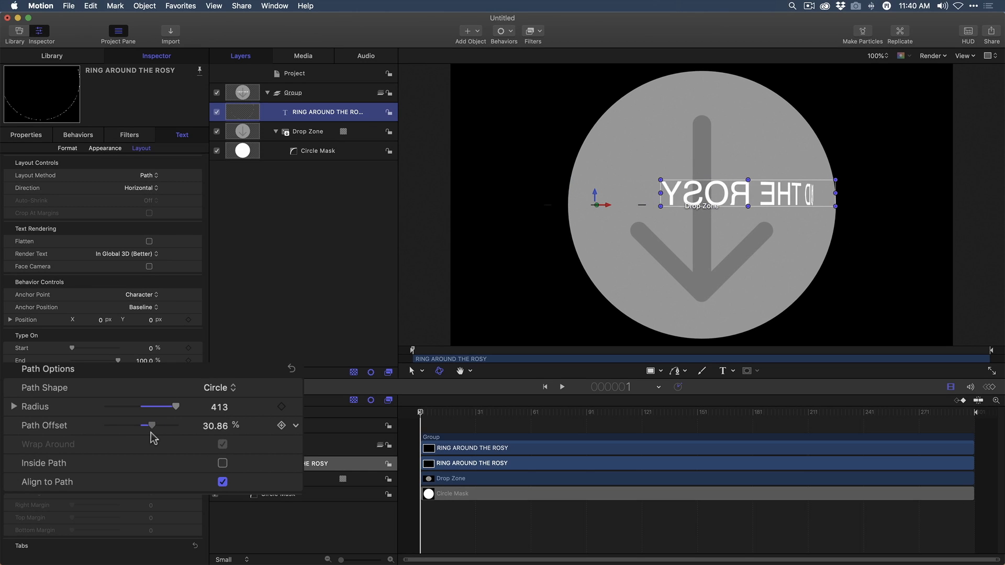
pyautogui.moveTo(147, 426); pyautogui.dragTo(158, 425)
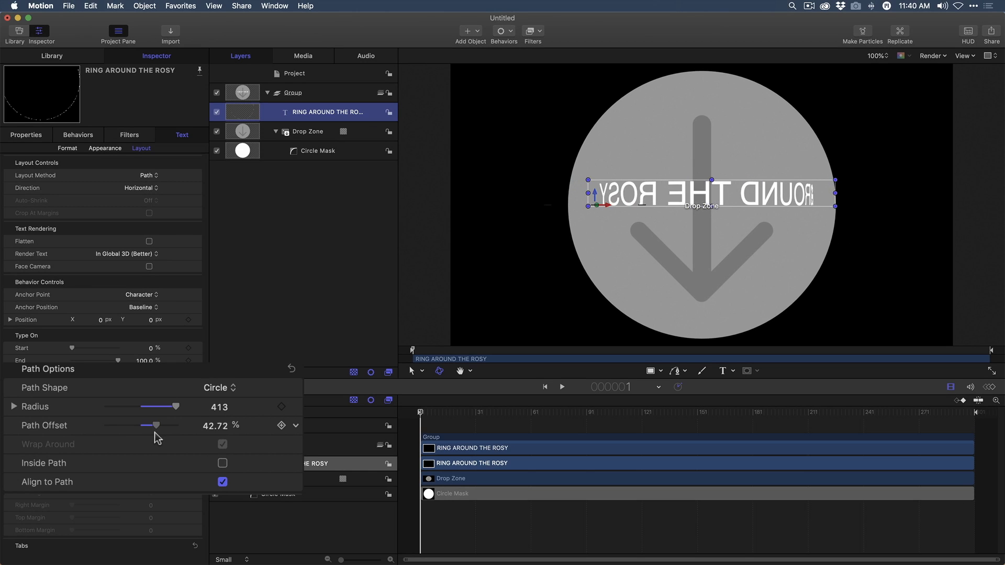
pyautogui.moveTo(154, 426); pyautogui.dragTo(161, 425)
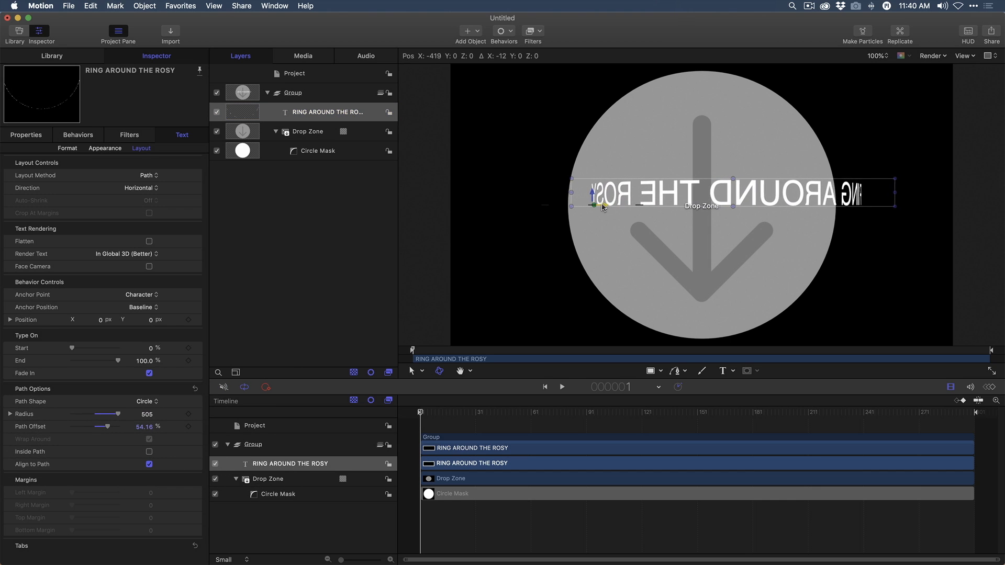
# - Shift the text's circular path left in the canvas so the text spans the circle evenly
pyautogui.moveTo(601, 207); pyautogui.dragTo(581, 207)
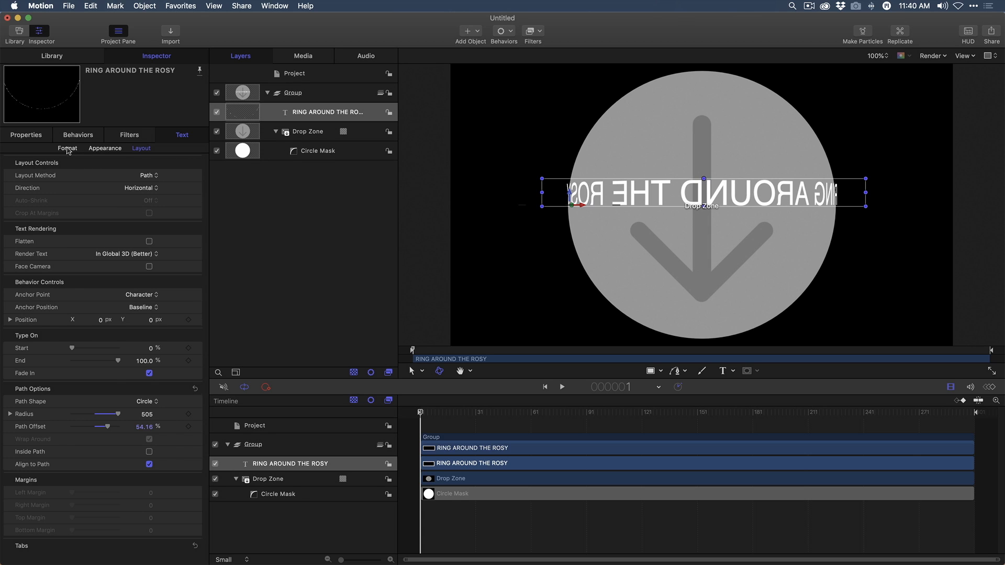
# - Raise the ring text's font size from 103 to 107 in the Format settings
pyautogui.click(68, 148)
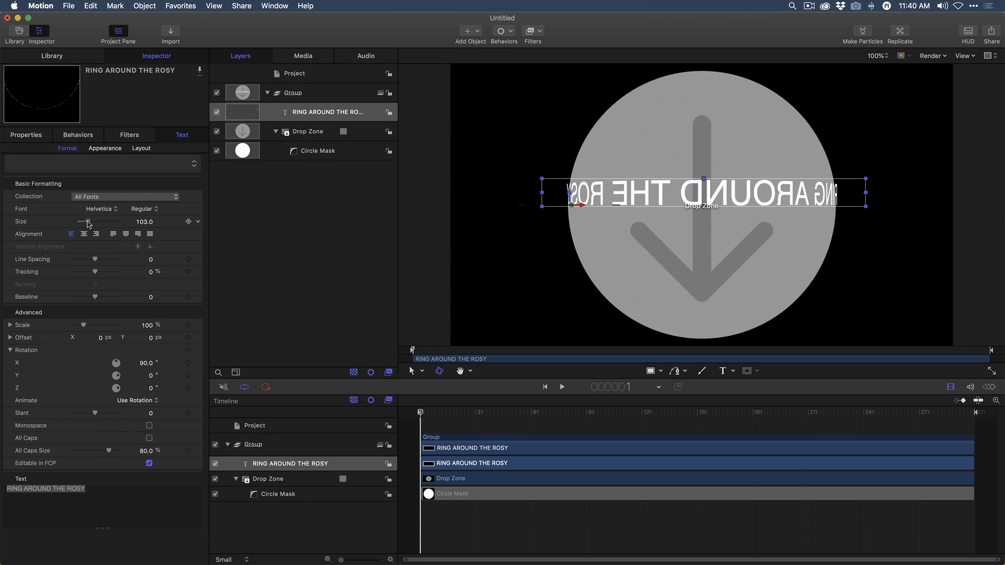
pyautogui.moveTo(83, 222); pyautogui.dragTo(85, 222)
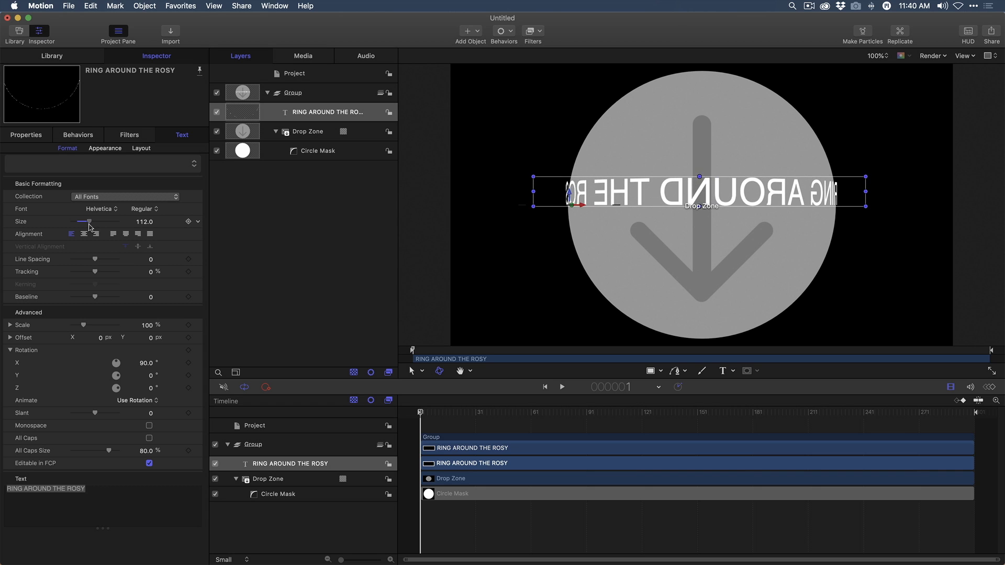
pyautogui.moveTo(85, 222); pyautogui.dragTo(83, 222)
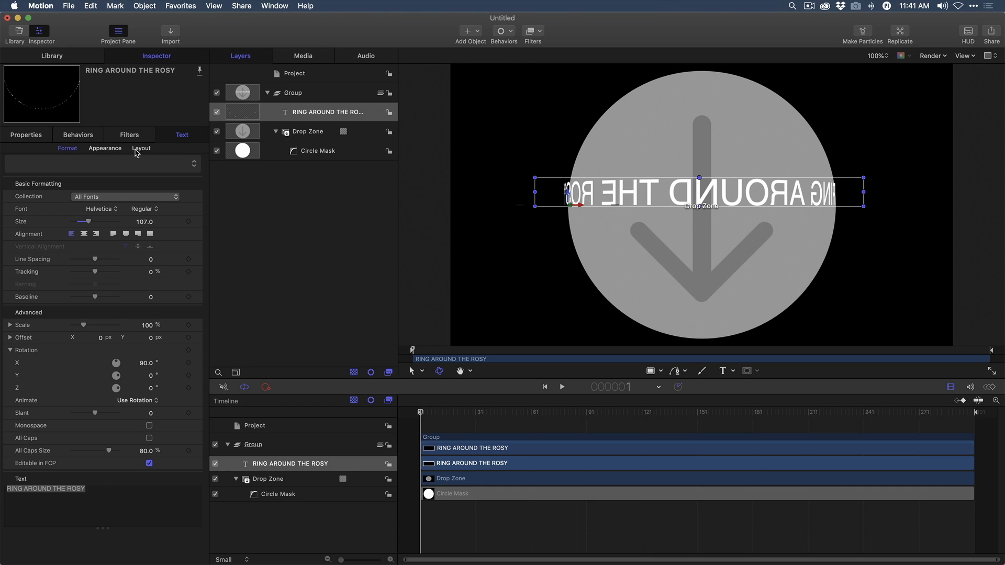
# - Increase the path Radius from 505 to 583 and nudge the text along the path
pyautogui.click(140, 148)
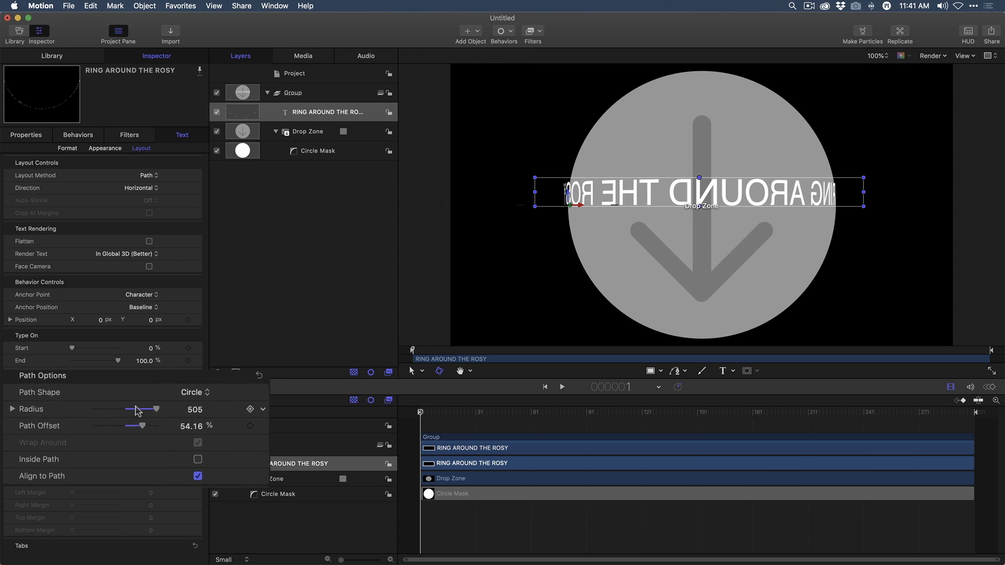
pyautogui.moveTo(136, 409); pyautogui.dragTo(148, 406)
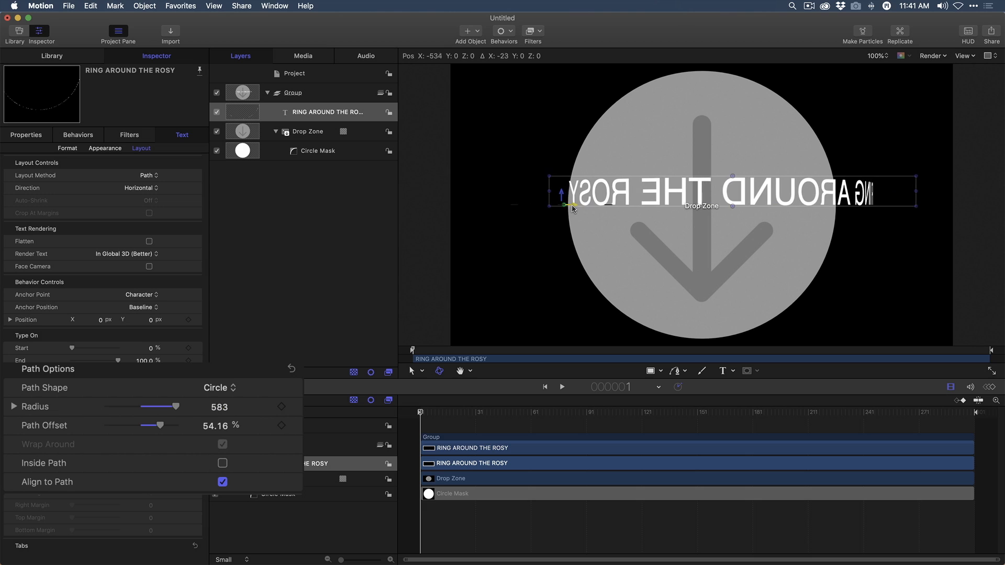
pyautogui.moveTo(571, 208); pyautogui.dragTo(553, 210)
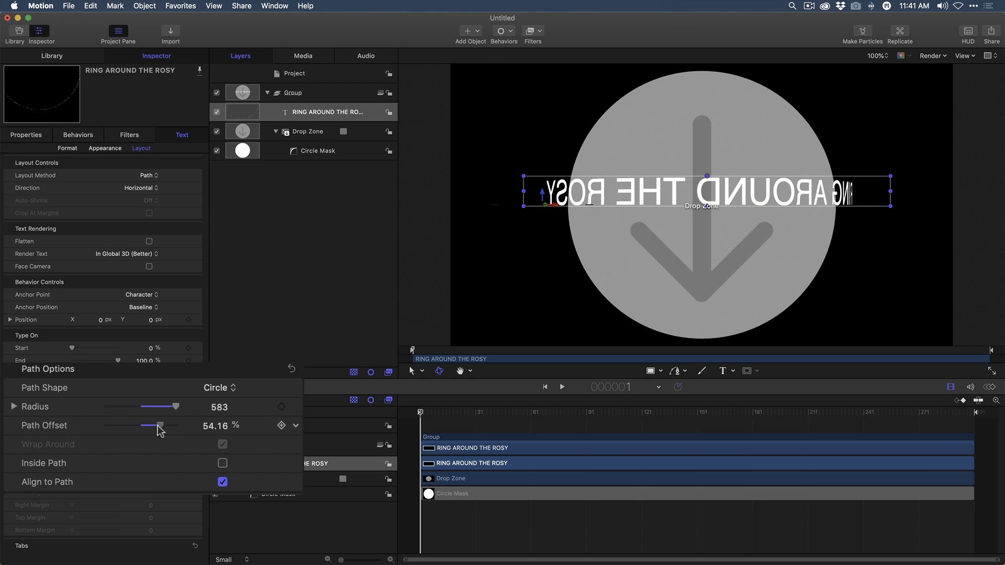
pyautogui.moveTo(160, 426); pyautogui.dragTo(166, 426)
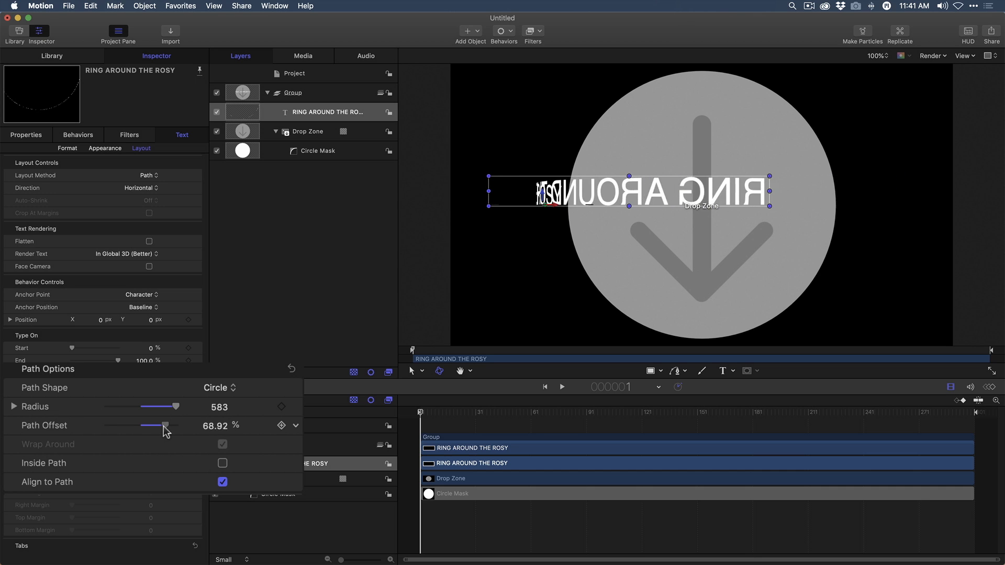
pyautogui.moveTo(165, 425); pyautogui.dragTo(152, 425)
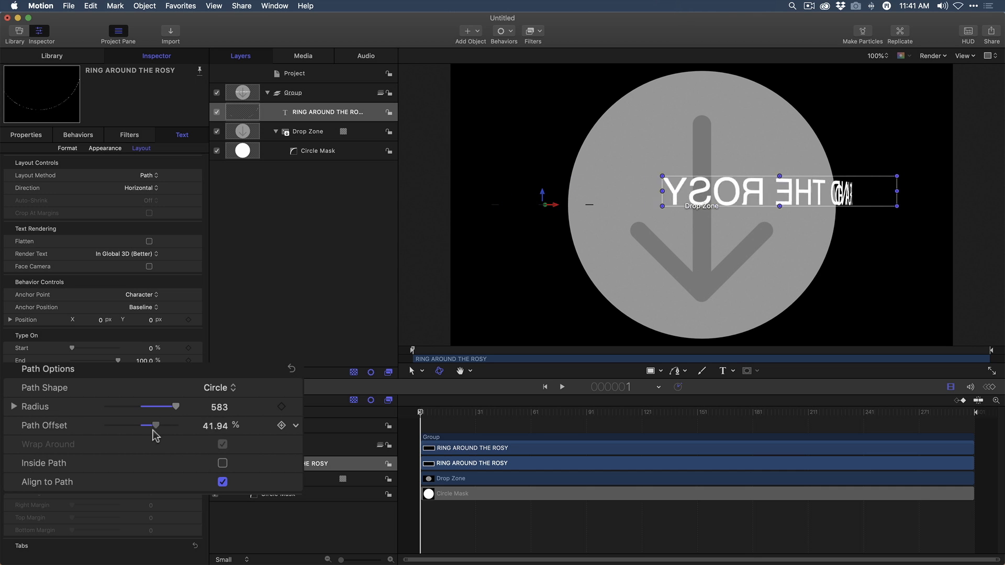
pyautogui.moveTo(154, 425); pyautogui.dragTo(177, 425)
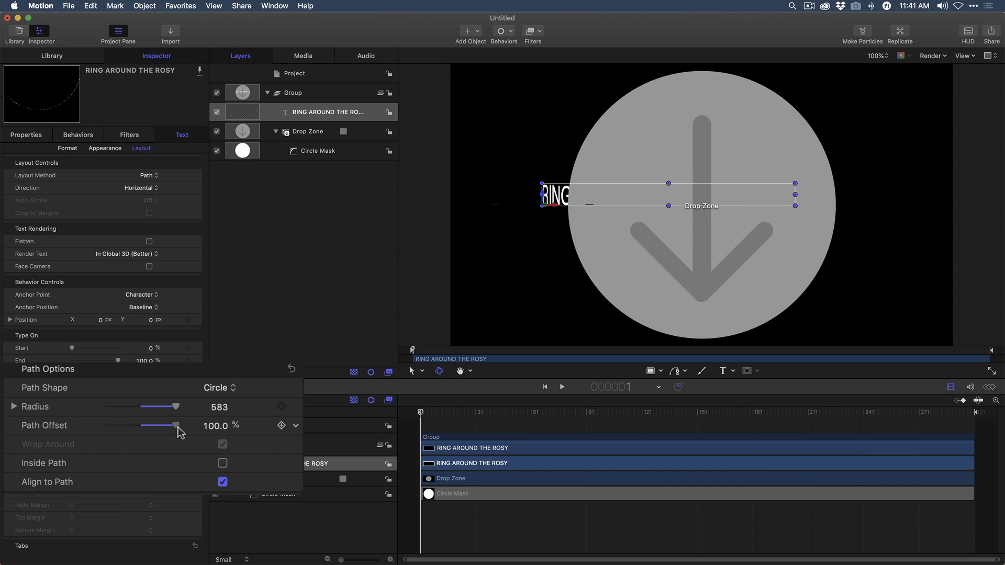
pyautogui.moveTo(175, 425); pyautogui.dragTo(151, 426)
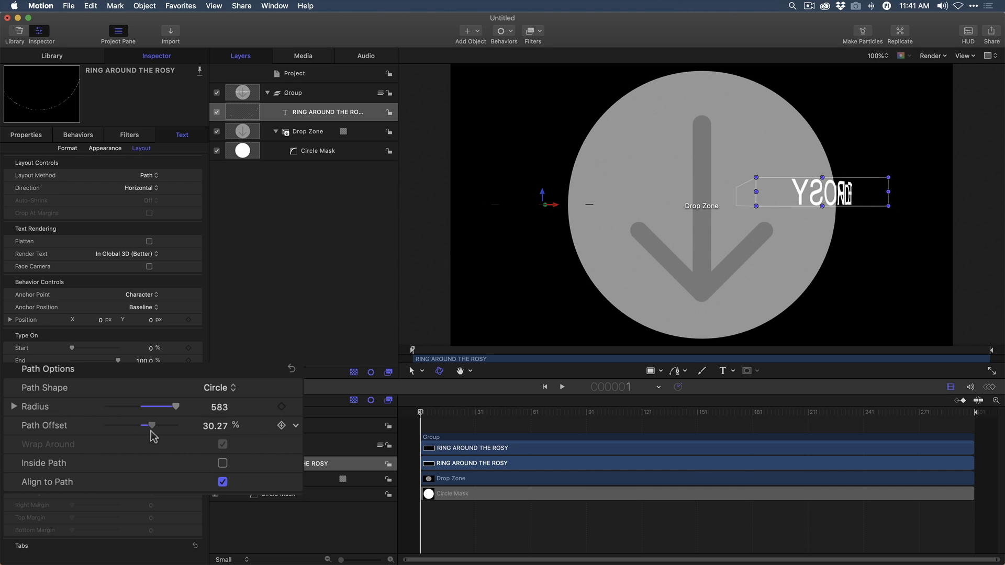
pyautogui.moveTo(151, 425); pyautogui.dragTo(160, 425)
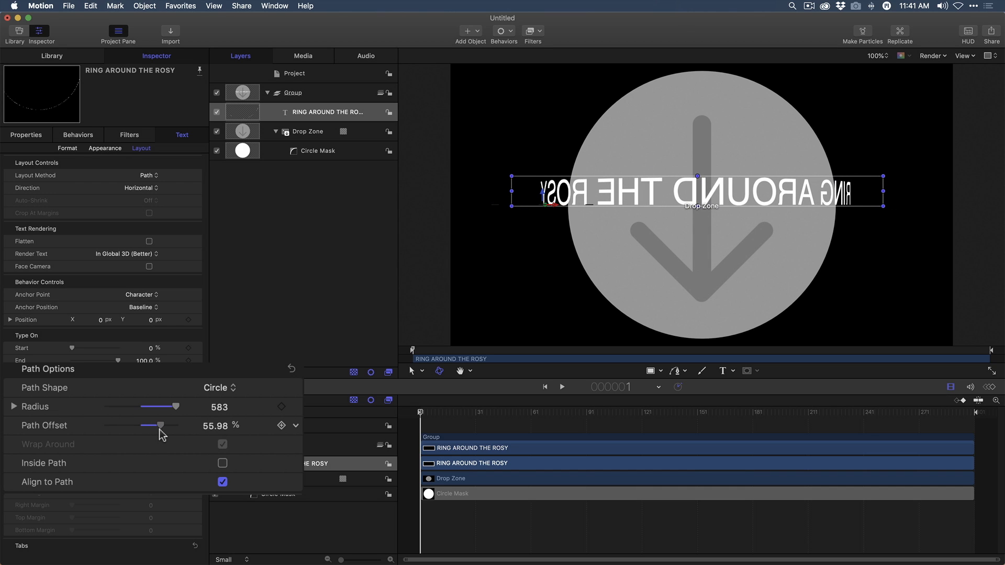
pyautogui.moveTo(160, 425); pyautogui.dragTo(163, 425)
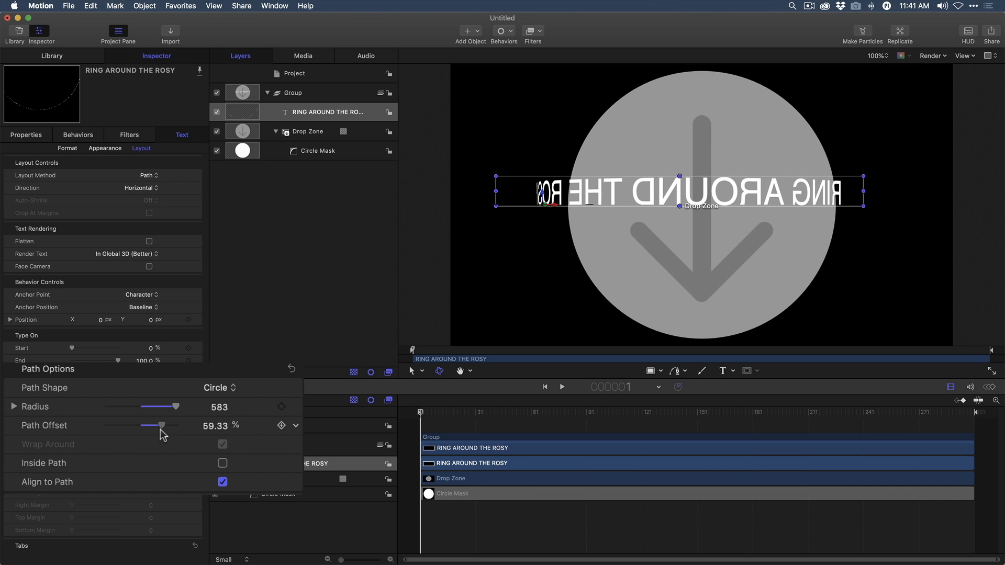
pyautogui.moveTo(162, 426); pyautogui.dragTo(170, 426)
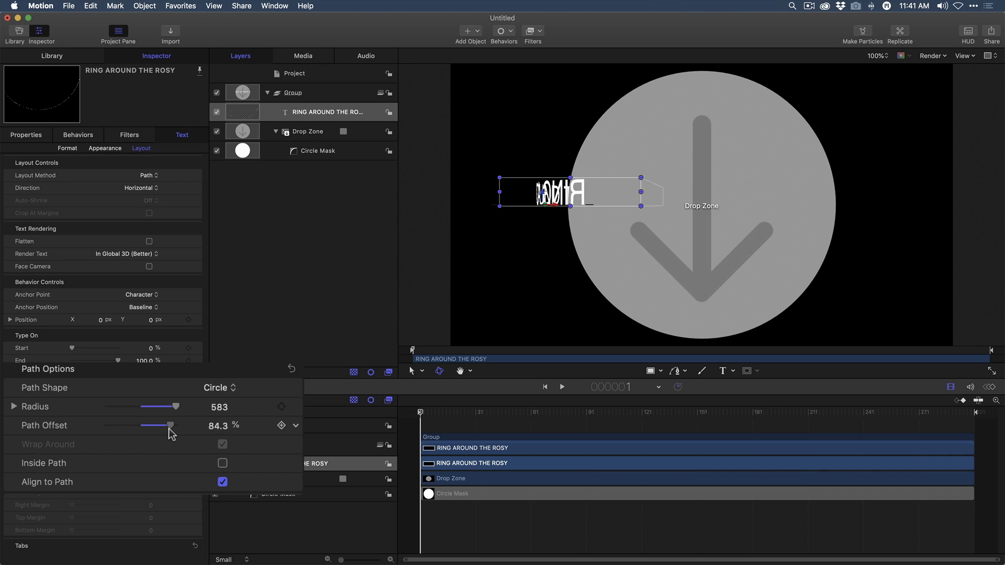
pyautogui.moveTo(168, 426); pyautogui.dragTo(178, 426)
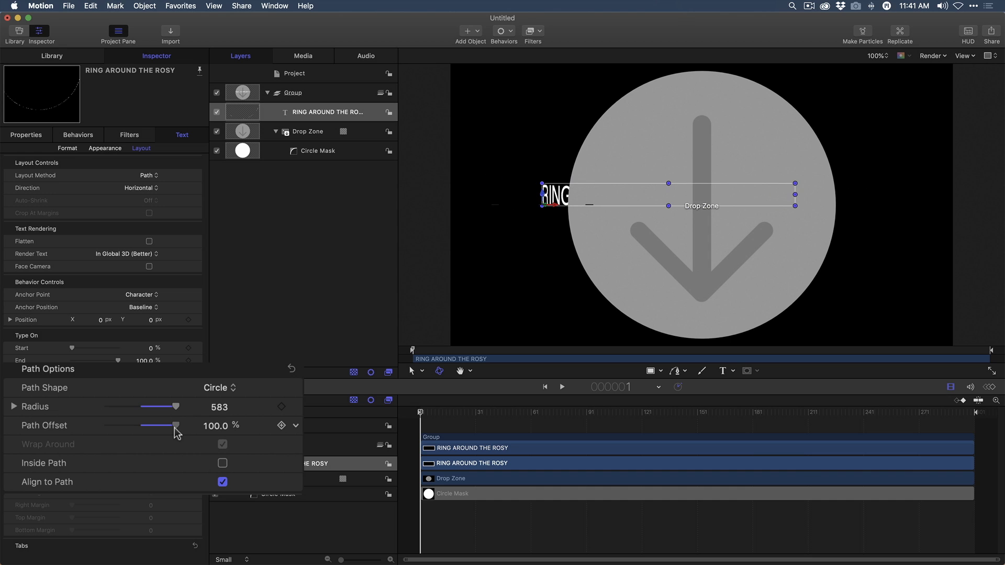
pyautogui.moveTo(176, 426); pyautogui.dragTo(162, 426)
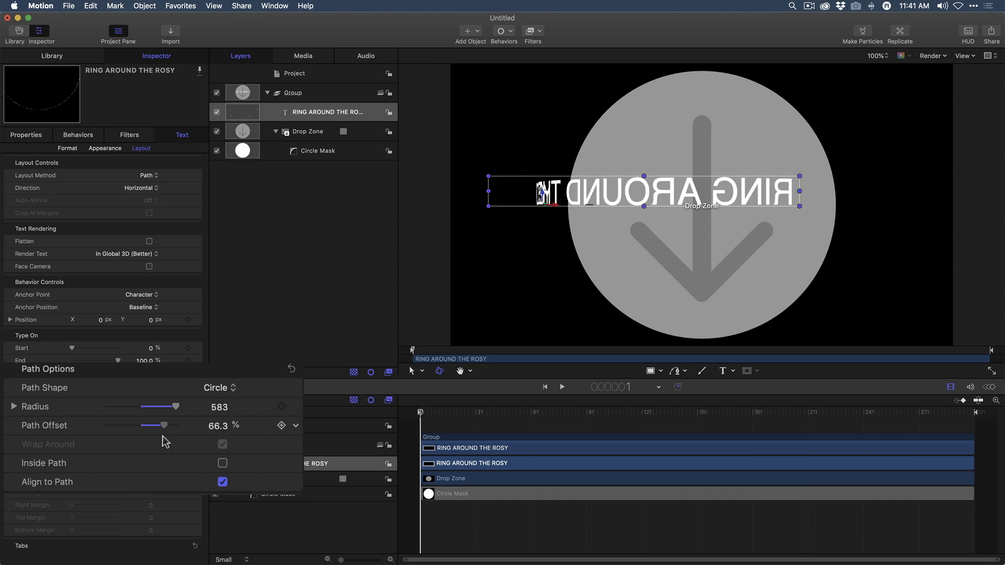
pyautogui.moveTo(163, 425); pyautogui.dragTo(161, 425)
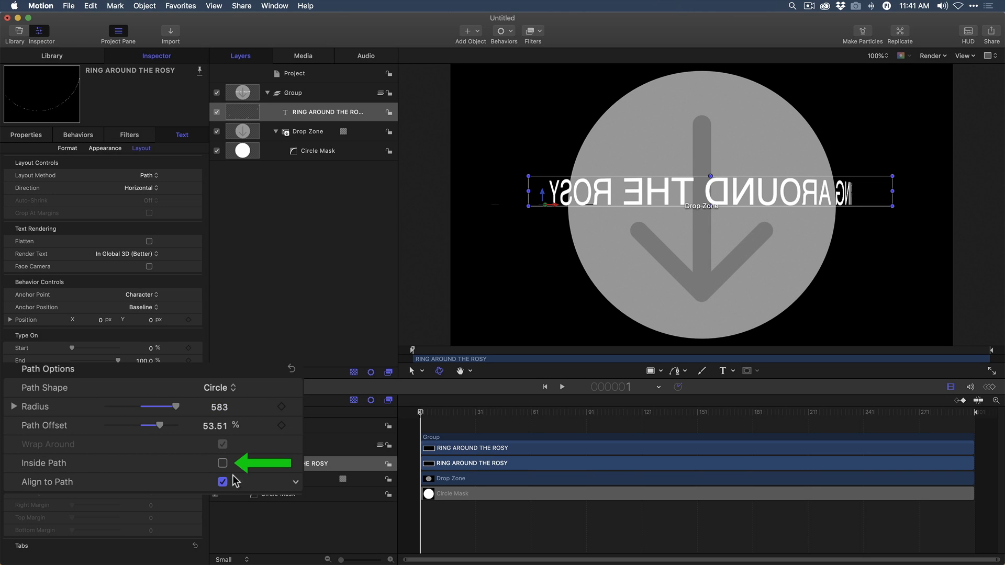
# - Turn on Inside Path and set Path Offset to about 6.48% so the phrase reads forward
pyautogui.click(222, 463)
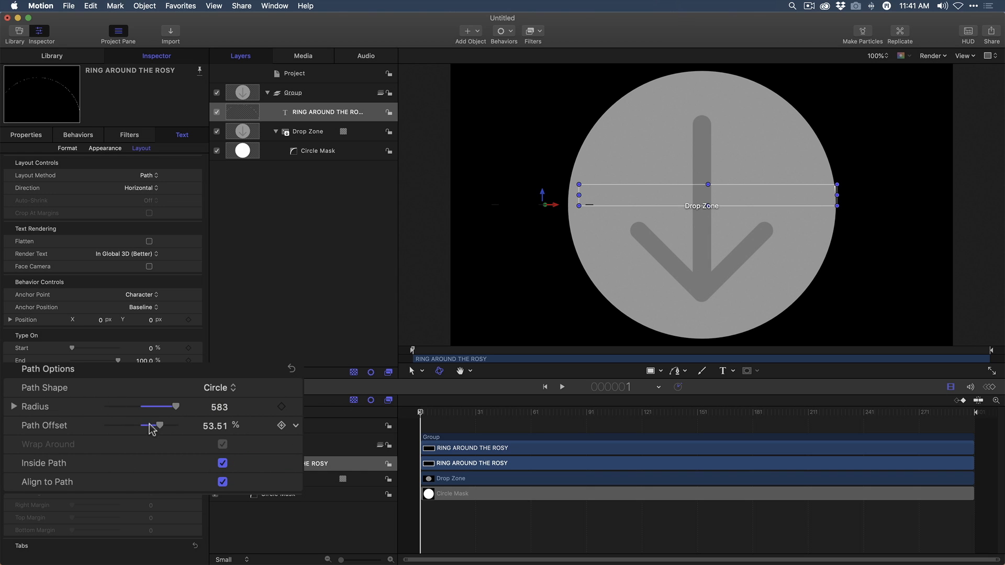
pyautogui.moveTo(157, 426); pyautogui.dragTo(140, 426)
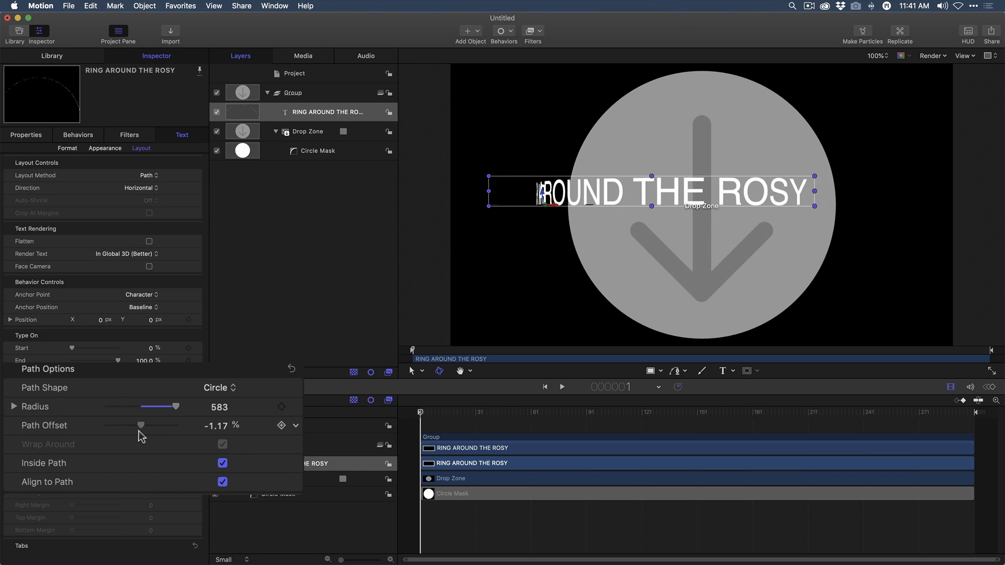
pyautogui.moveTo(140, 425); pyautogui.dragTo(132, 425)
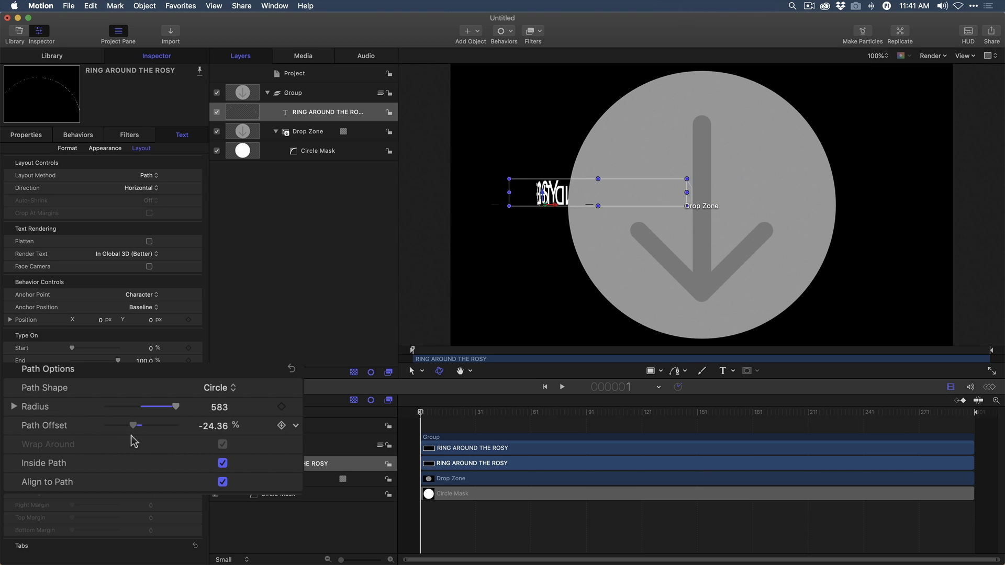
pyautogui.moveTo(133, 425); pyautogui.dragTo(140, 426)
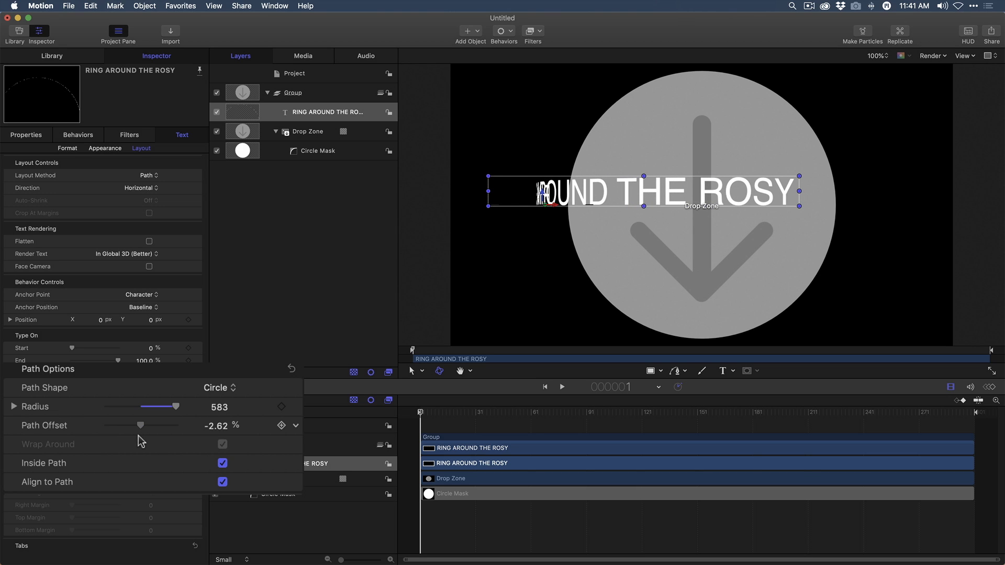
pyautogui.moveTo(140, 425); pyautogui.dragTo(147, 425)
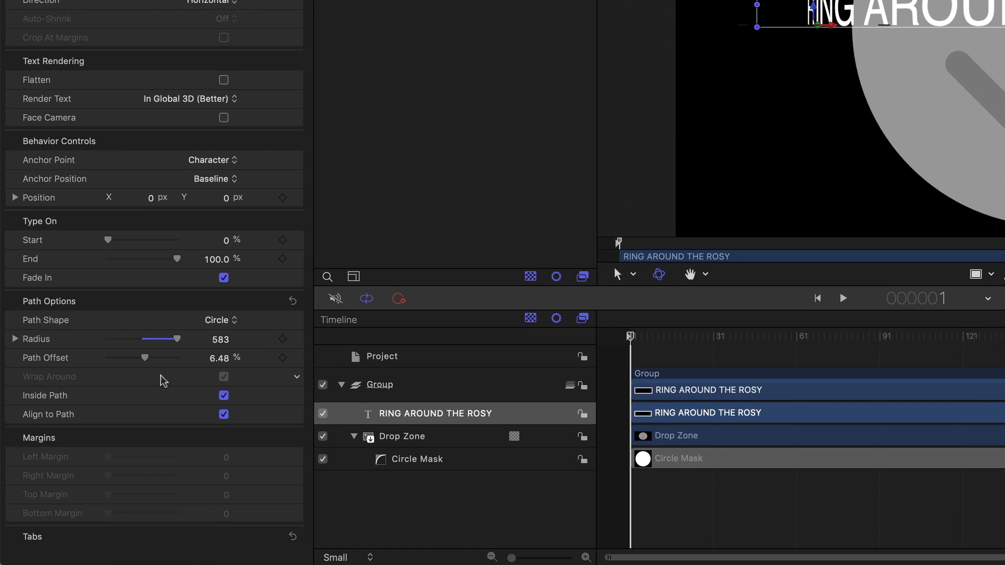
pyautogui.moveTo(157, 386)
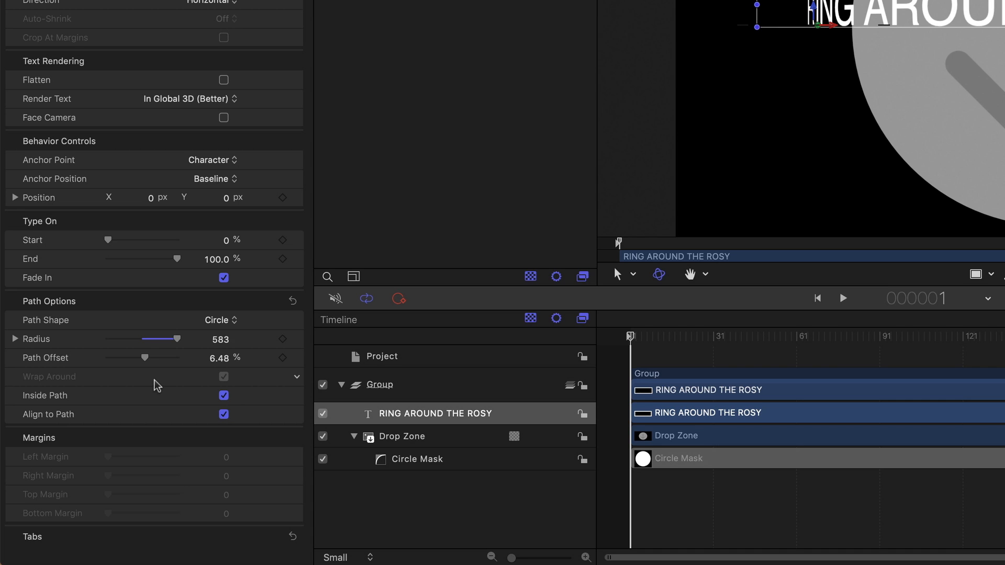
pyautogui.moveTo(241, 375)
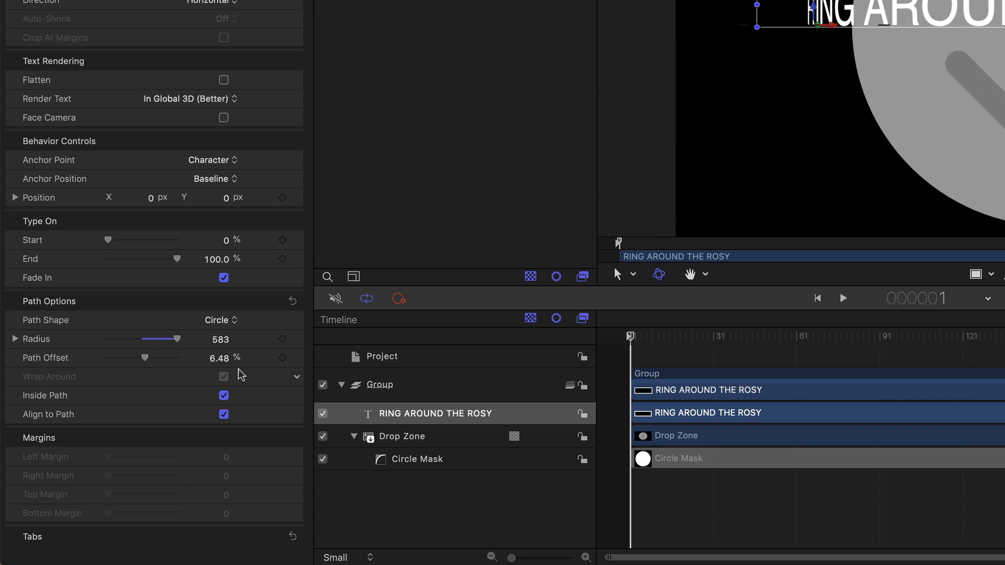
pyautogui.moveTo(35, 343)
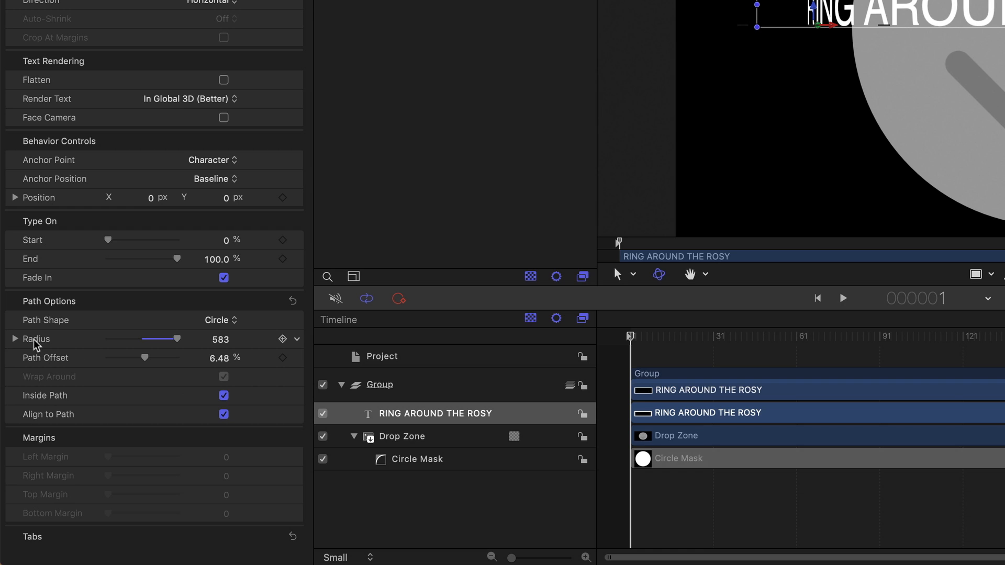
pyautogui.moveTo(298, 343)
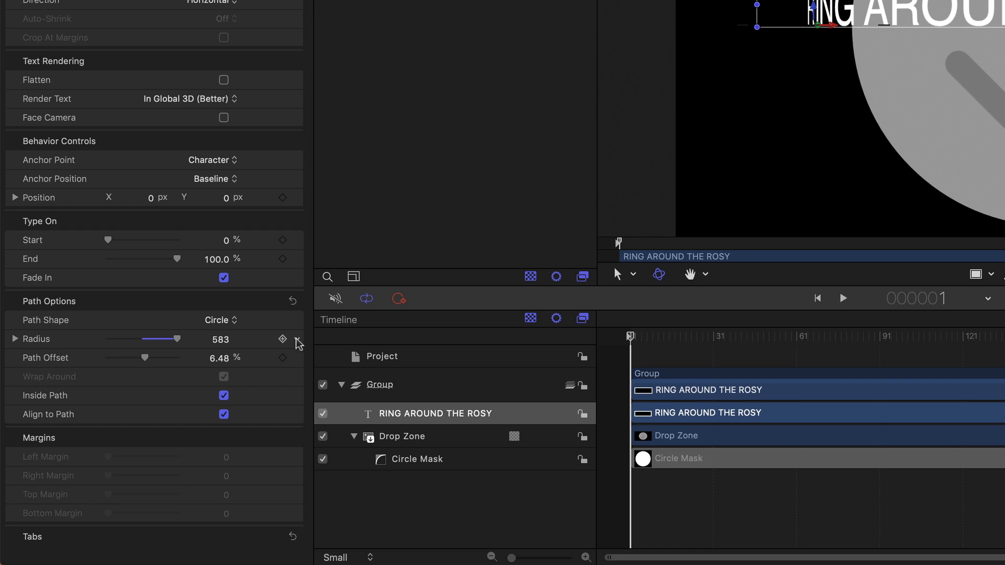
# - Publish the Radius parameter and bring up the Path Offset parameter's animation menu
pyautogui.click(281, 339)
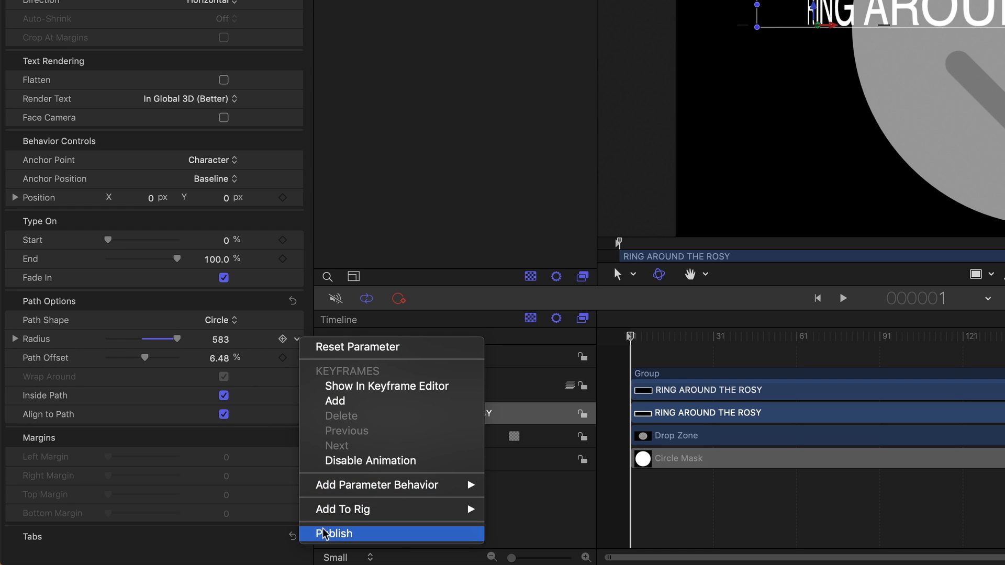
pyautogui.click(334, 534)
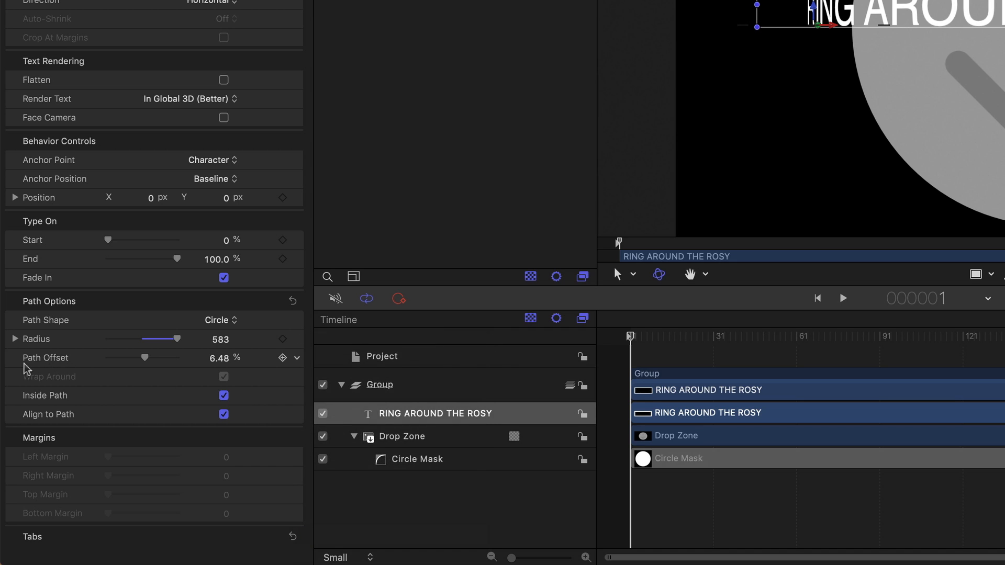
pyautogui.moveTo(288, 367)
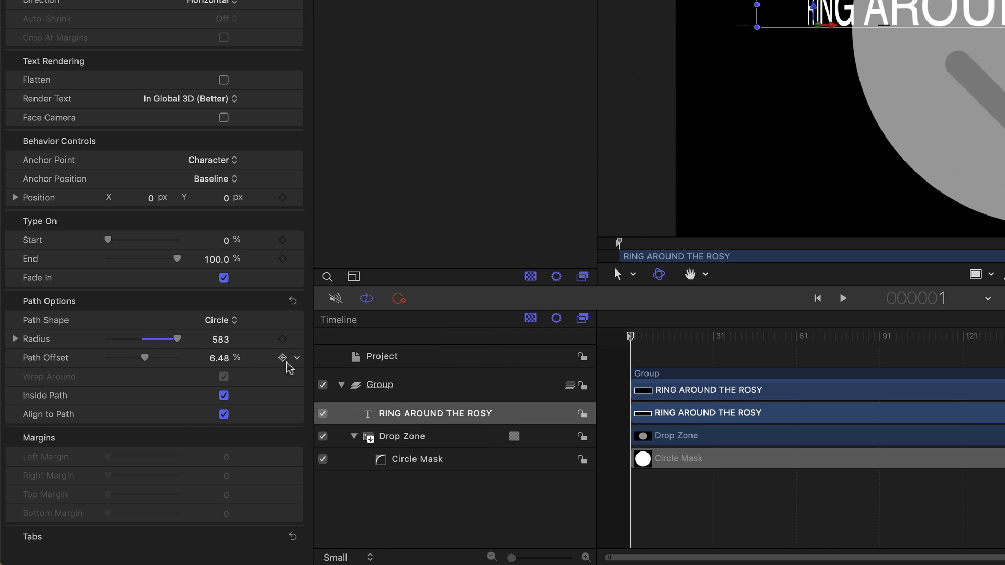
pyautogui.click(295, 358)
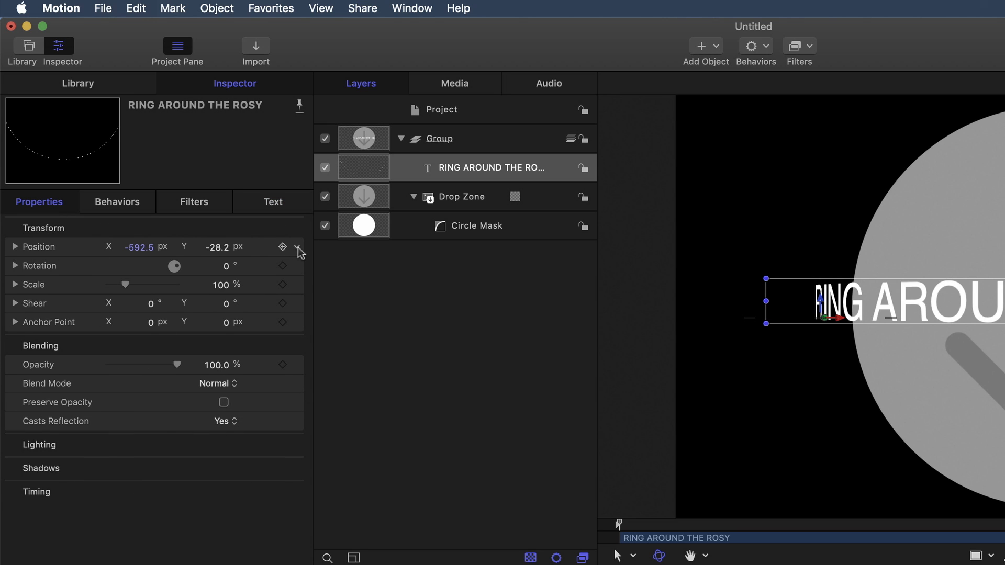
# - Publish the text's Position parameter and bring up its Appearance settings
pyautogui.click(295, 247)
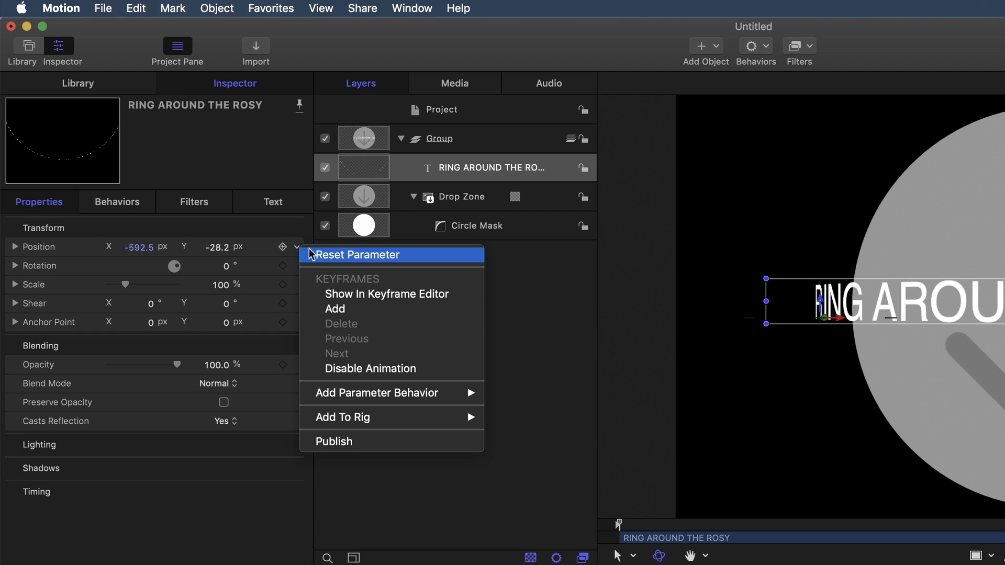
pyautogui.moveTo(329, 450)
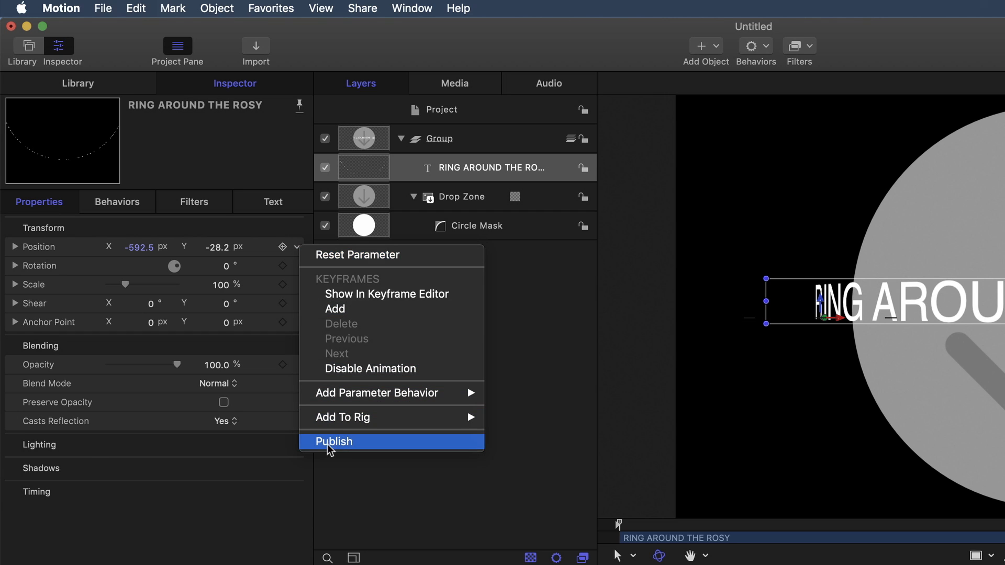
pyautogui.click(334, 442)
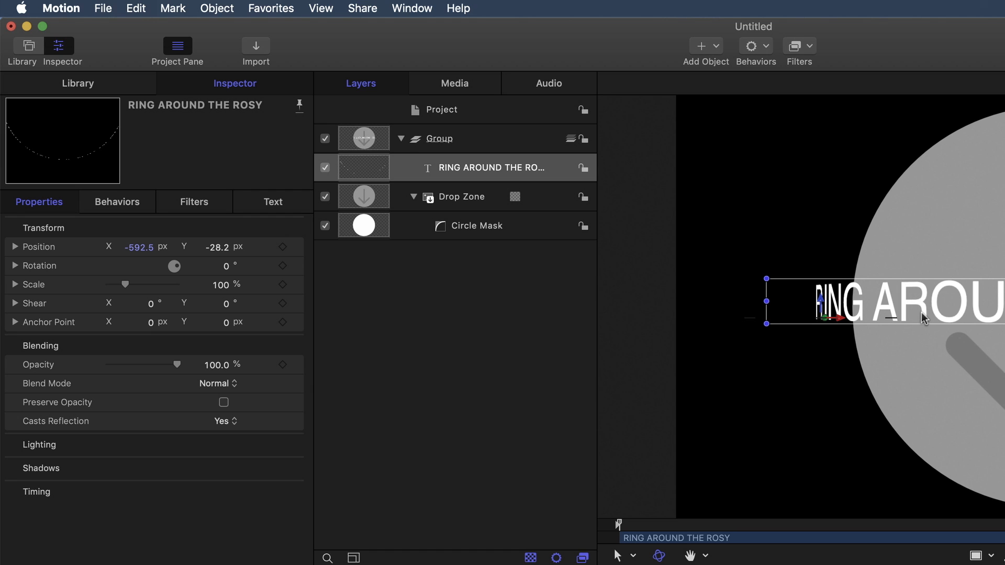
pyautogui.click(273, 202)
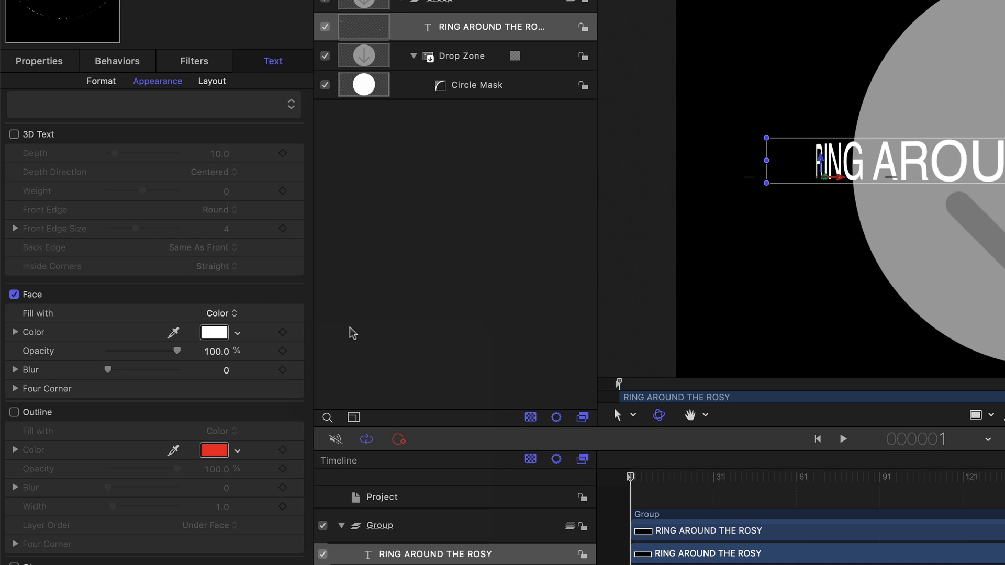
pyautogui.moveTo(388, 347)
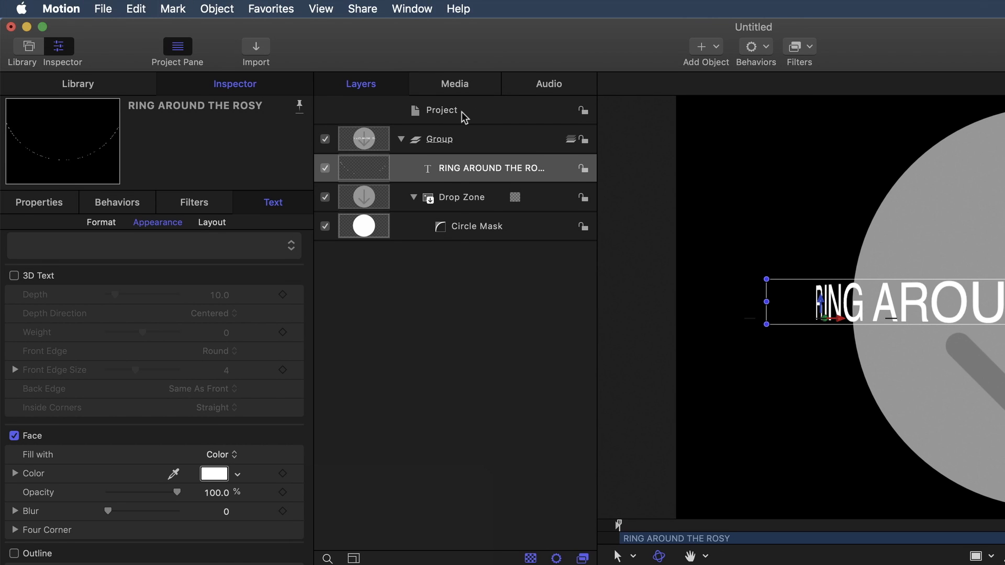
# - Select Project to list the published Radius, Path Offset, Position and Color parameters
pyautogui.click(441, 109)
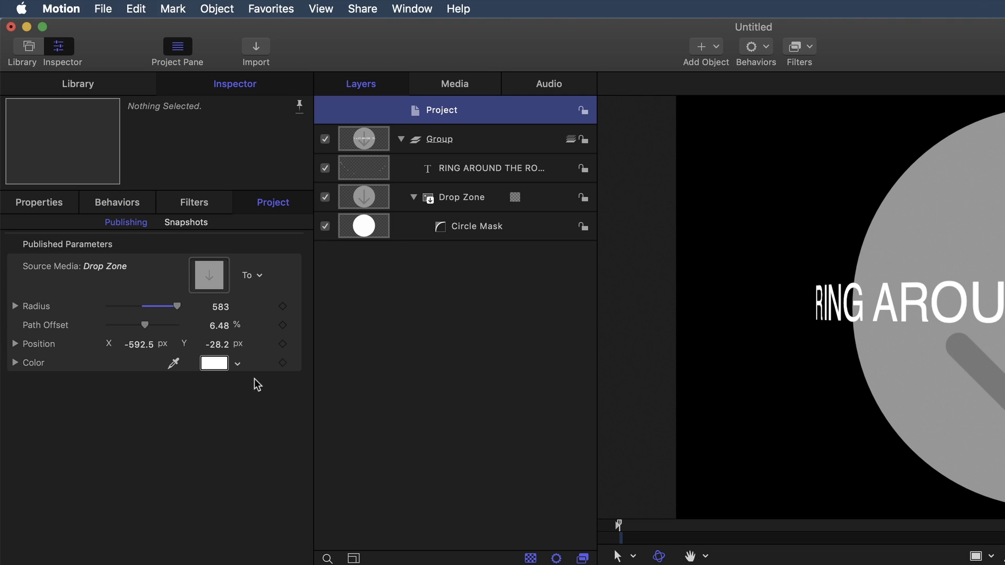
pyautogui.moveTo(223, 302)
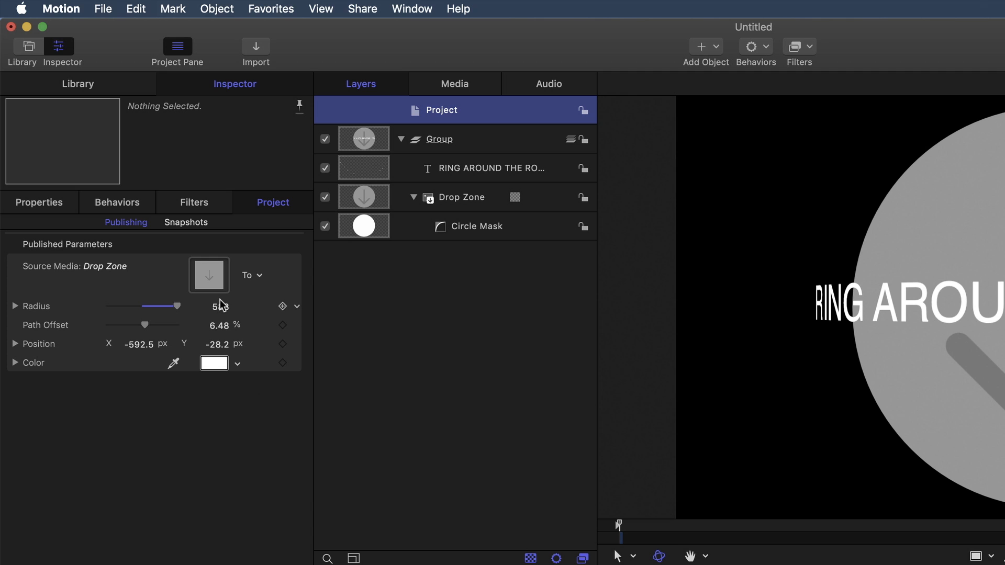
# - Start Publish Template and name the template 'Text Around an Object'
pyautogui.click(102, 8)
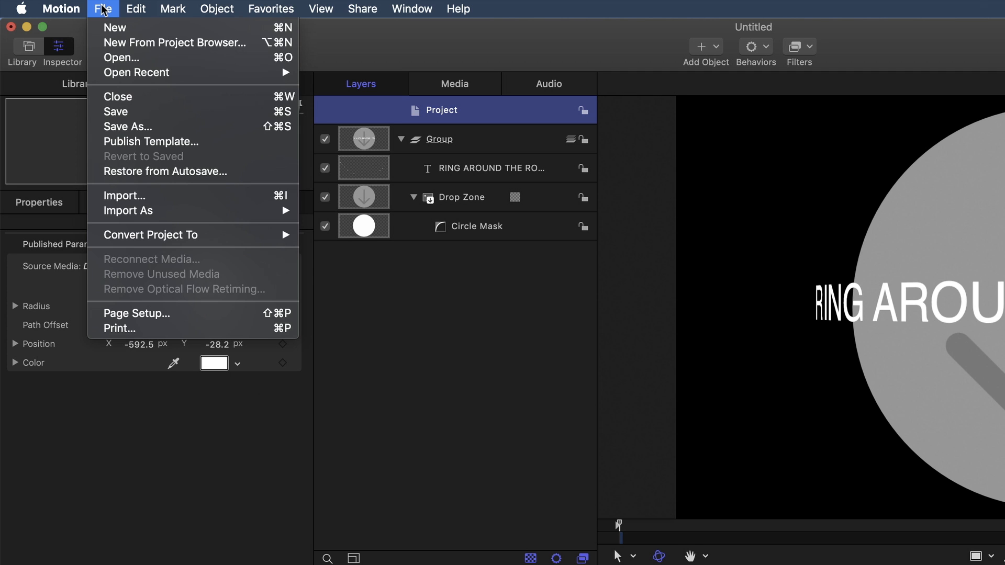
pyautogui.click(151, 142)
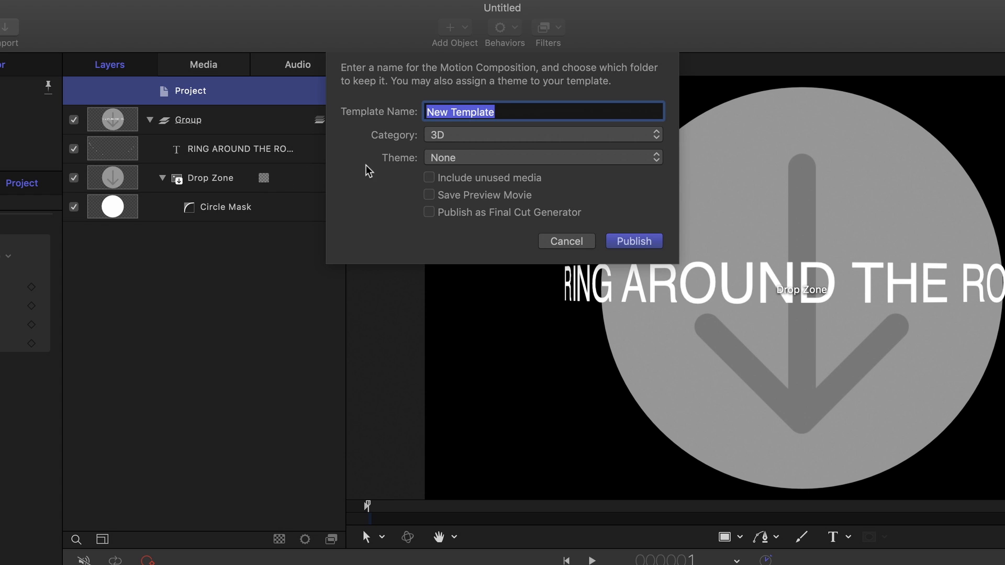
pyautogui.write('Text Around an')
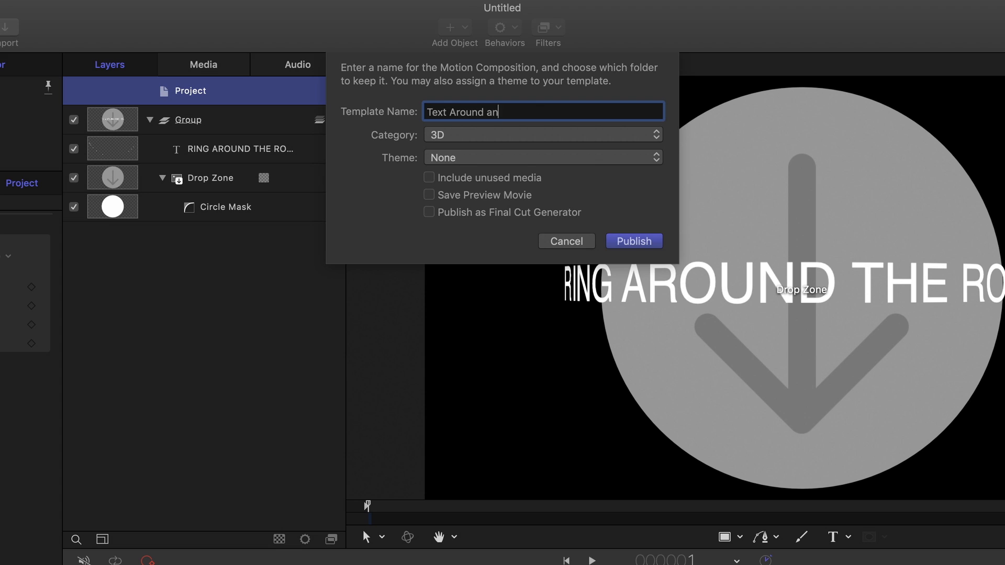
pyautogui.write('Object')
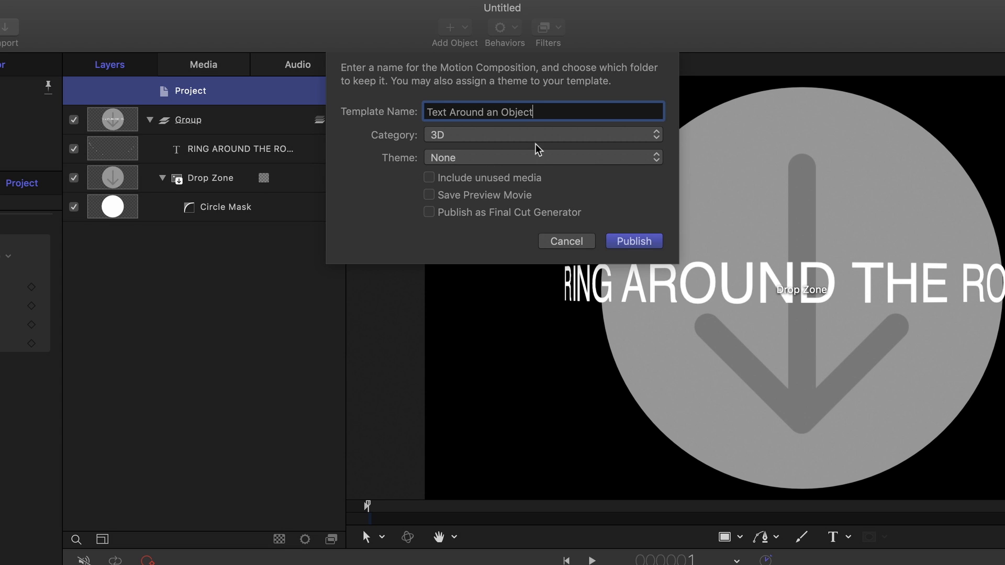
# - Publish it as a Final Cut generator in a newly created category
pyautogui.click(542, 134)
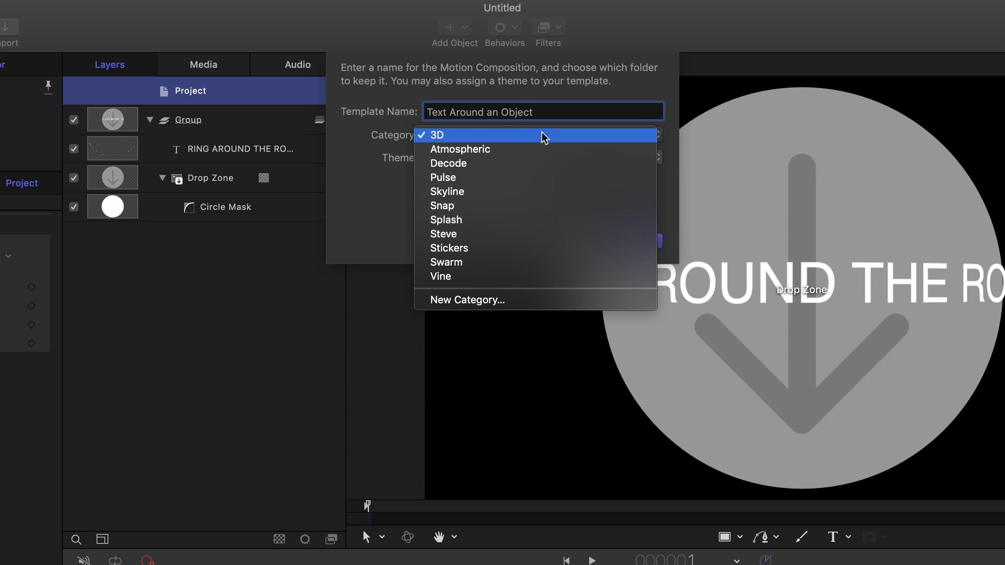
pyautogui.click(436, 134)
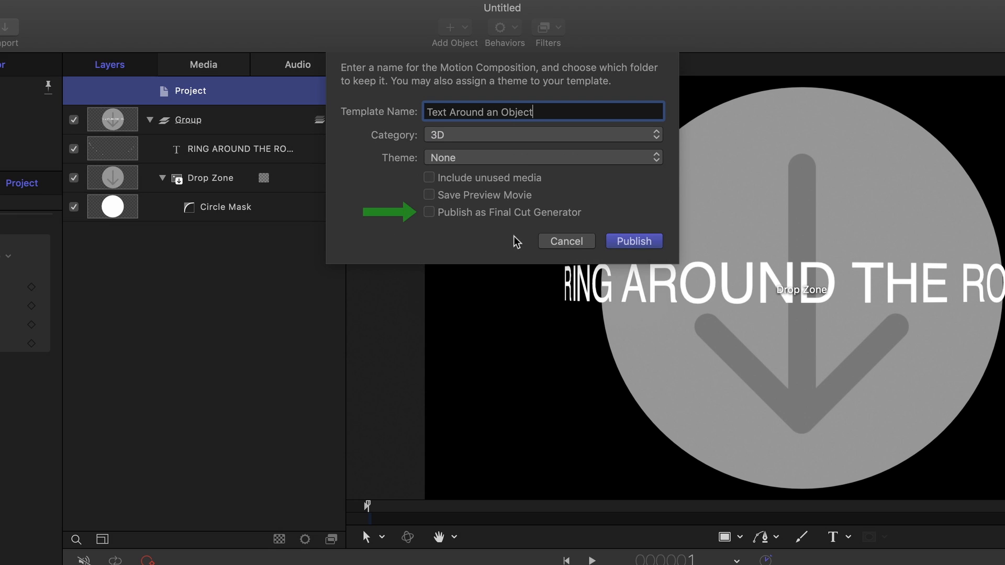
pyautogui.click(429, 212)
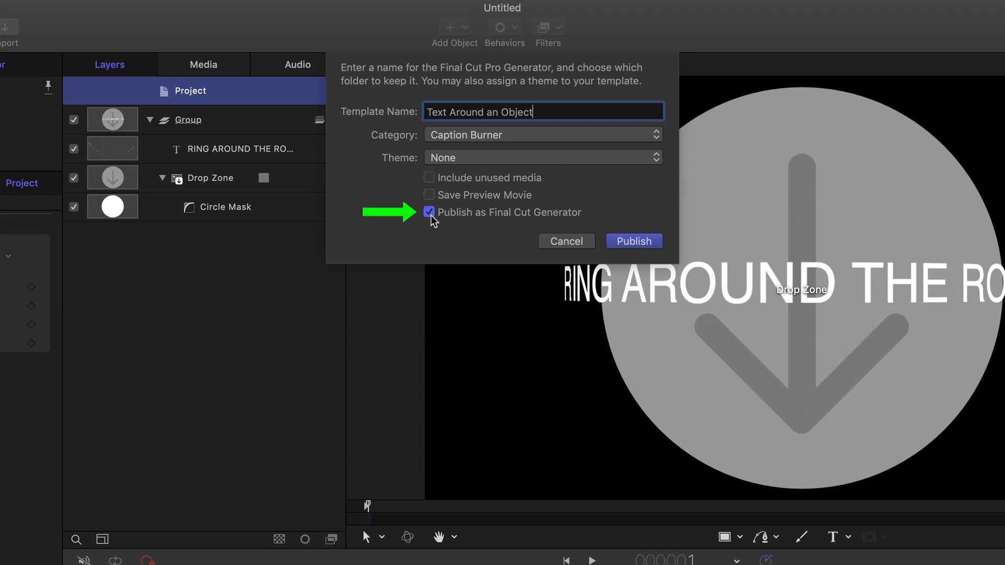
pyautogui.moveTo(467, 209)
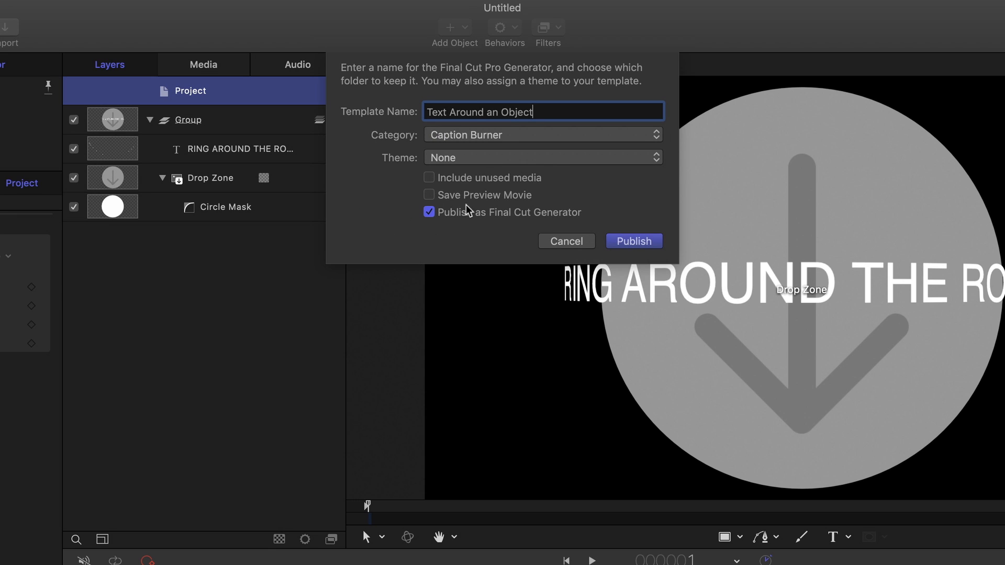
pyautogui.click(542, 134)
pyautogui.write('S')
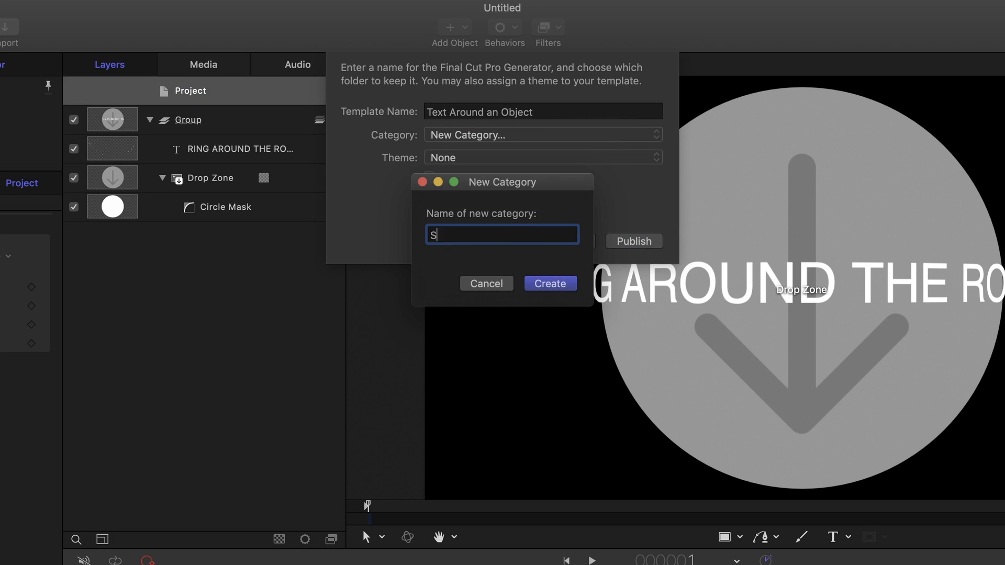
pyautogui.write('teve')
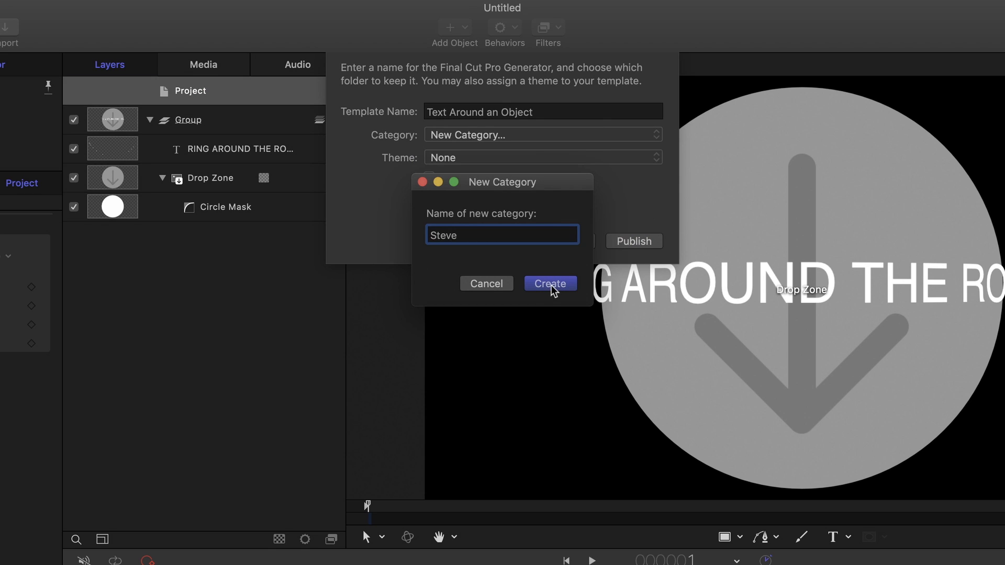
pyautogui.click(550, 283)
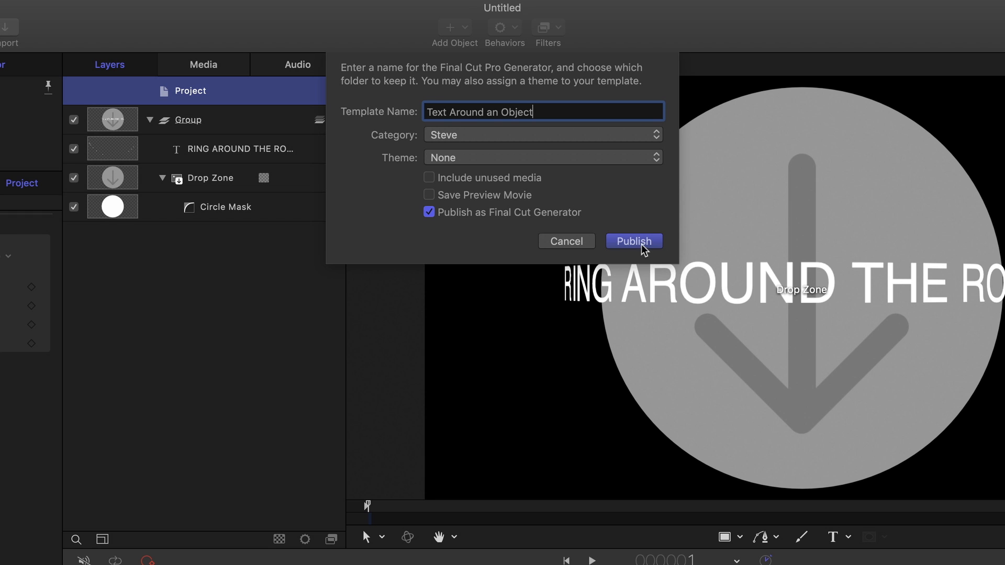
pyautogui.click(633, 240)
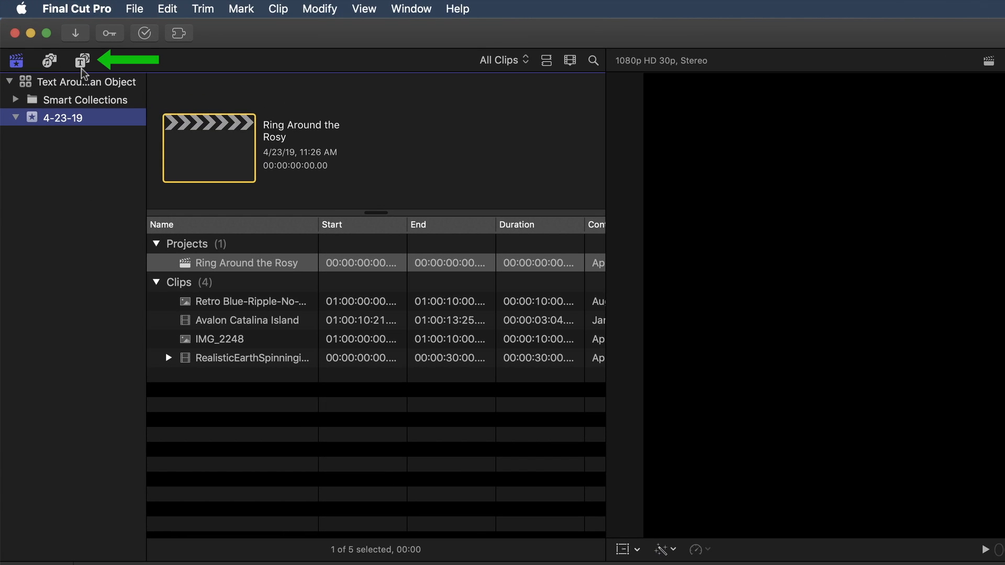
# - Add Text Around an Object from the custom generator category to the timeline and select it
pyautogui.click(82, 61)
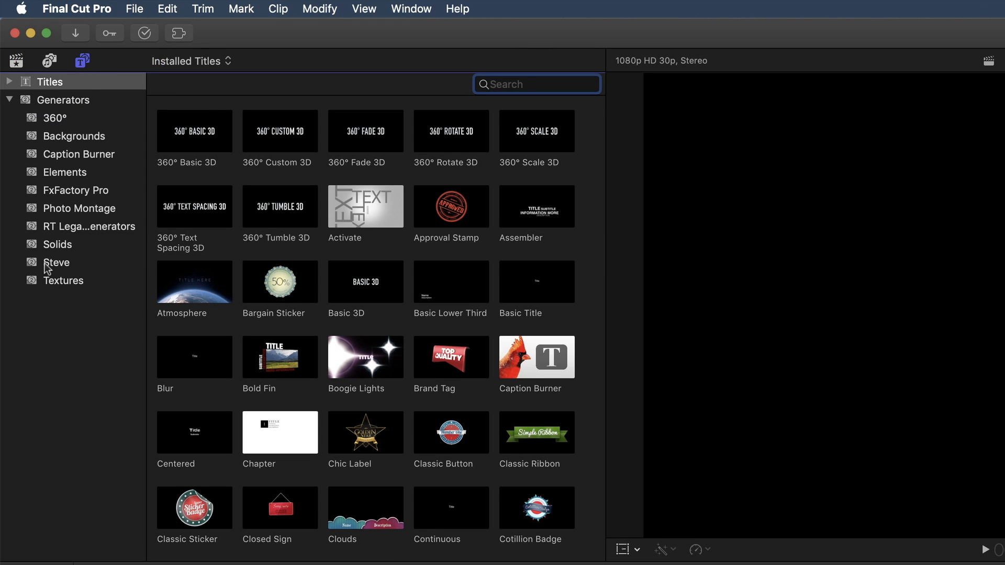
pyautogui.click(57, 263)
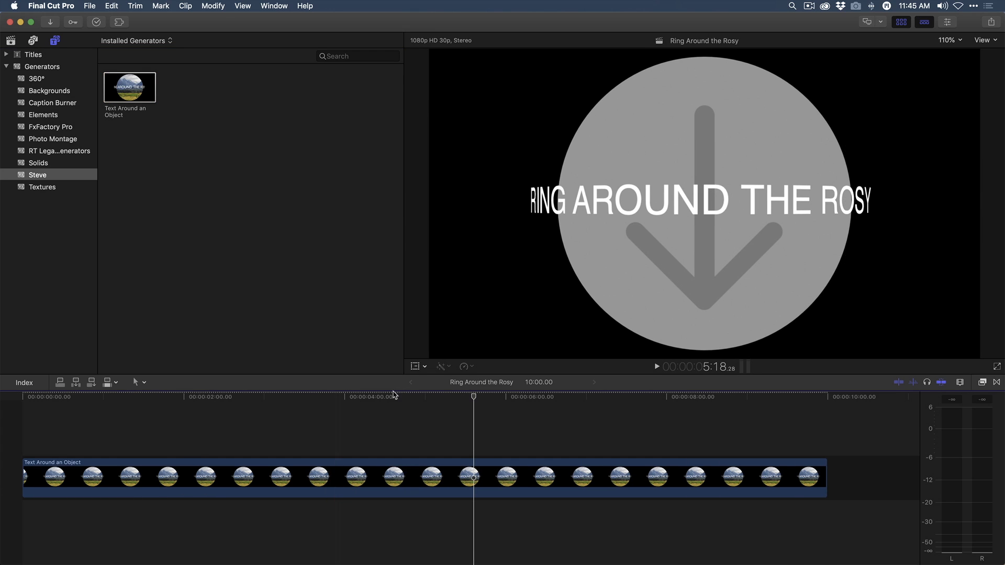
pyautogui.click(320, 397)
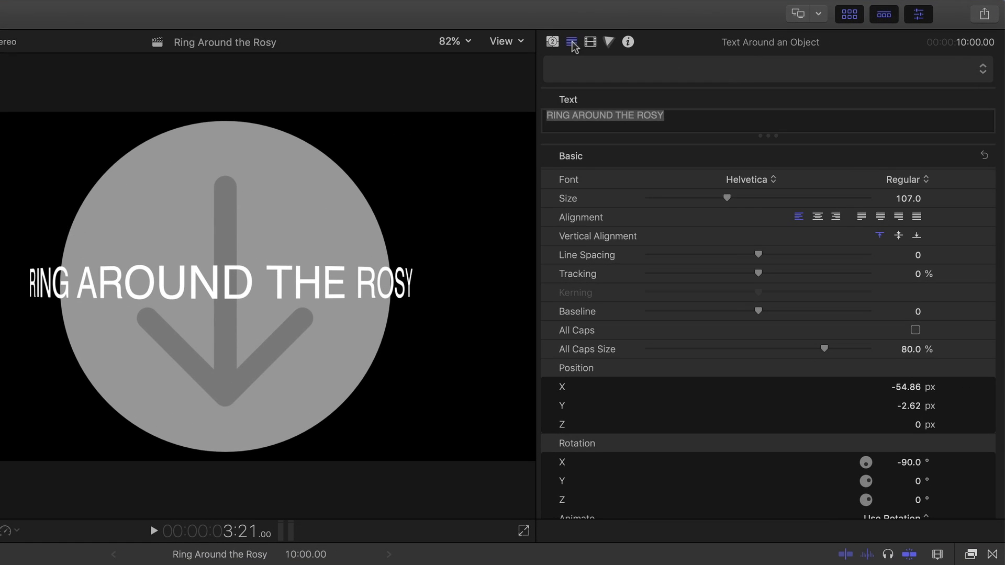
# - Slide the ring text's path offset around the circle to about 4.81%
pyautogui.click(571, 42)
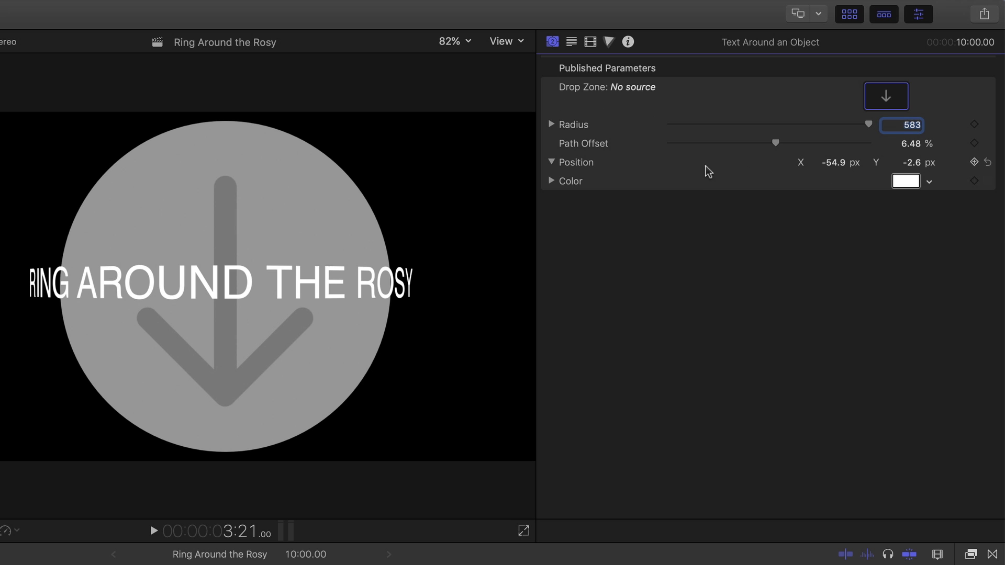
pyautogui.moveTo(774, 143); pyautogui.dragTo(770, 143)
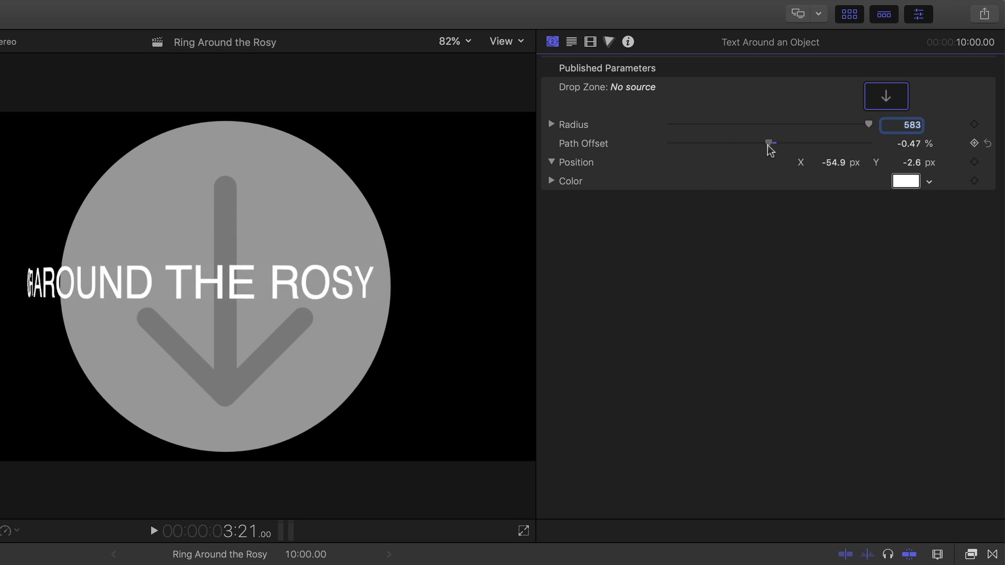
pyautogui.moveTo(770, 143); pyautogui.dragTo(758, 143)
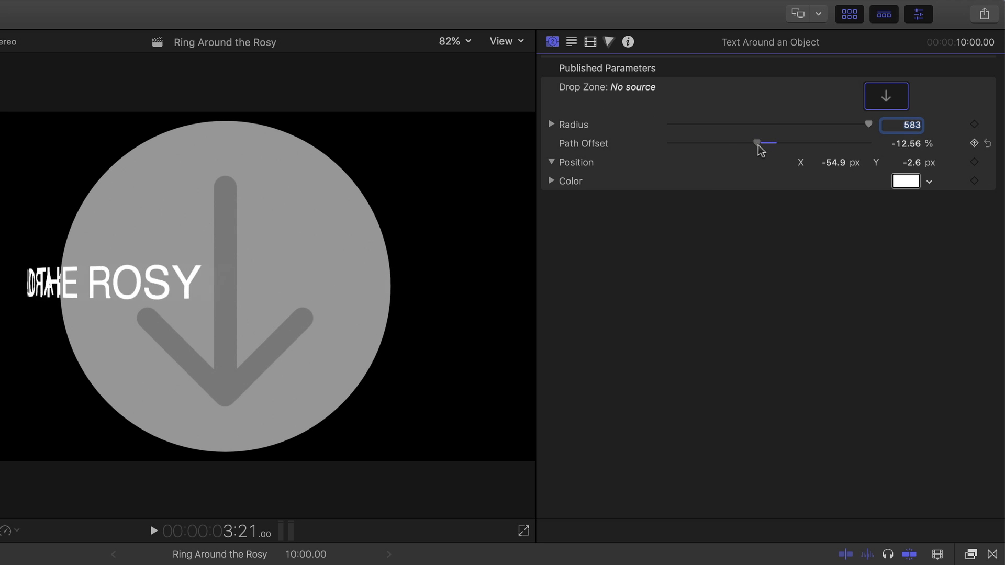
pyautogui.moveTo(761, 143); pyautogui.dragTo(774, 143)
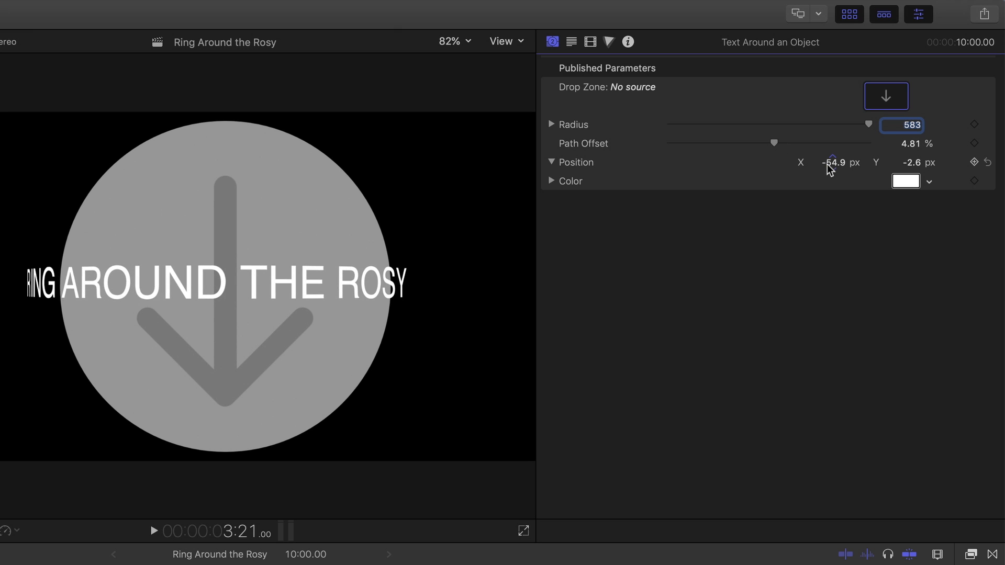
# - Nudge the text's position slightly and tint it dark red
pyautogui.moveTo(837, 162); pyautogui.dragTo(828, 162)
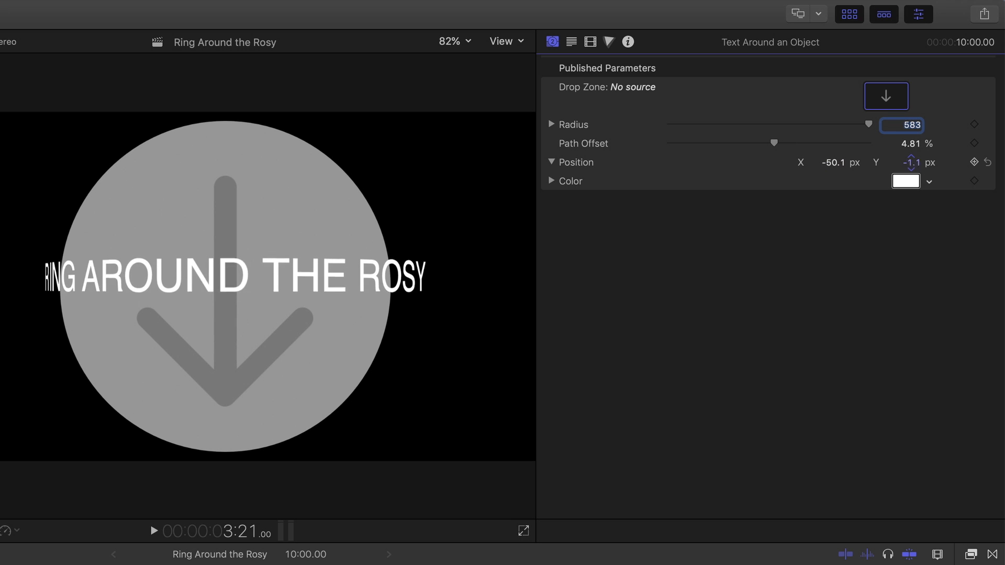
pyautogui.click(927, 182)
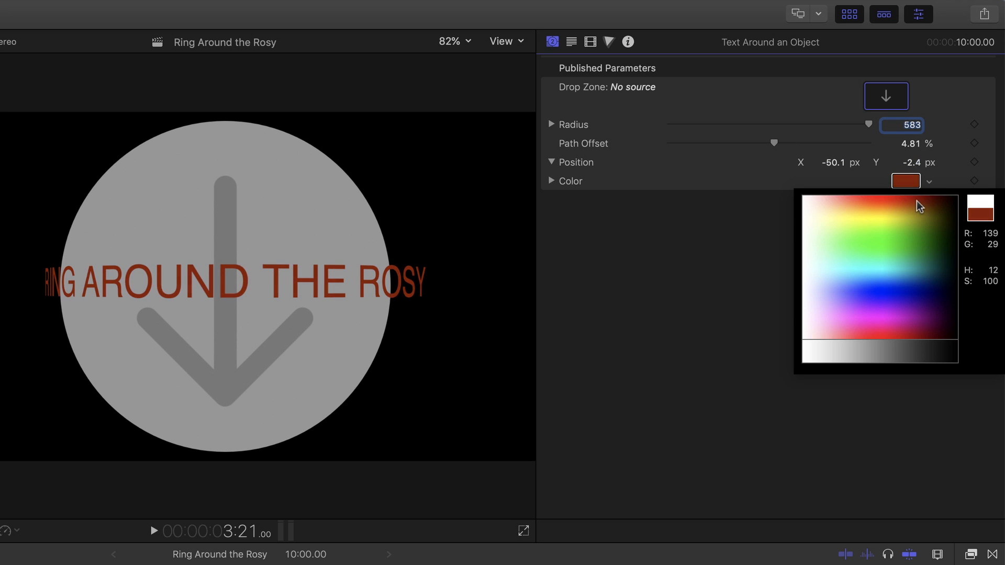
pyautogui.click(906, 180)
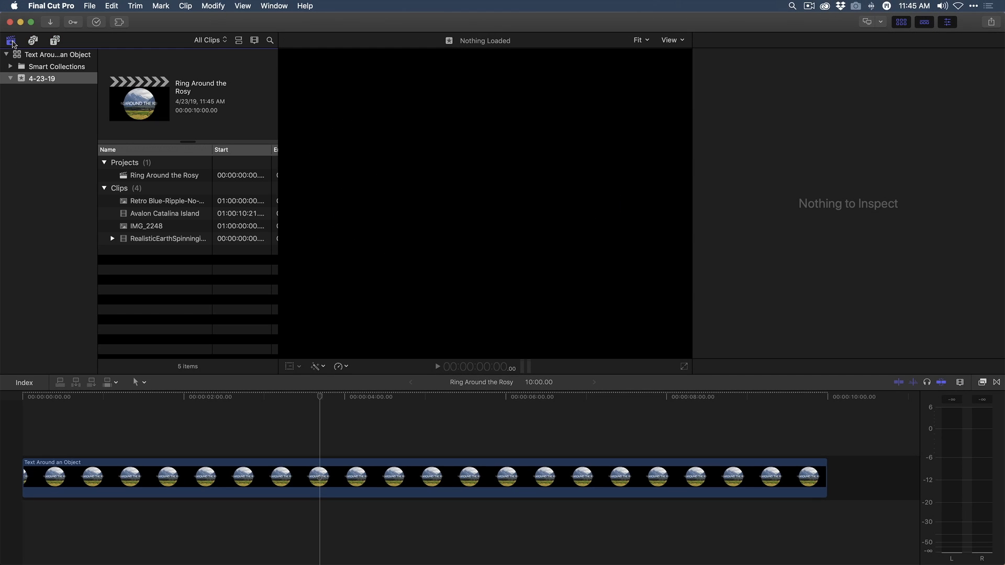
# - Apply the Retro Blue-Ripple-No-Text R logo clip to the generator's drop zone
pyautogui.click(248, 477)
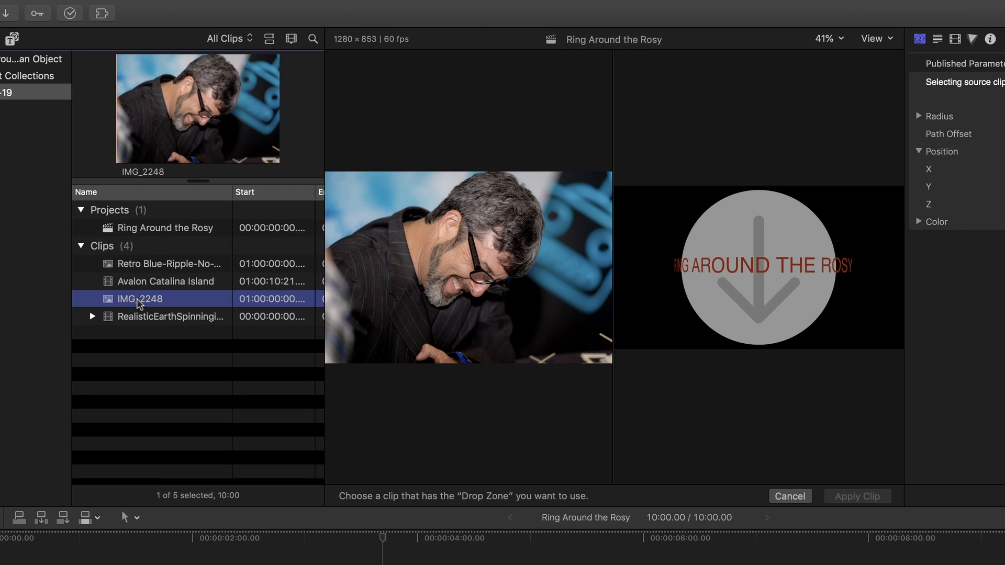
pyautogui.click(170, 263)
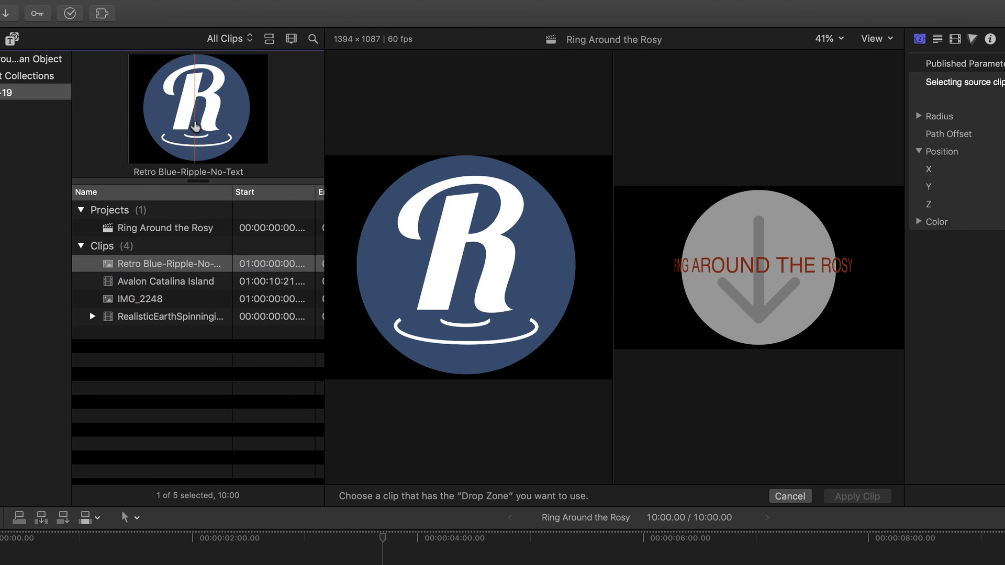
pyautogui.click(857, 496)
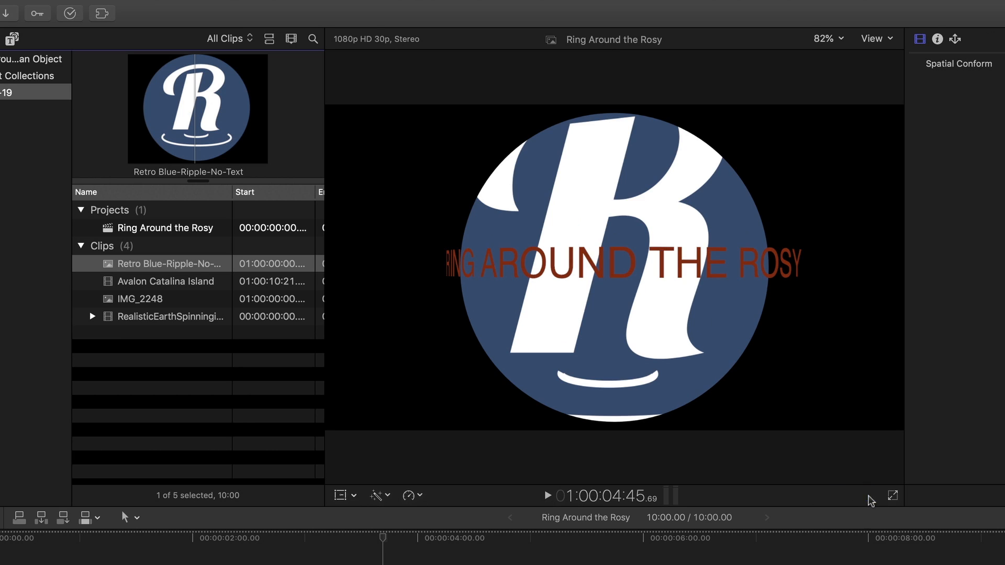
pyautogui.moveTo(641, 240)
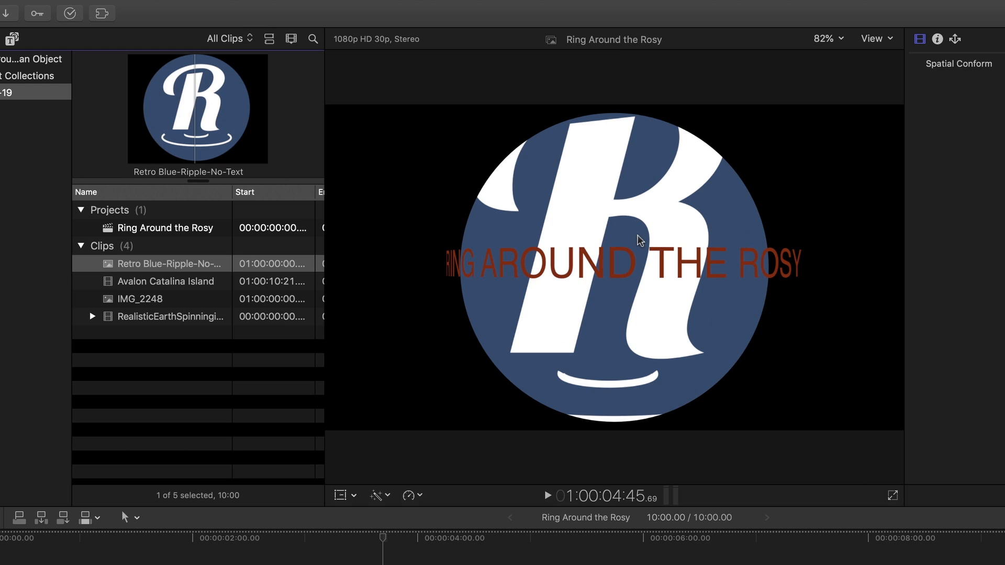
pyautogui.moveTo(639, 226)
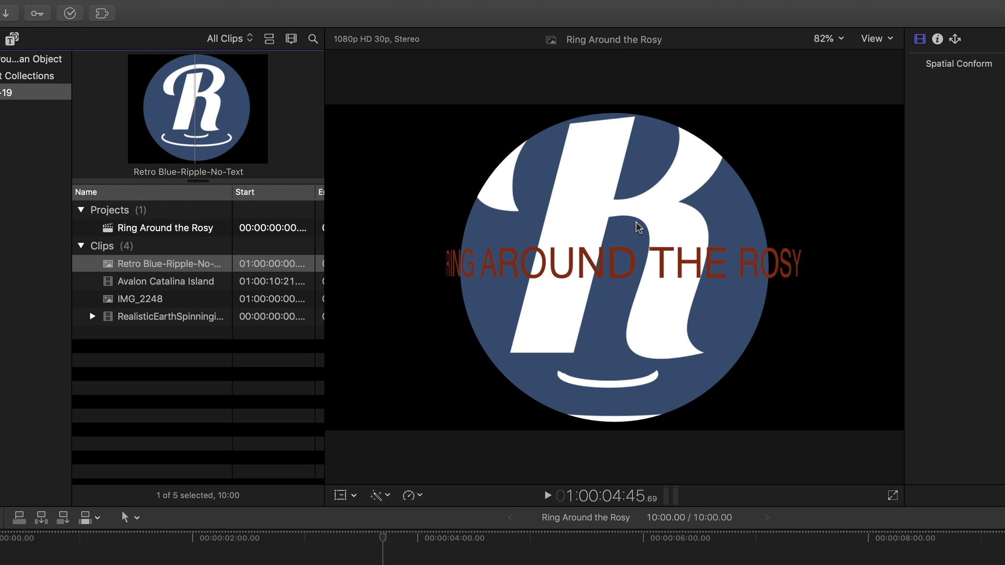
pyautogui.moveTo(631, 214)
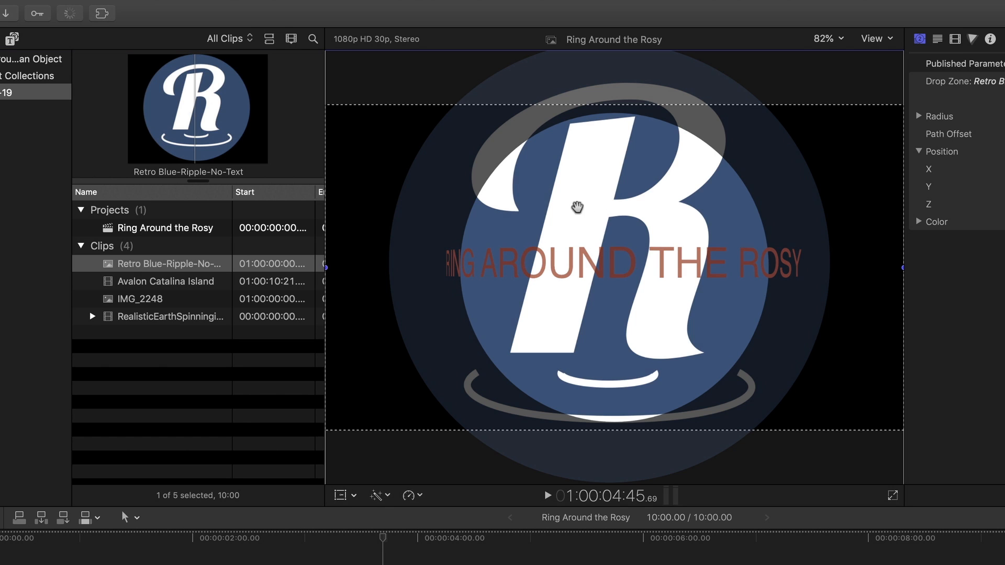
pyautogui.moveTo(825, 174)
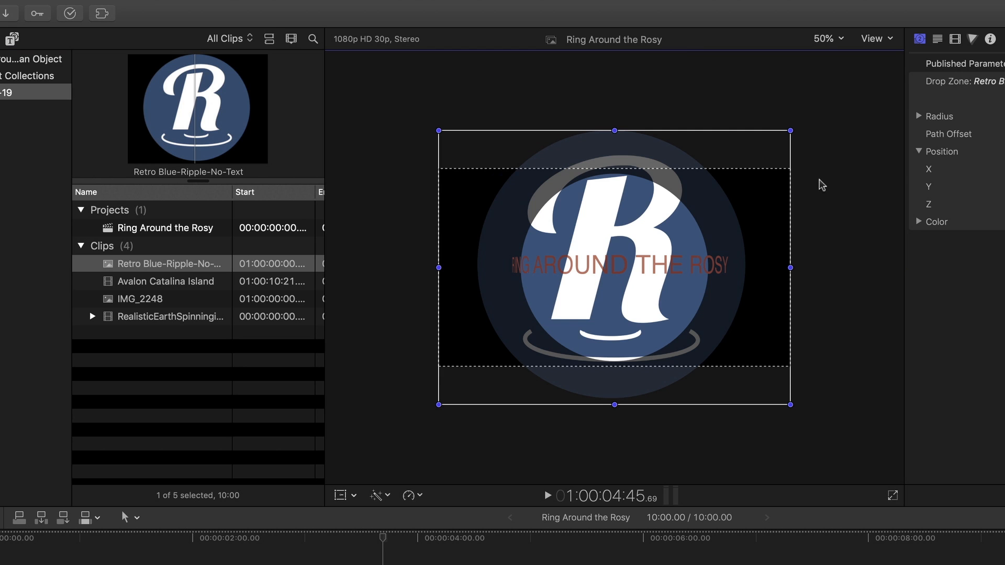
# - Drag the drop zone corner handle inward to scale the R logo to about 75%
pyautogui.moveTo(790, 131); pyautogui.dragTo(785, 137)
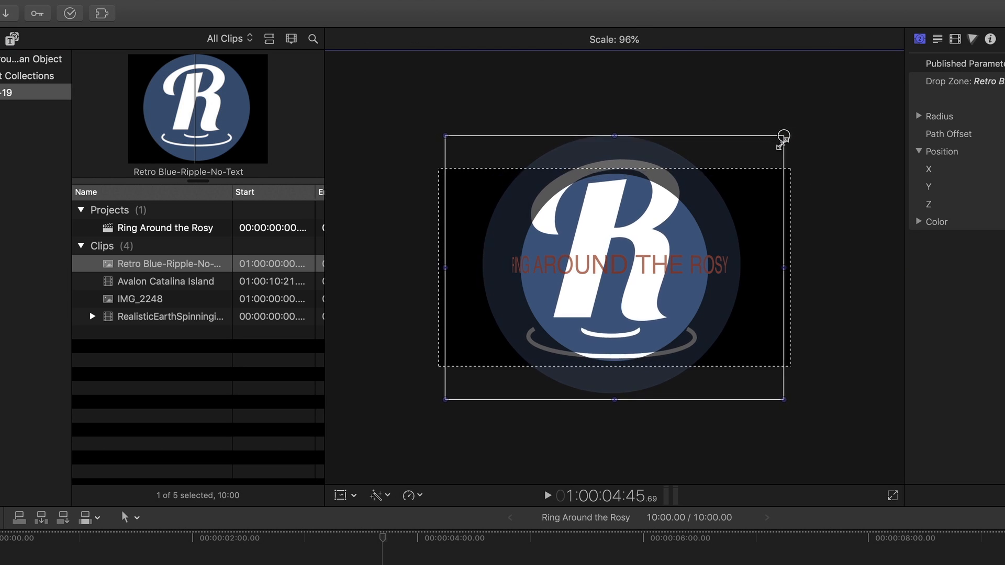
pyautogui.moveTo(782, 137); pyautogui.dragTo(740, 170)
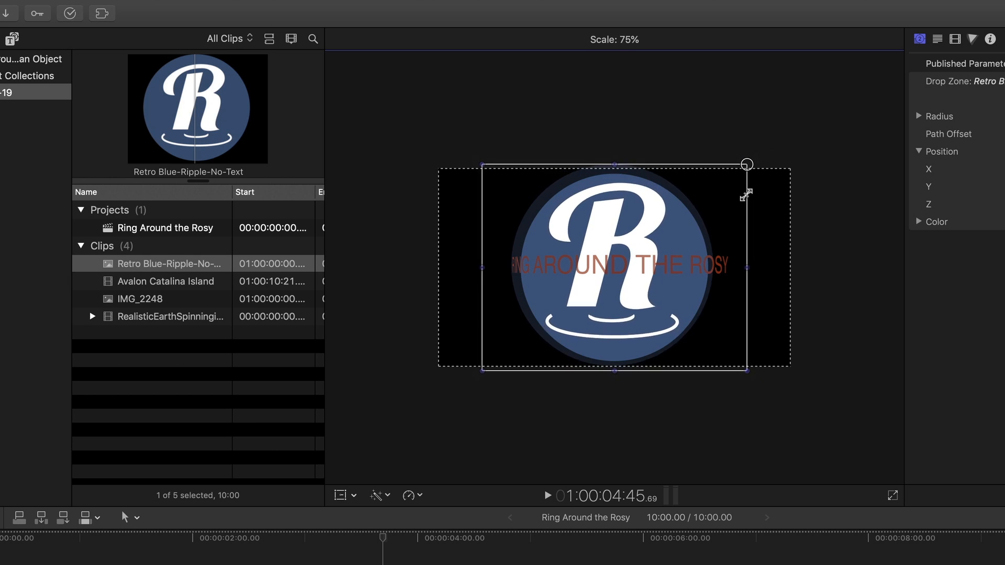
pyautogui.moveTo(745, 164); pyautogui.dragTo(735, 173)
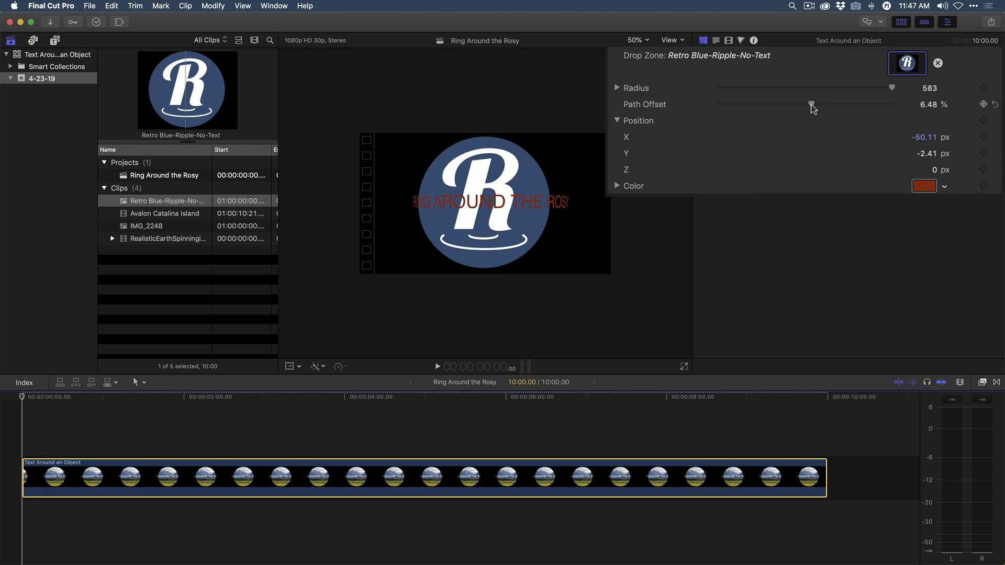
# - Set the text's path offset so the words sit almost behind the logo
pyautogui.moveTo(813, 106); pyautogui.dragTo(807, 106)
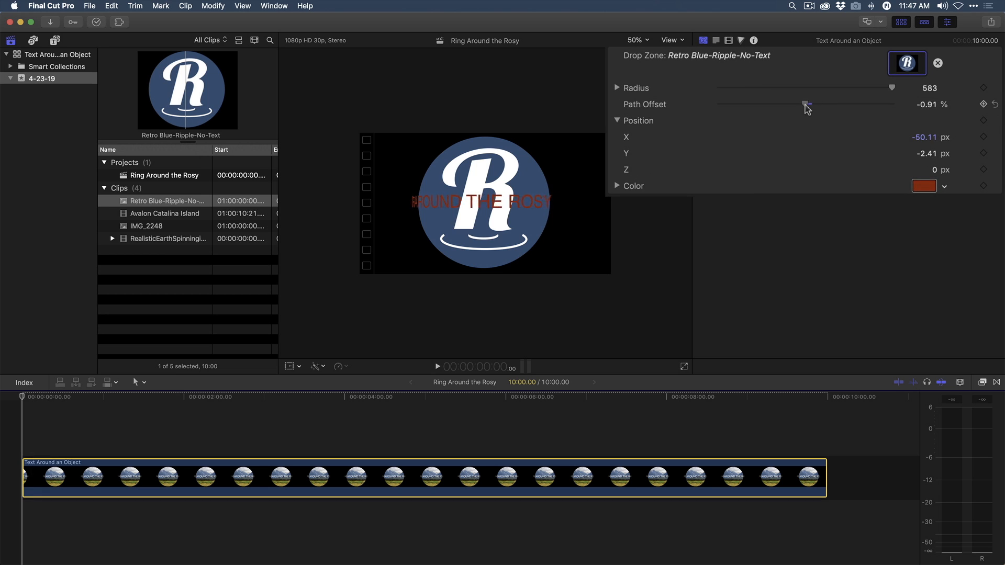
pyautogui.moveTo(806, 104); pyautogui.dragTo(777, 104)
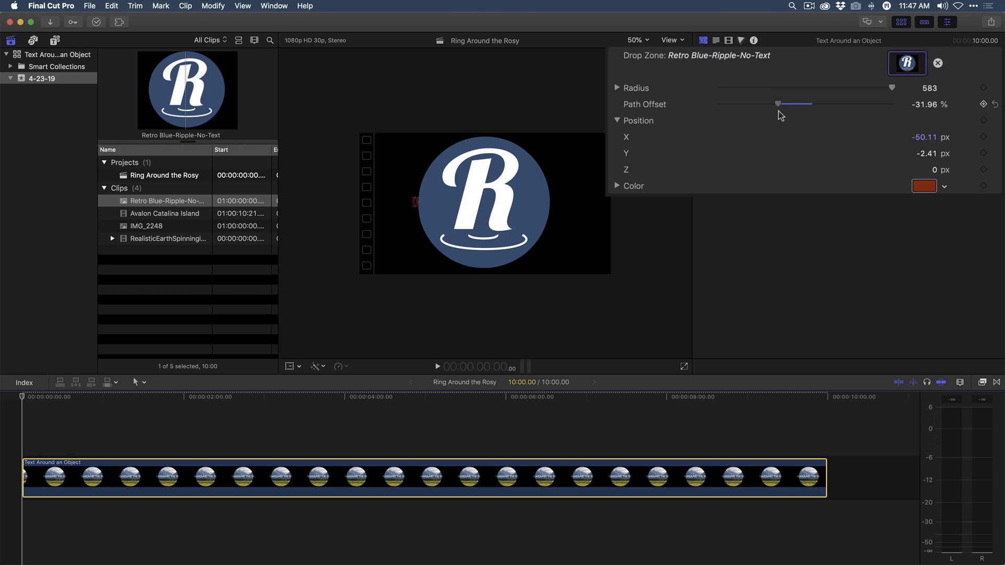
pyautogui.moveTo(778, 103); pyautogui.dragTo(772, 103)
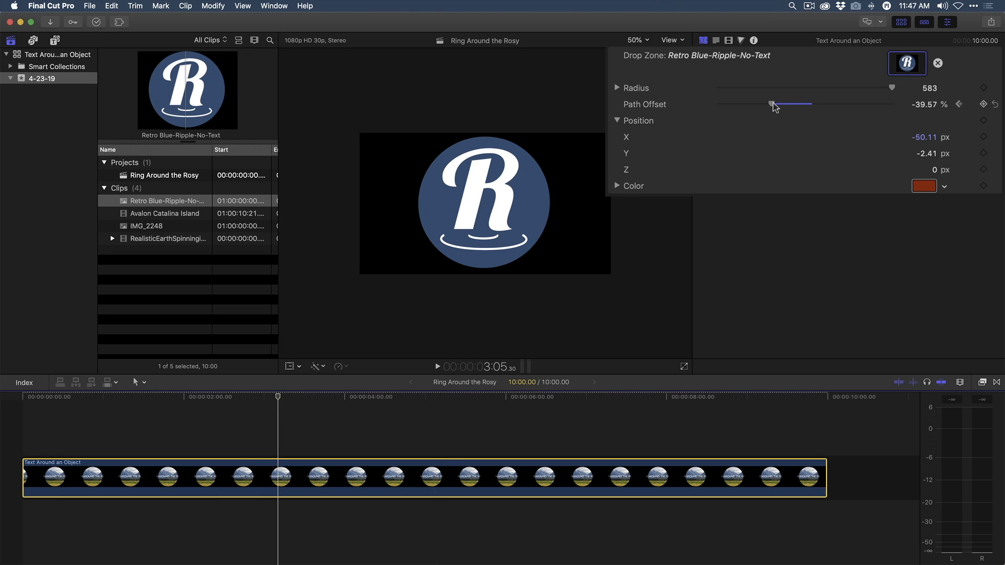
# - At a later moment, sweep the path offset to about 10%, then preview the orbit
pyautogui.moveTo(773, 103); pyautogui.dragTo(807, 104)
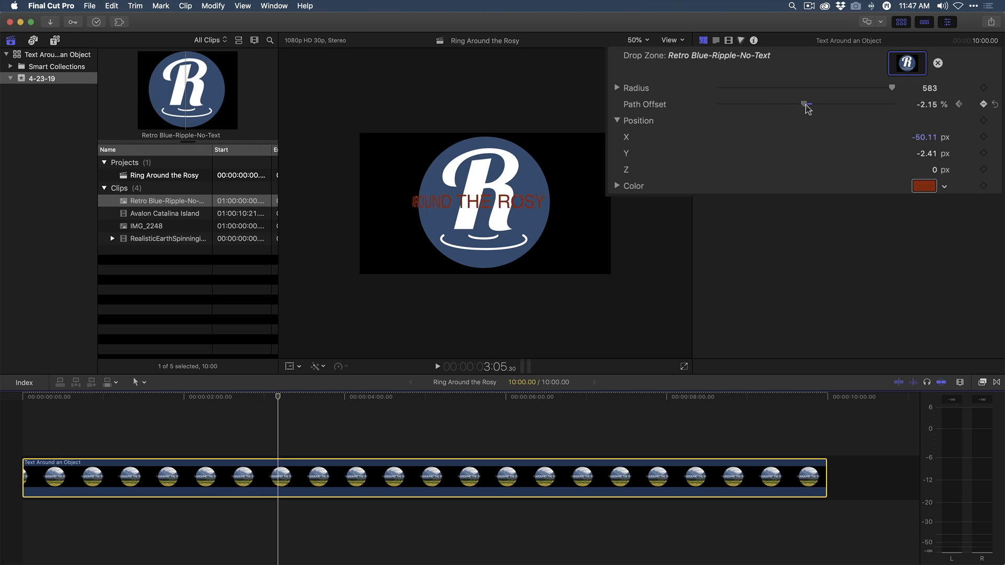
pyautogui.moveTo(809, 104); pyautogui.dragTo(850, 104)
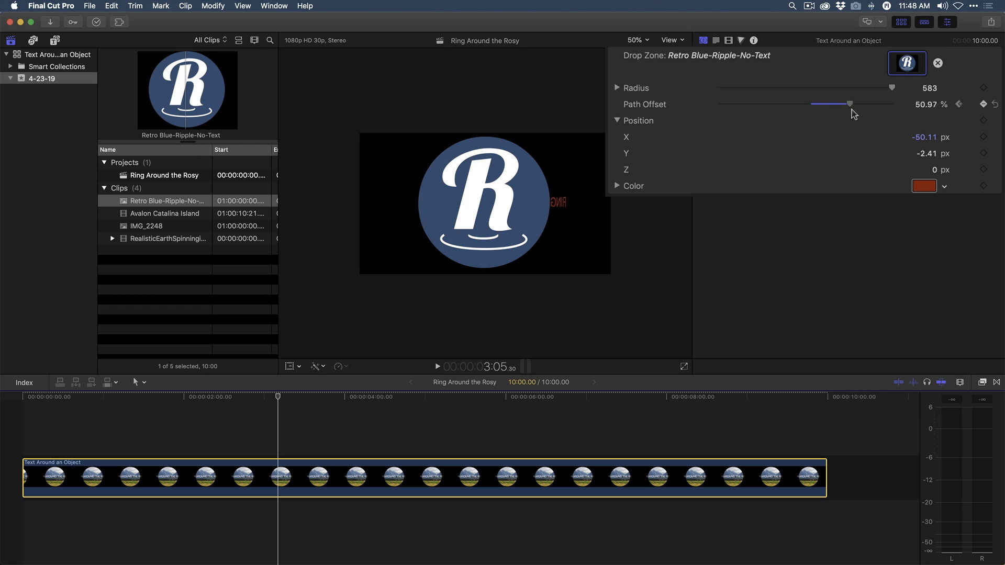
pyautogui.moveTo(851, 103); pyautogui.dragTo(857, 104)
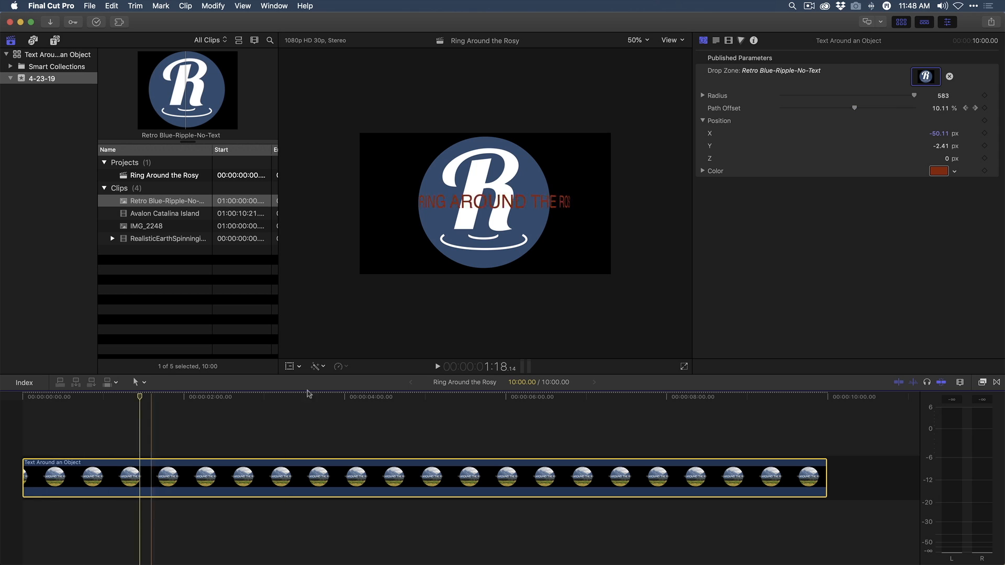
pyautogui.click(938, 171)
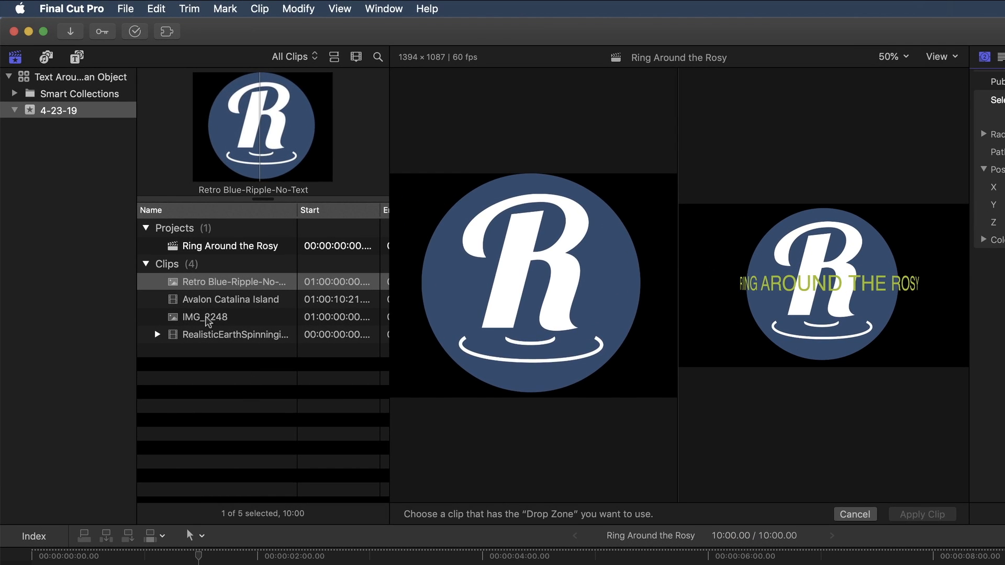
# - Apply the IMG_2248 photo to the drop zone in place of the logo
pyautogui.click(204, 316)
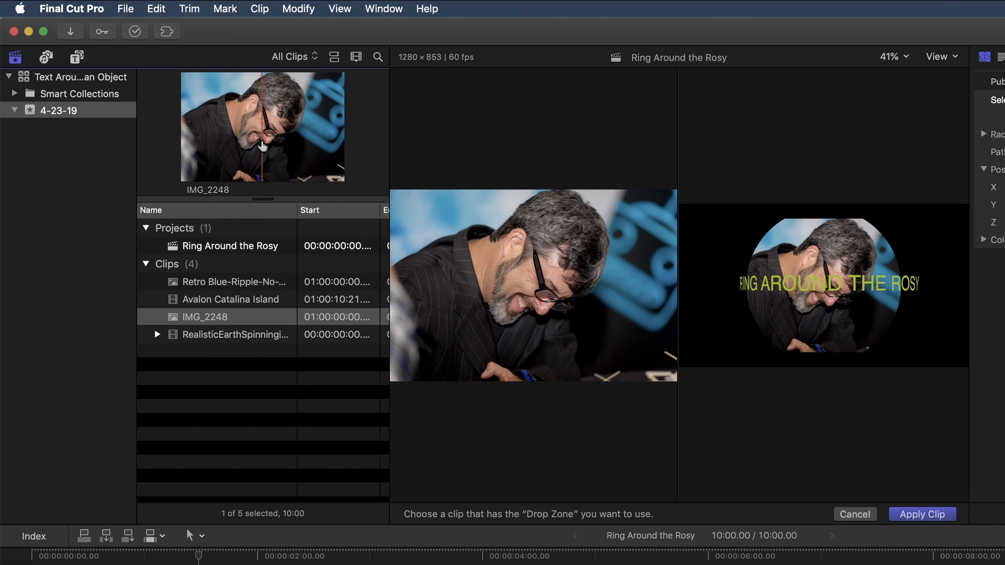
pyautogui.click(922, 514)
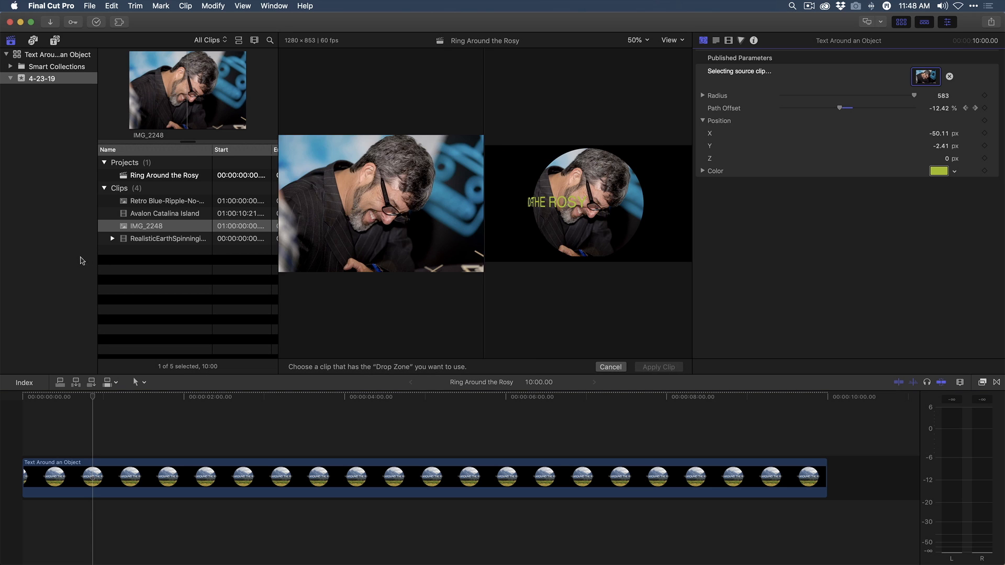
# - Apply the RealisticEarthSpinningInSpace clip to the drop zone and enlarge the globe within the ring
pyautogui.click(168, 238)
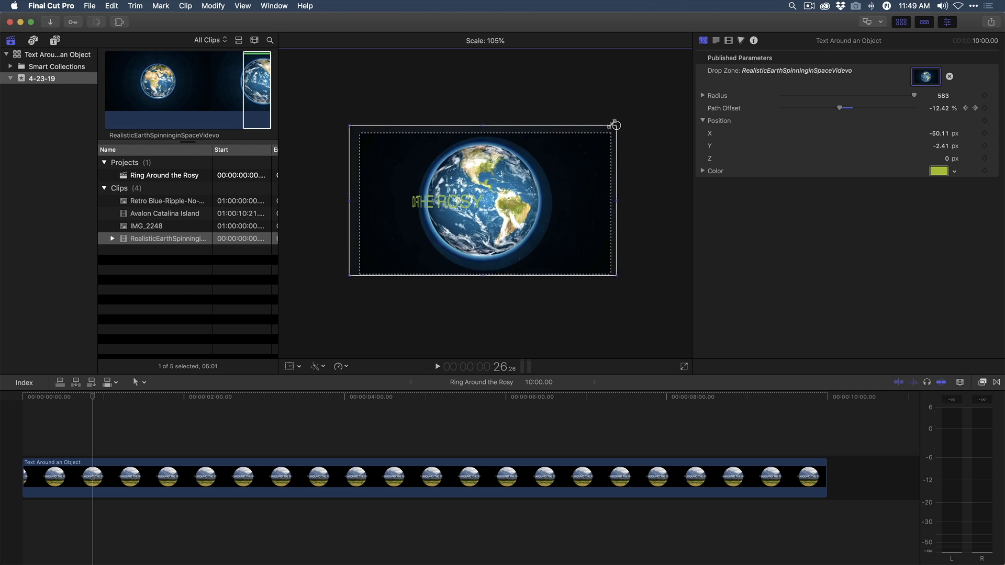
pyautogui.moveTo(615, 123); pyautogui.dragTo(645, 109)
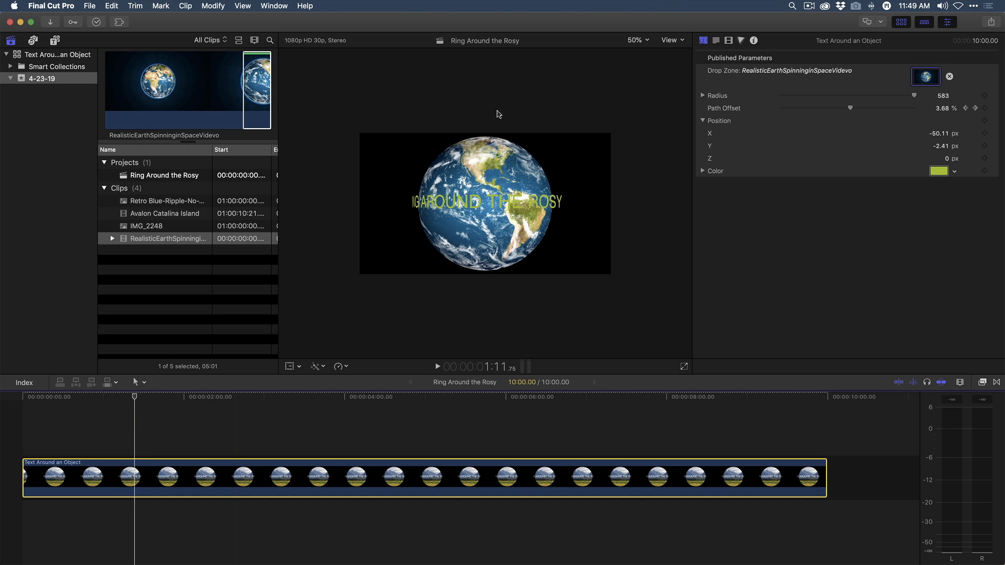
pyautogui.moveTo(148, 216)
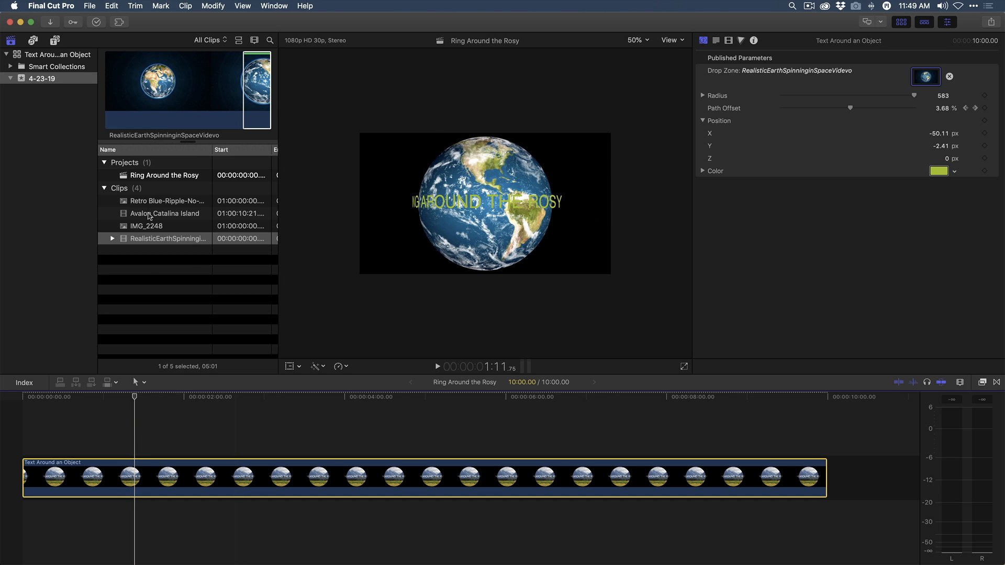
# - Place Avalon Catalina Island footage beneath the generator, then shrink the globe and move it lower left
pyautogui.moveTo(165, 214); pyautogui.dragTo(257, 519)
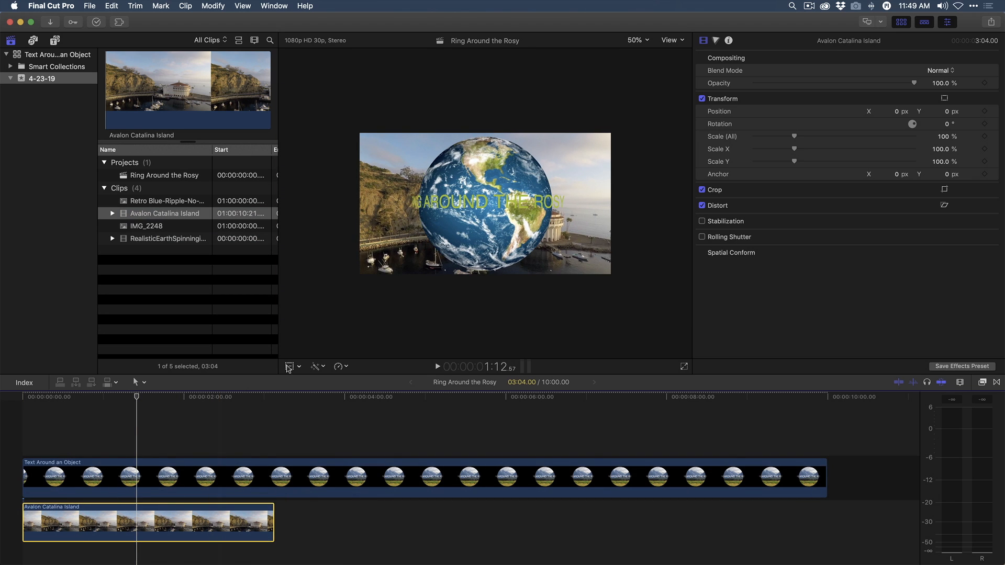
pyautogui.click(289, 366)
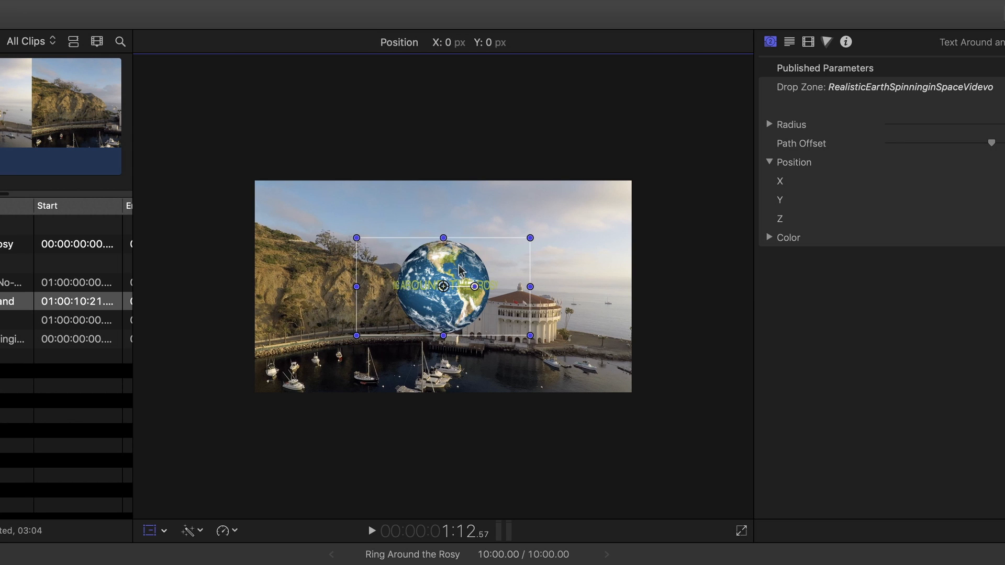
pyautogui.moveTo(443, 287); pyautogui.dragTo(344, 329)
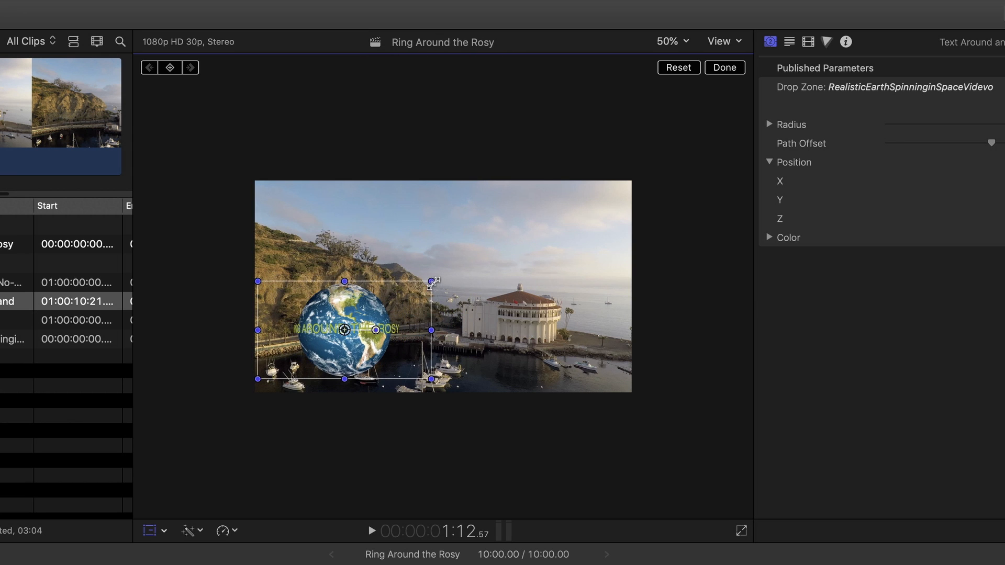
pyautogui.moveTo(345, 331); pyautogui.dragTo(317, 340)
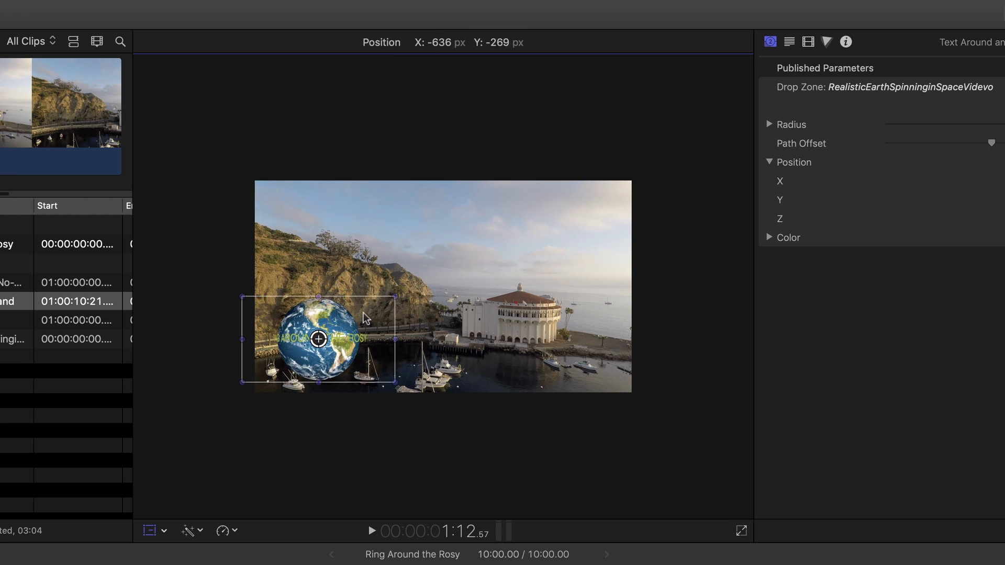